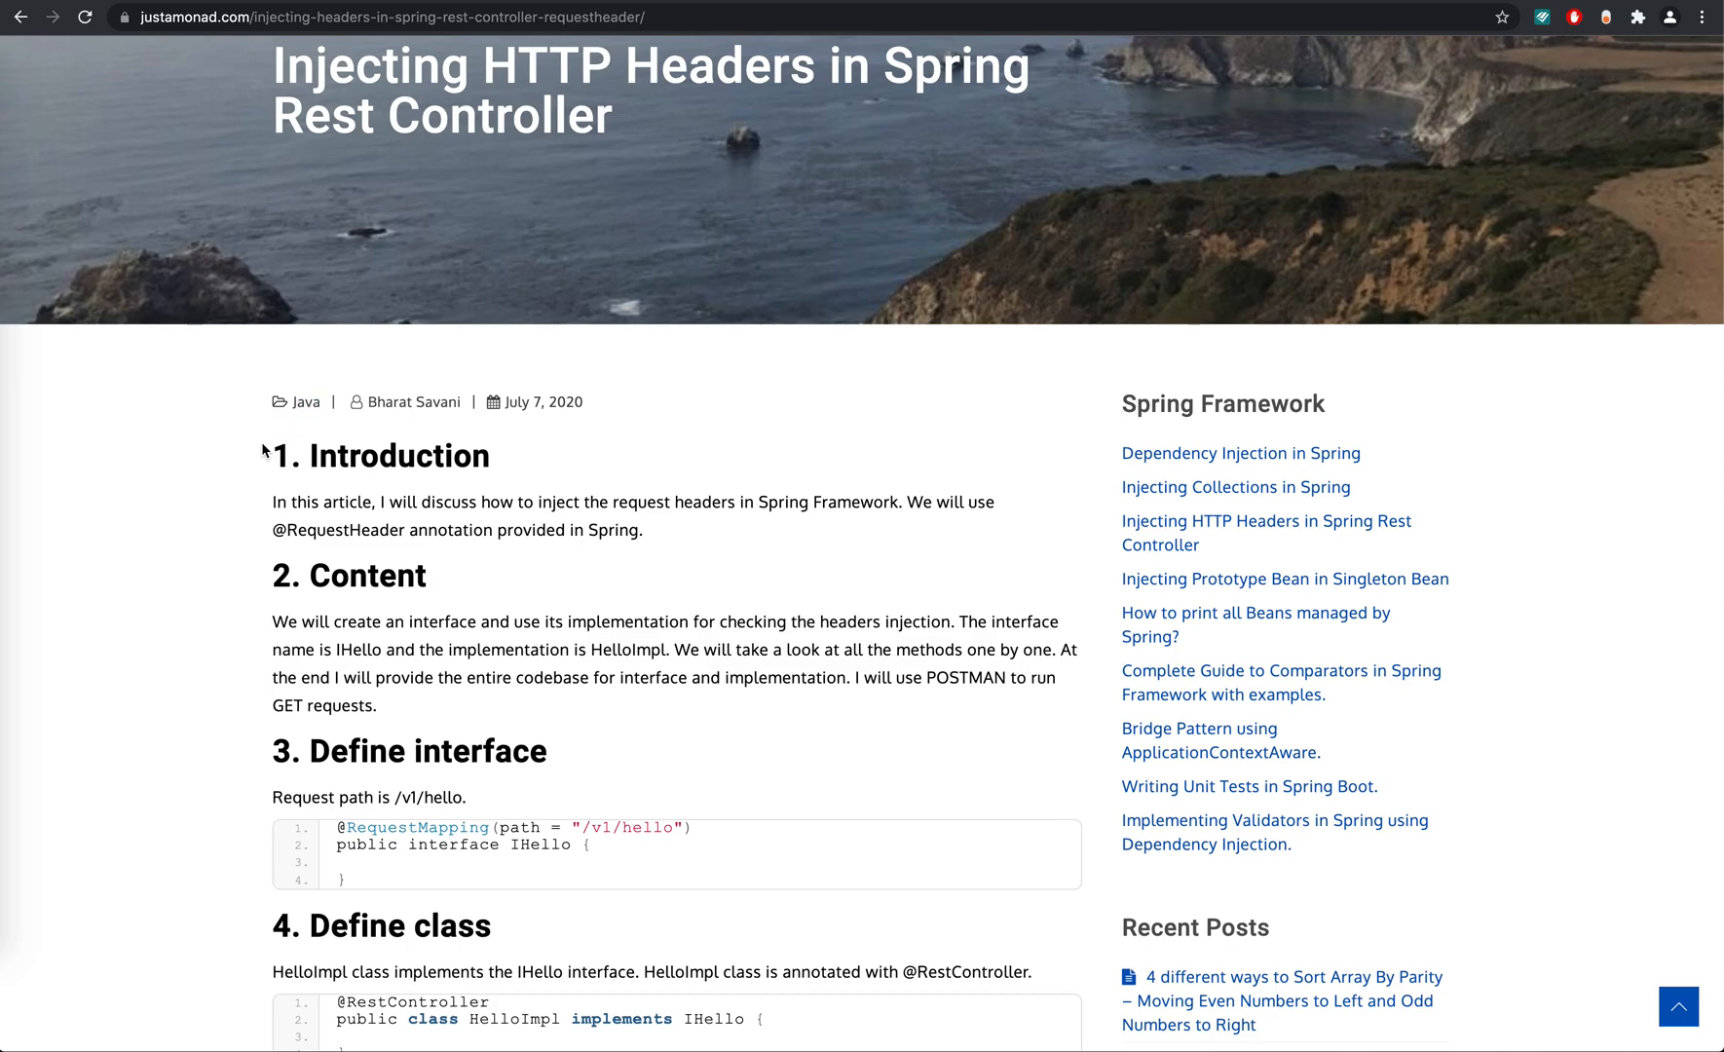
mouse_move(201, 72)
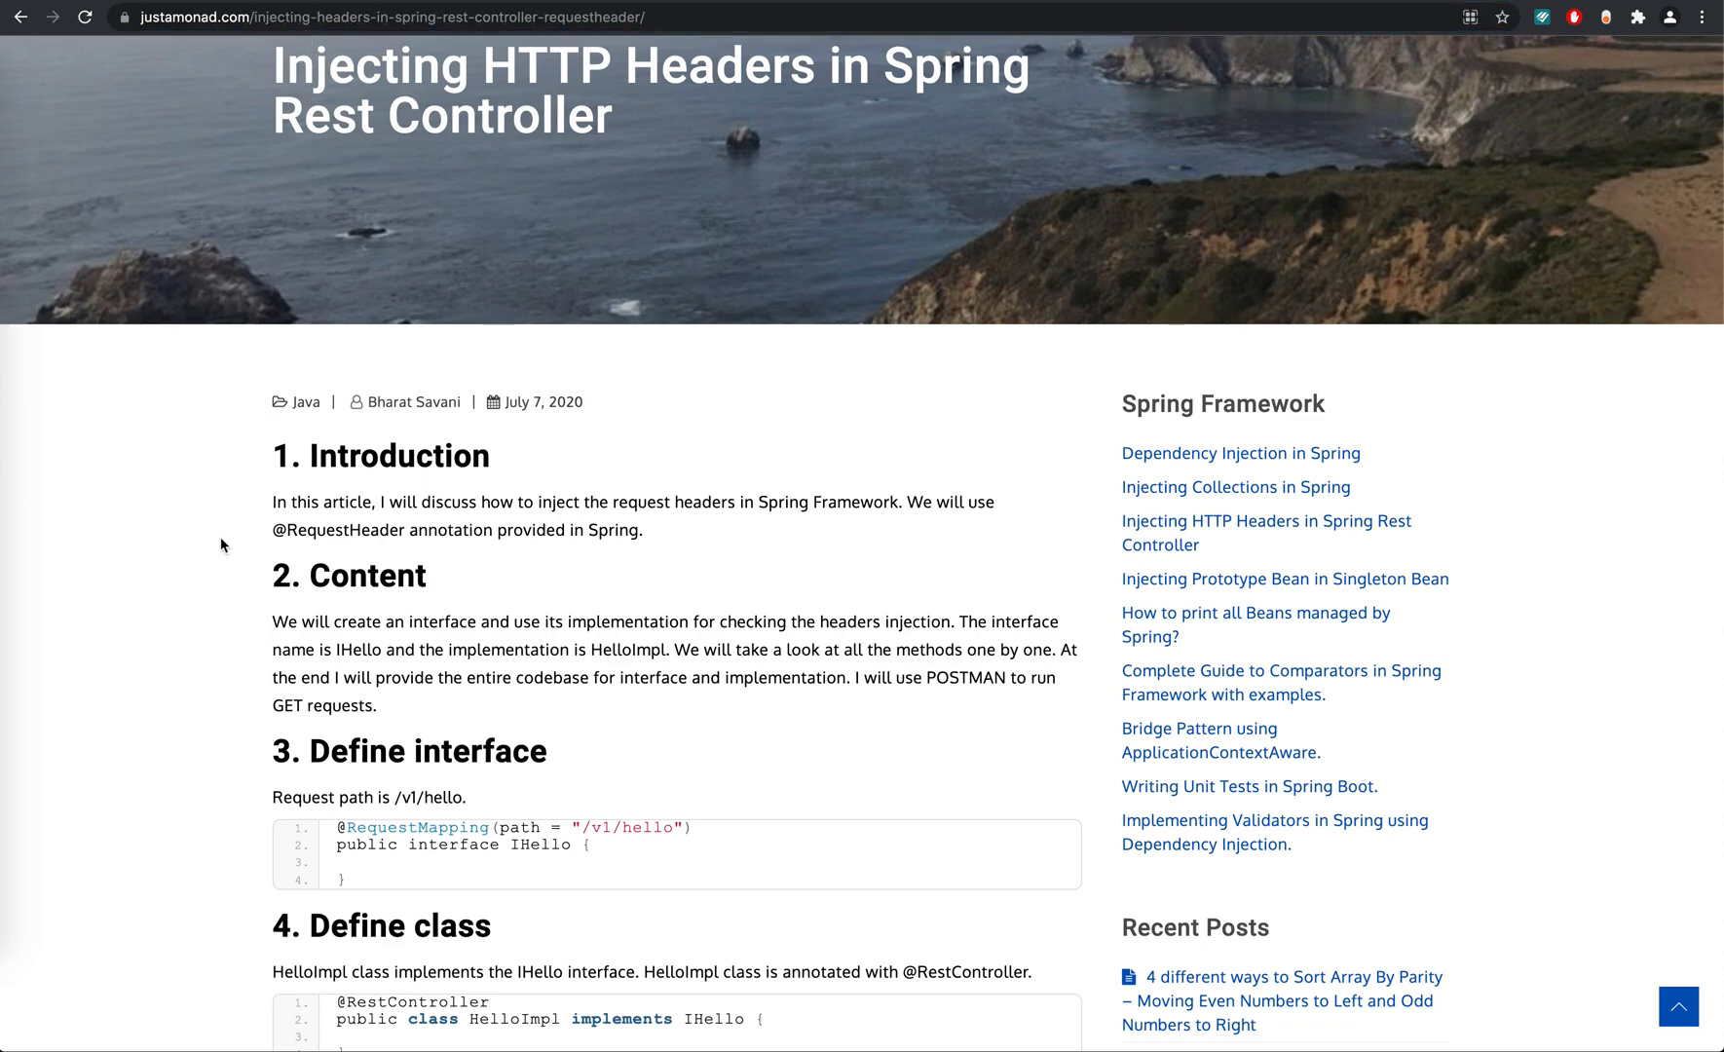
mouse_move(284, 458)
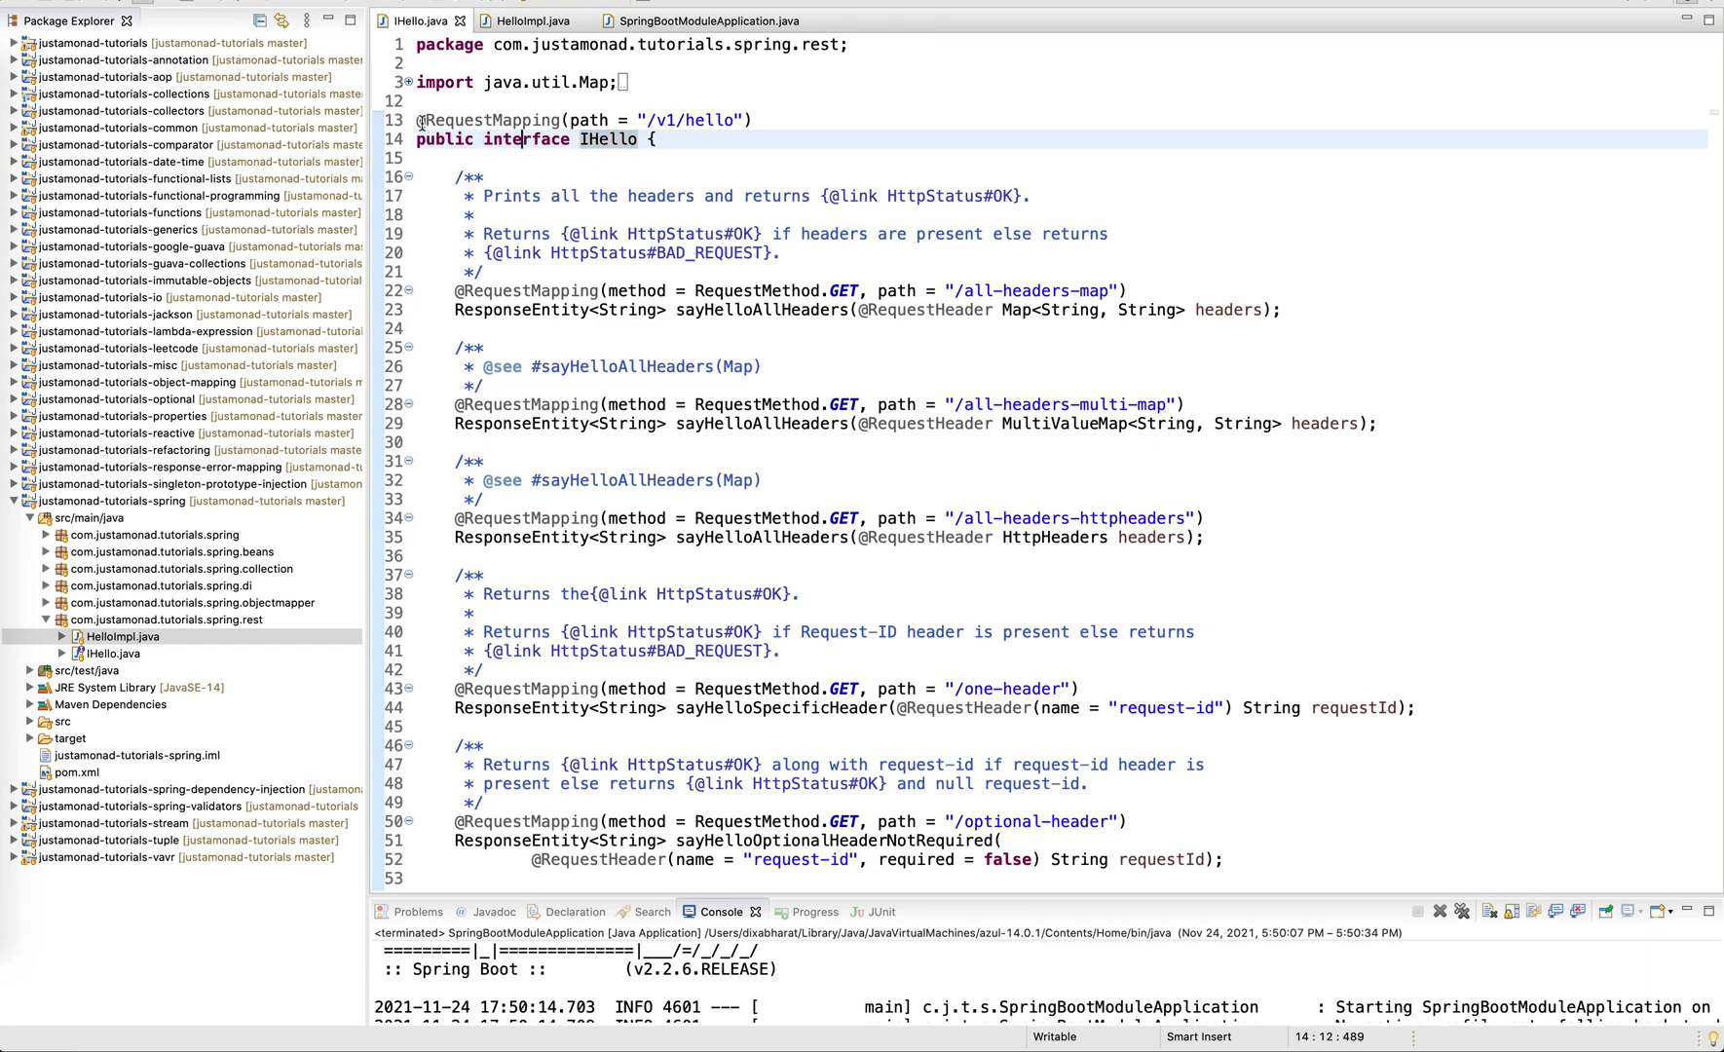
mouse_move(491, 121)
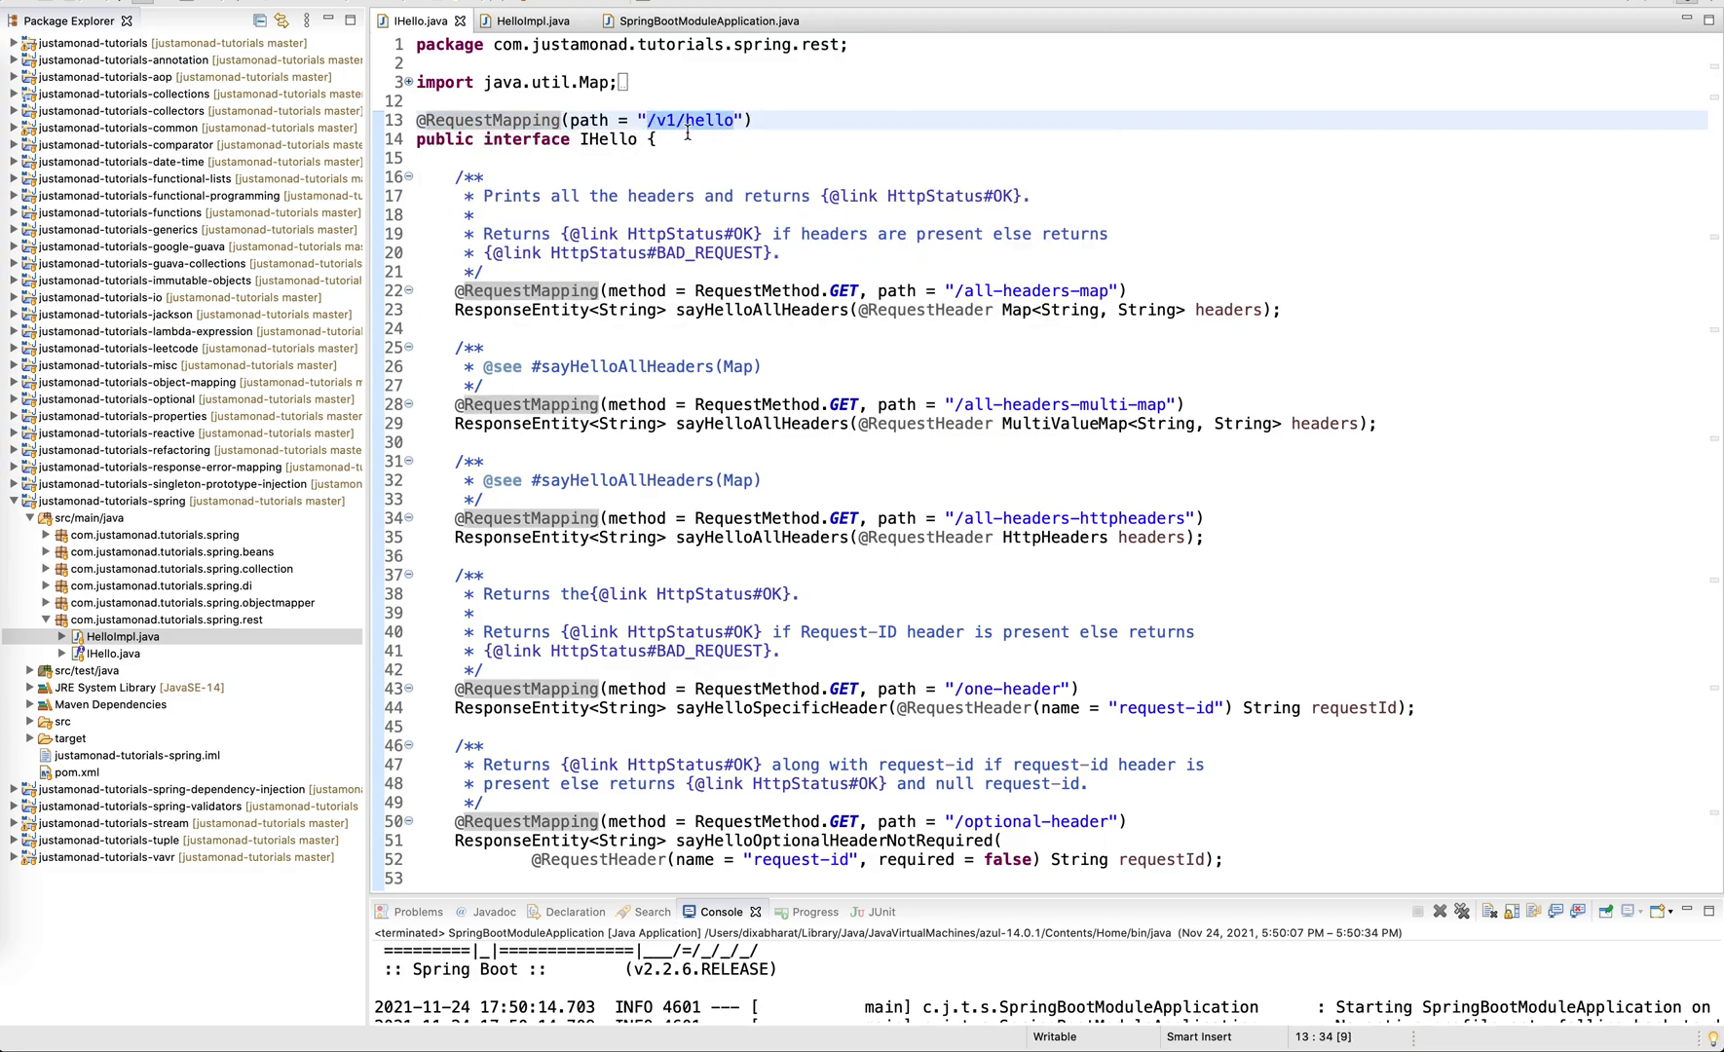
Review the /v1/hello base path and the Map and MultiValueMap RequestHeader parameters.
click(690, 138)
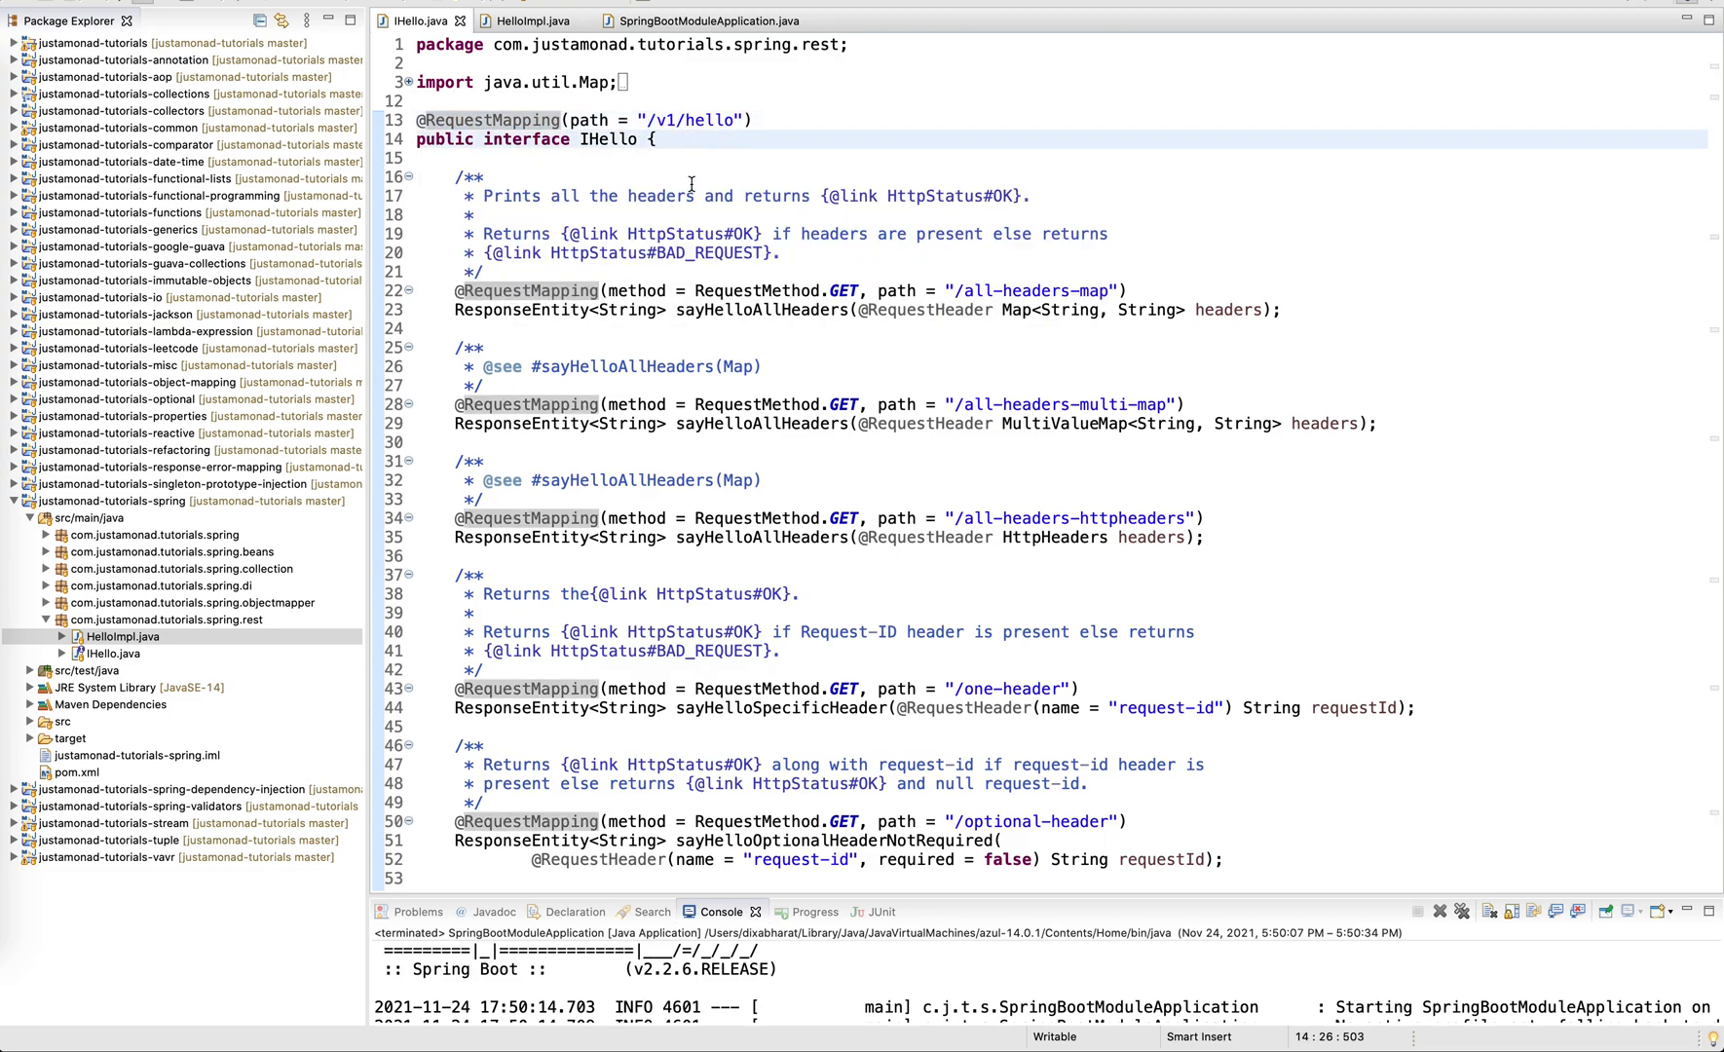
scroll(down, 3)
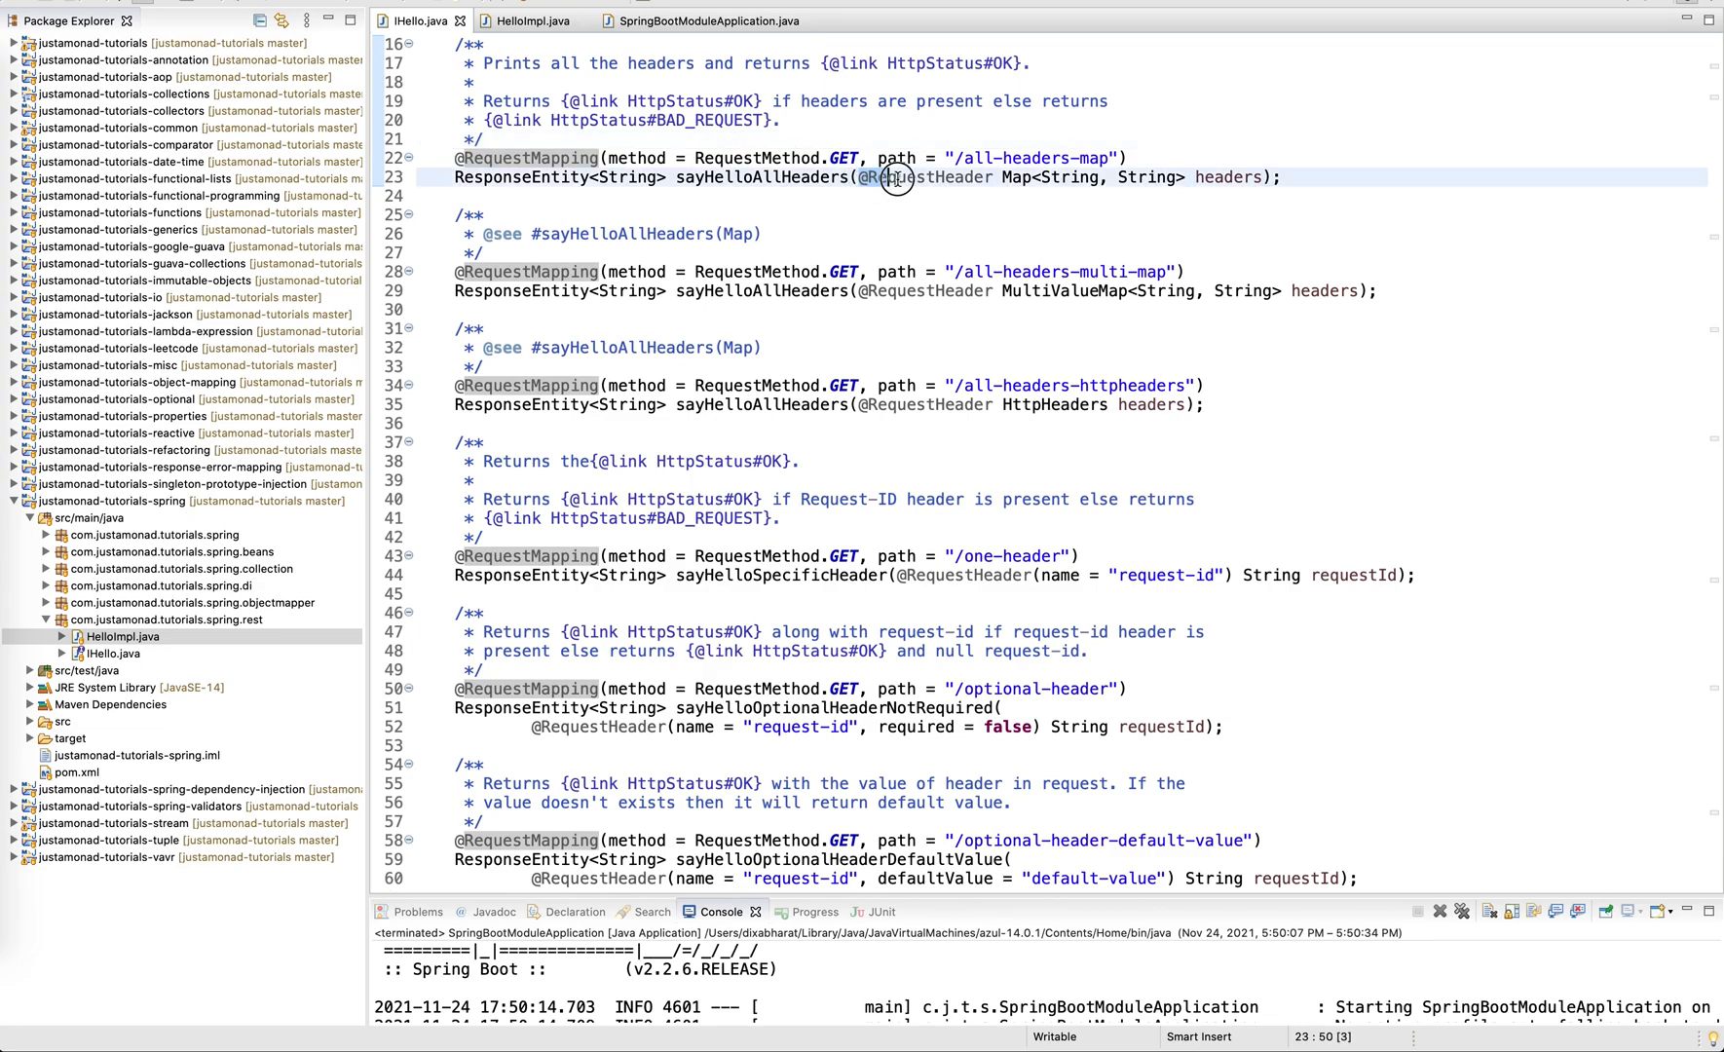
double_click(927, 177)
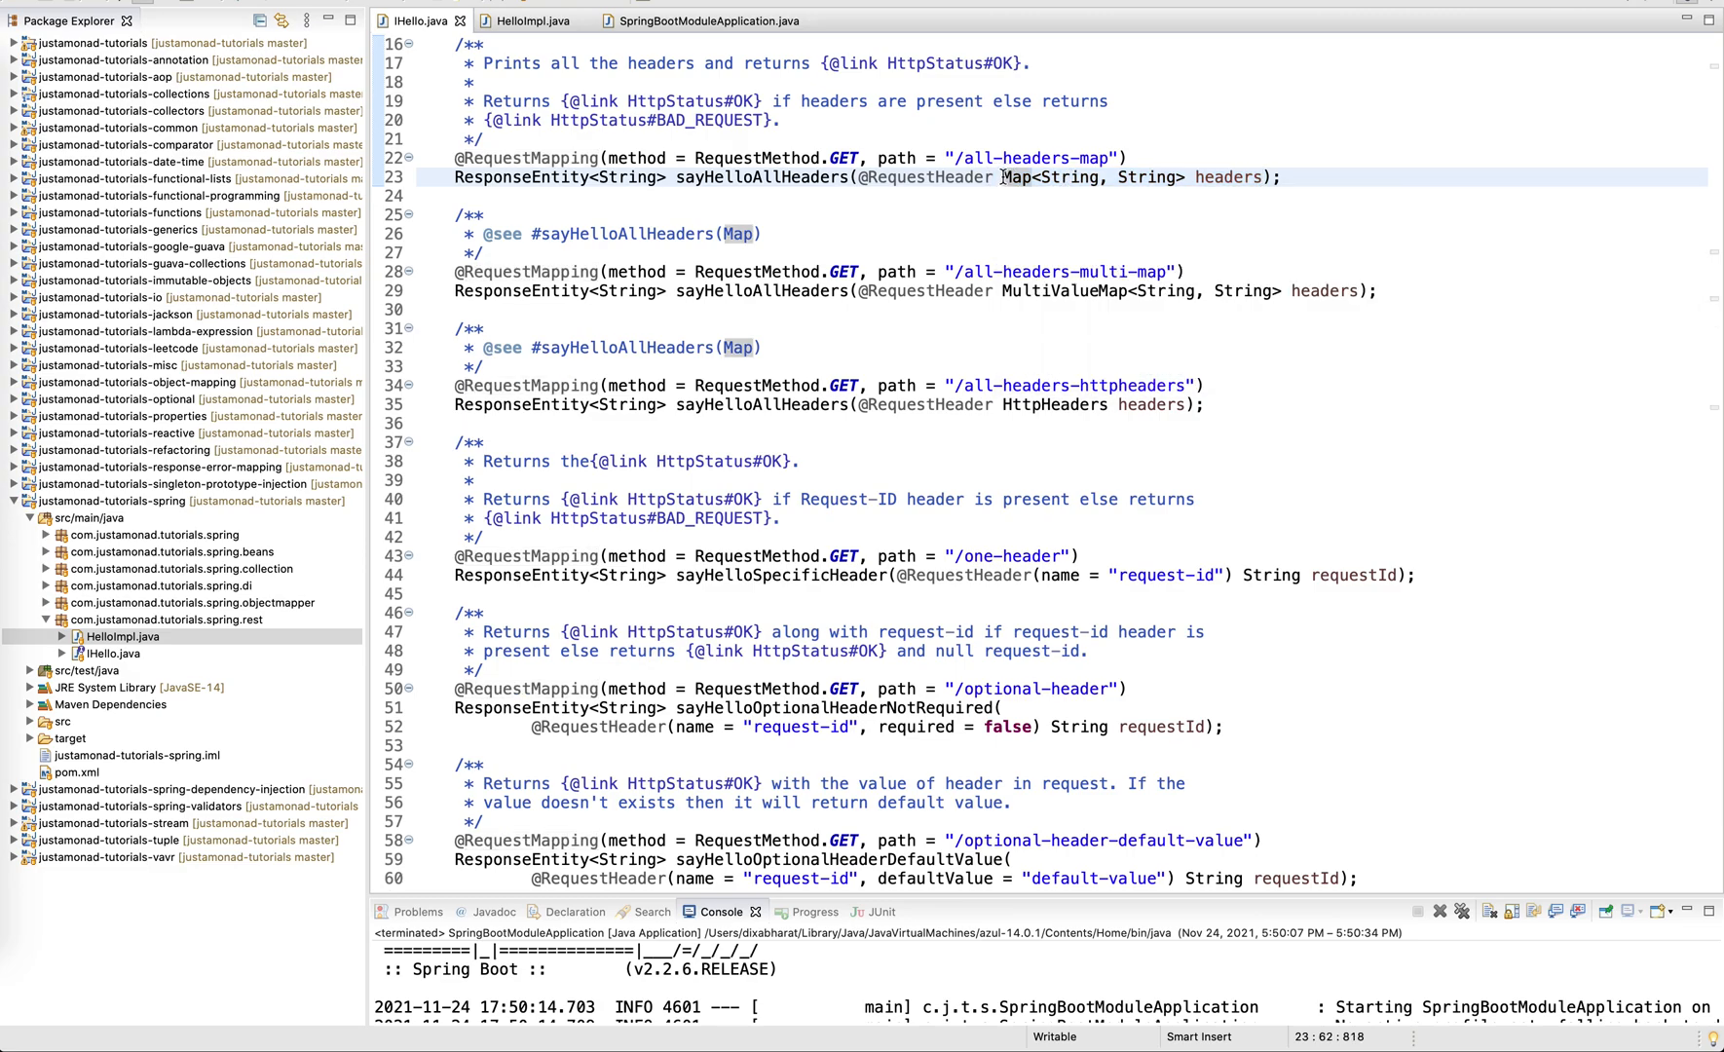
click(1259, 178)
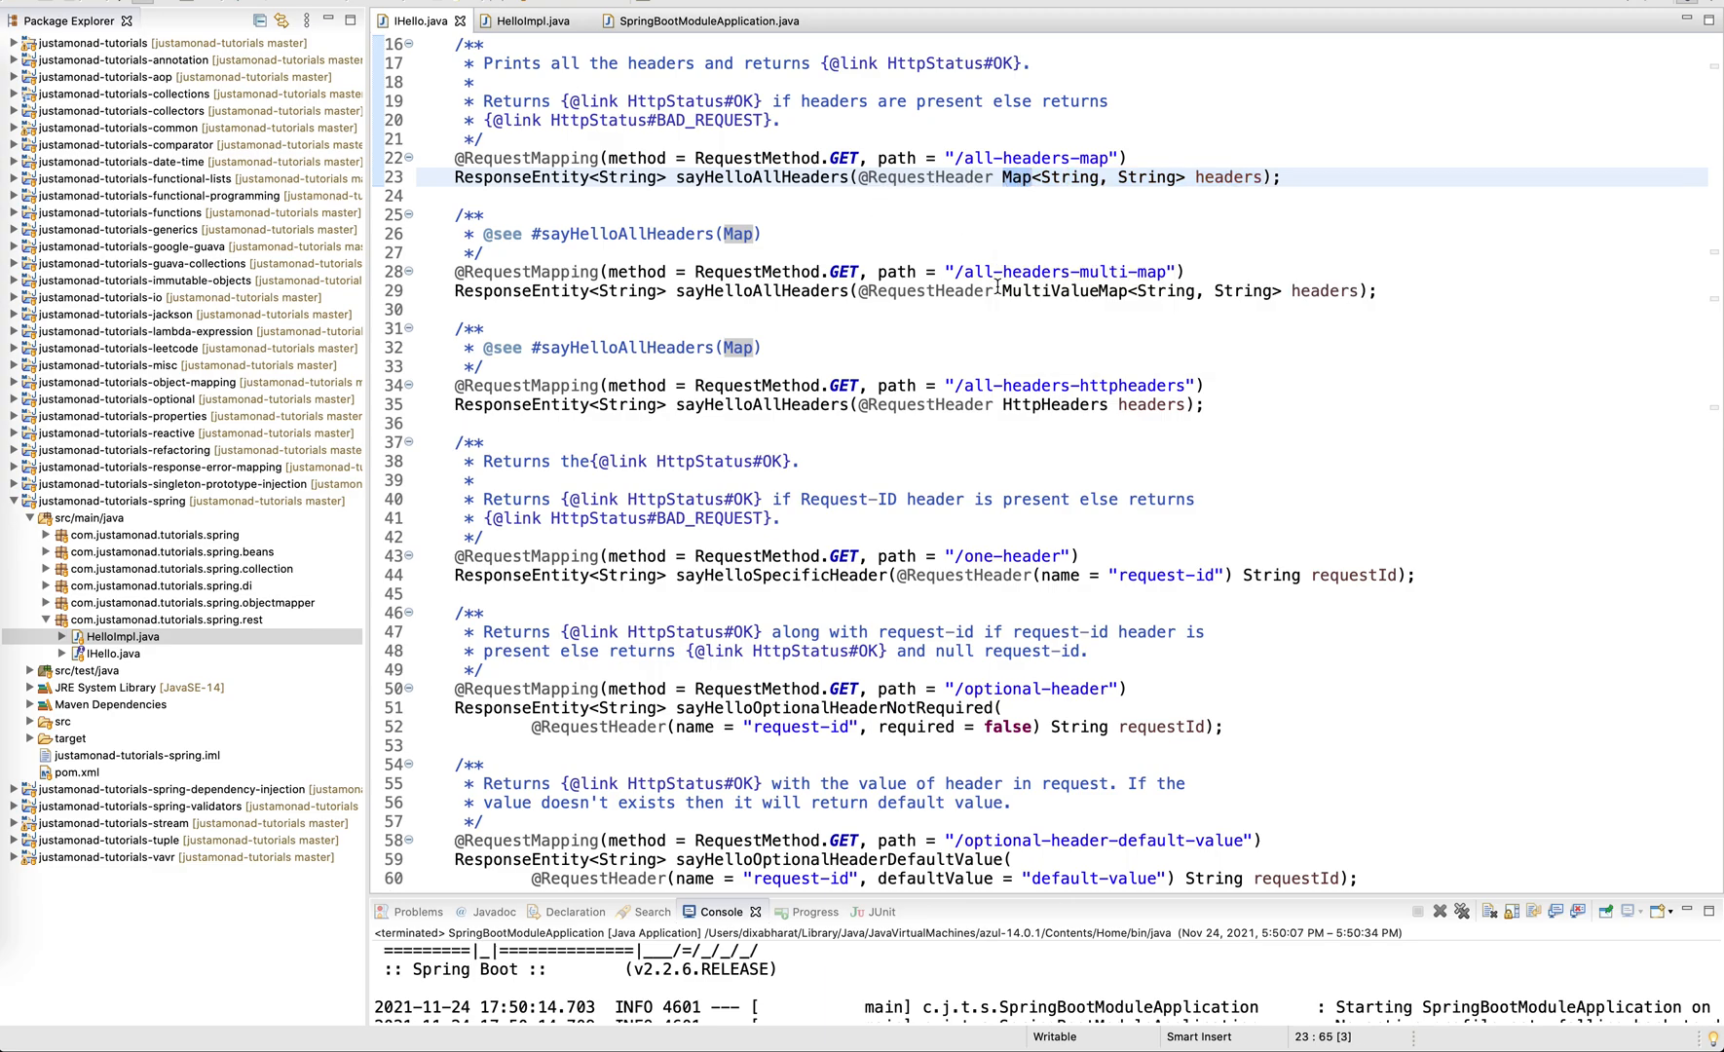
double_click(1060, 292)
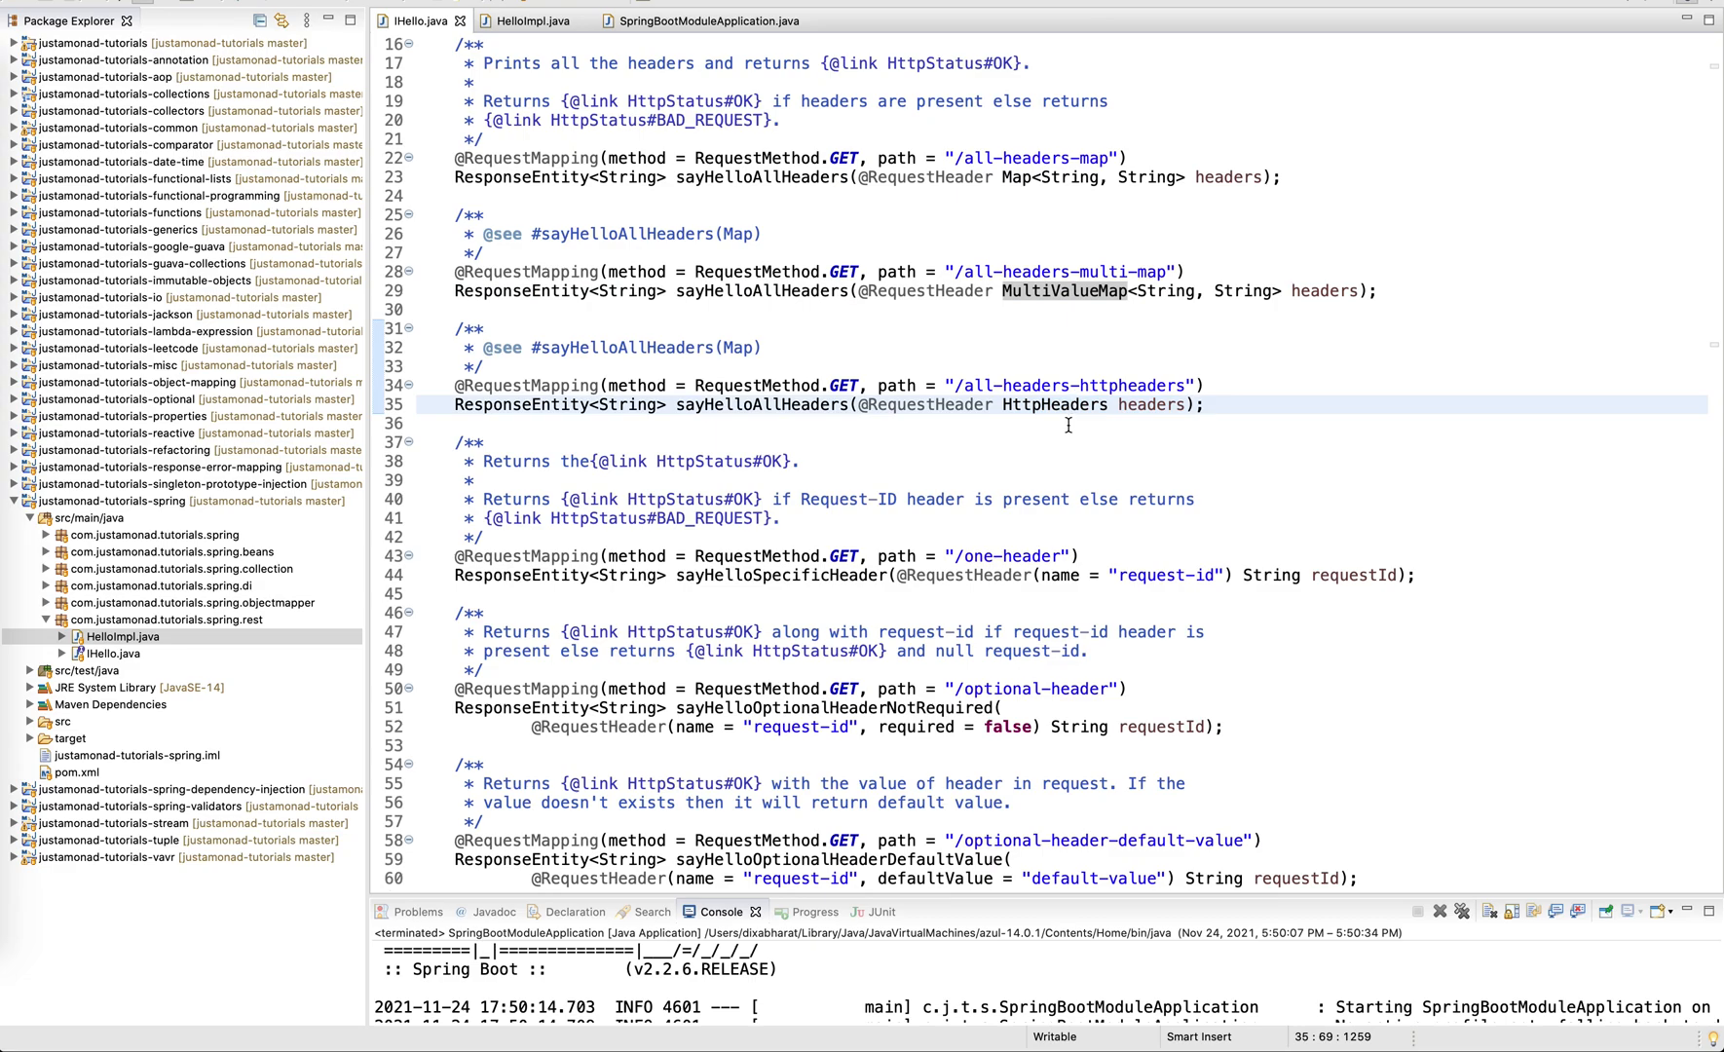
Review the one-header requestId and the optional-header parameter with required false and a default value.
scroll(down, 3)
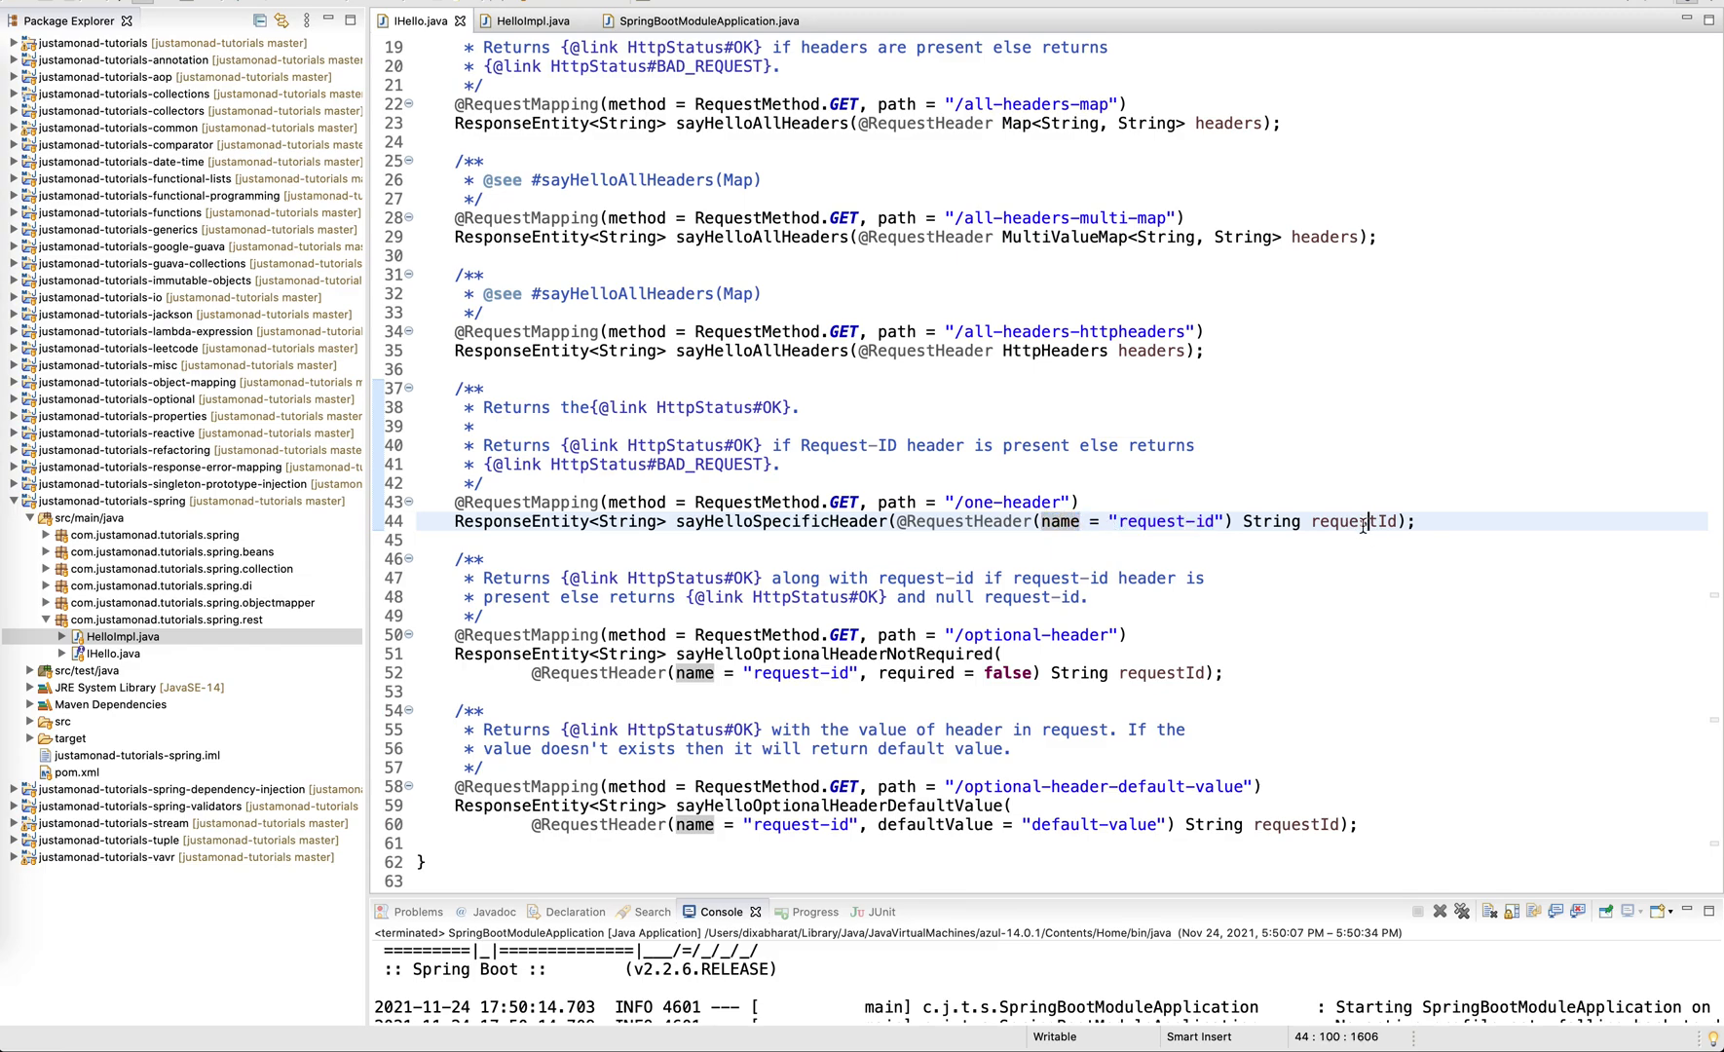
double_click(1356, 520)
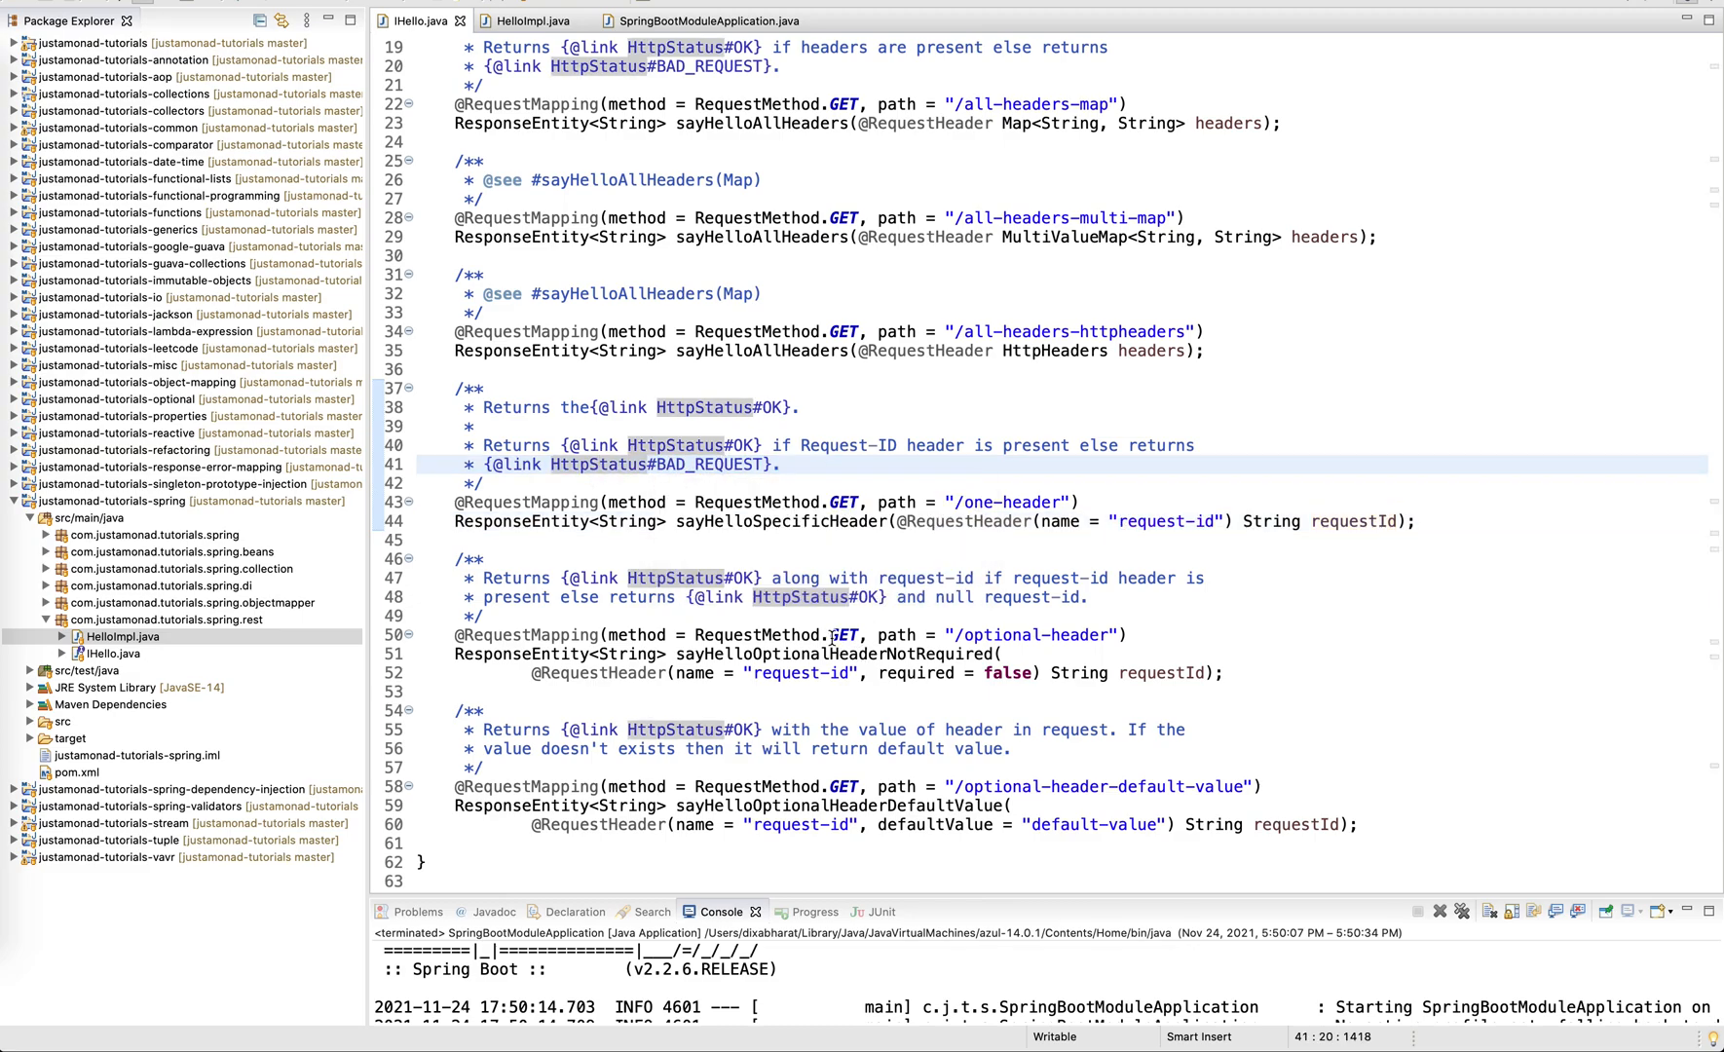
click(586, 635)
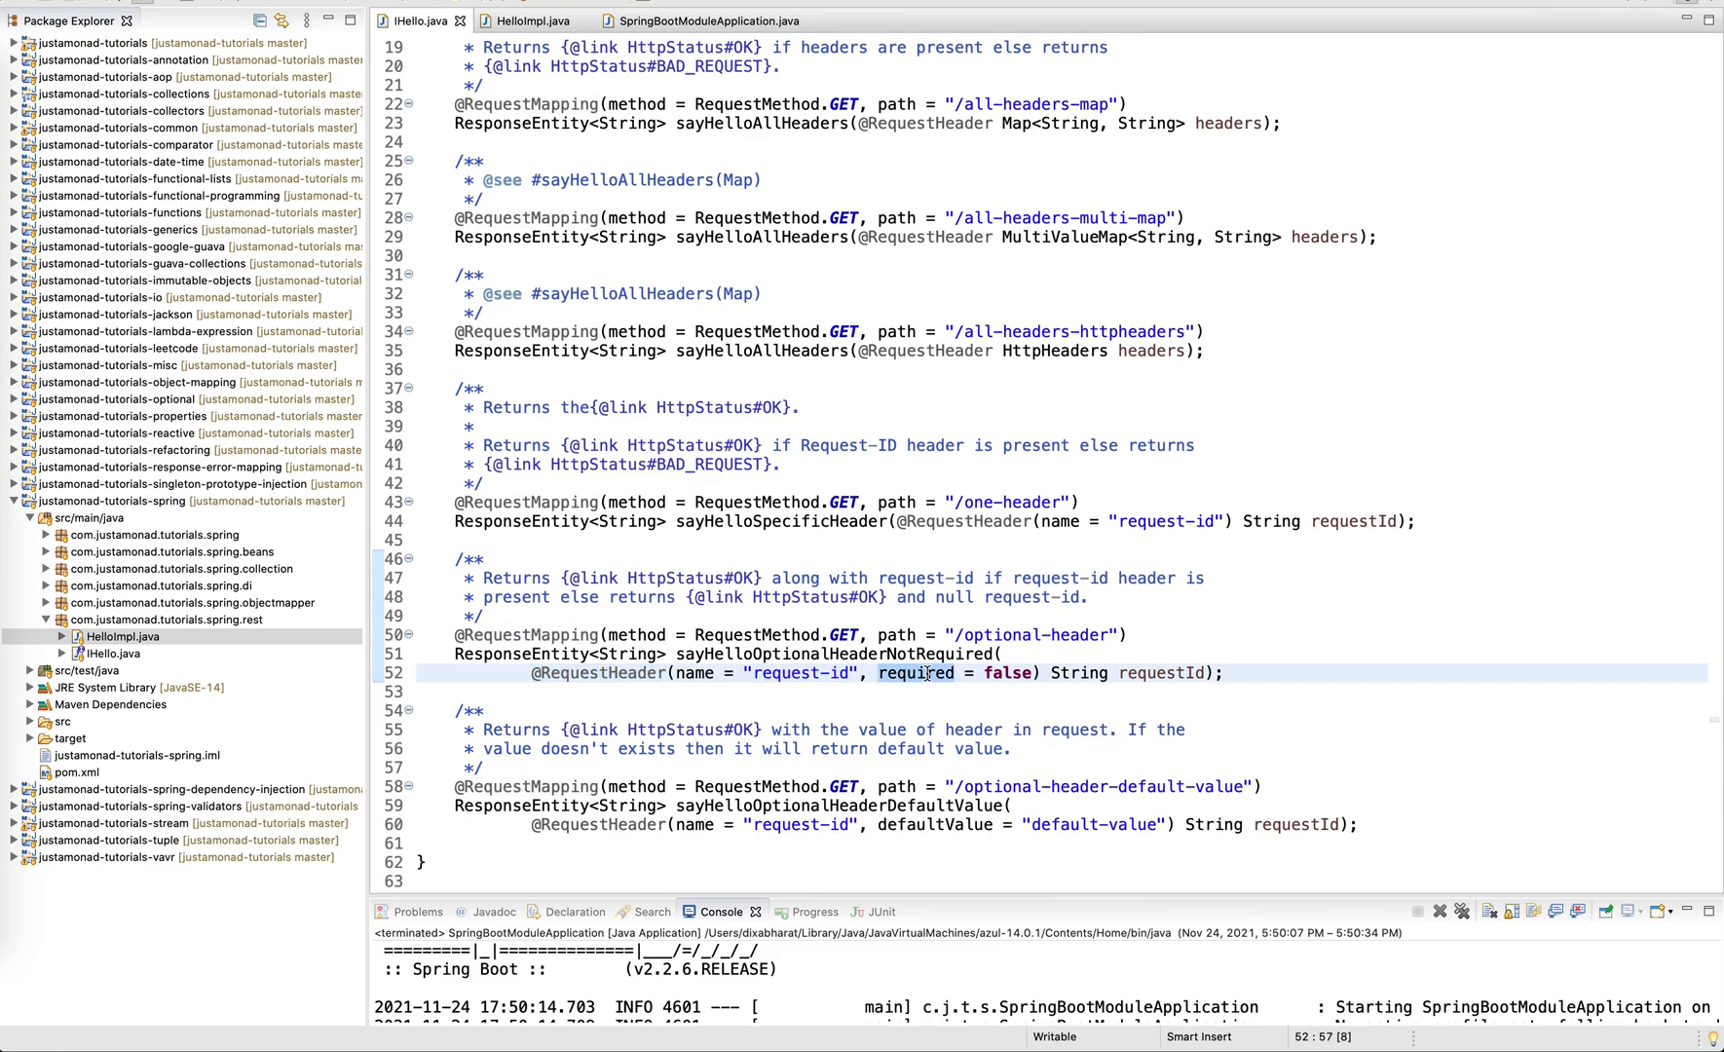
double_click(914, 674)
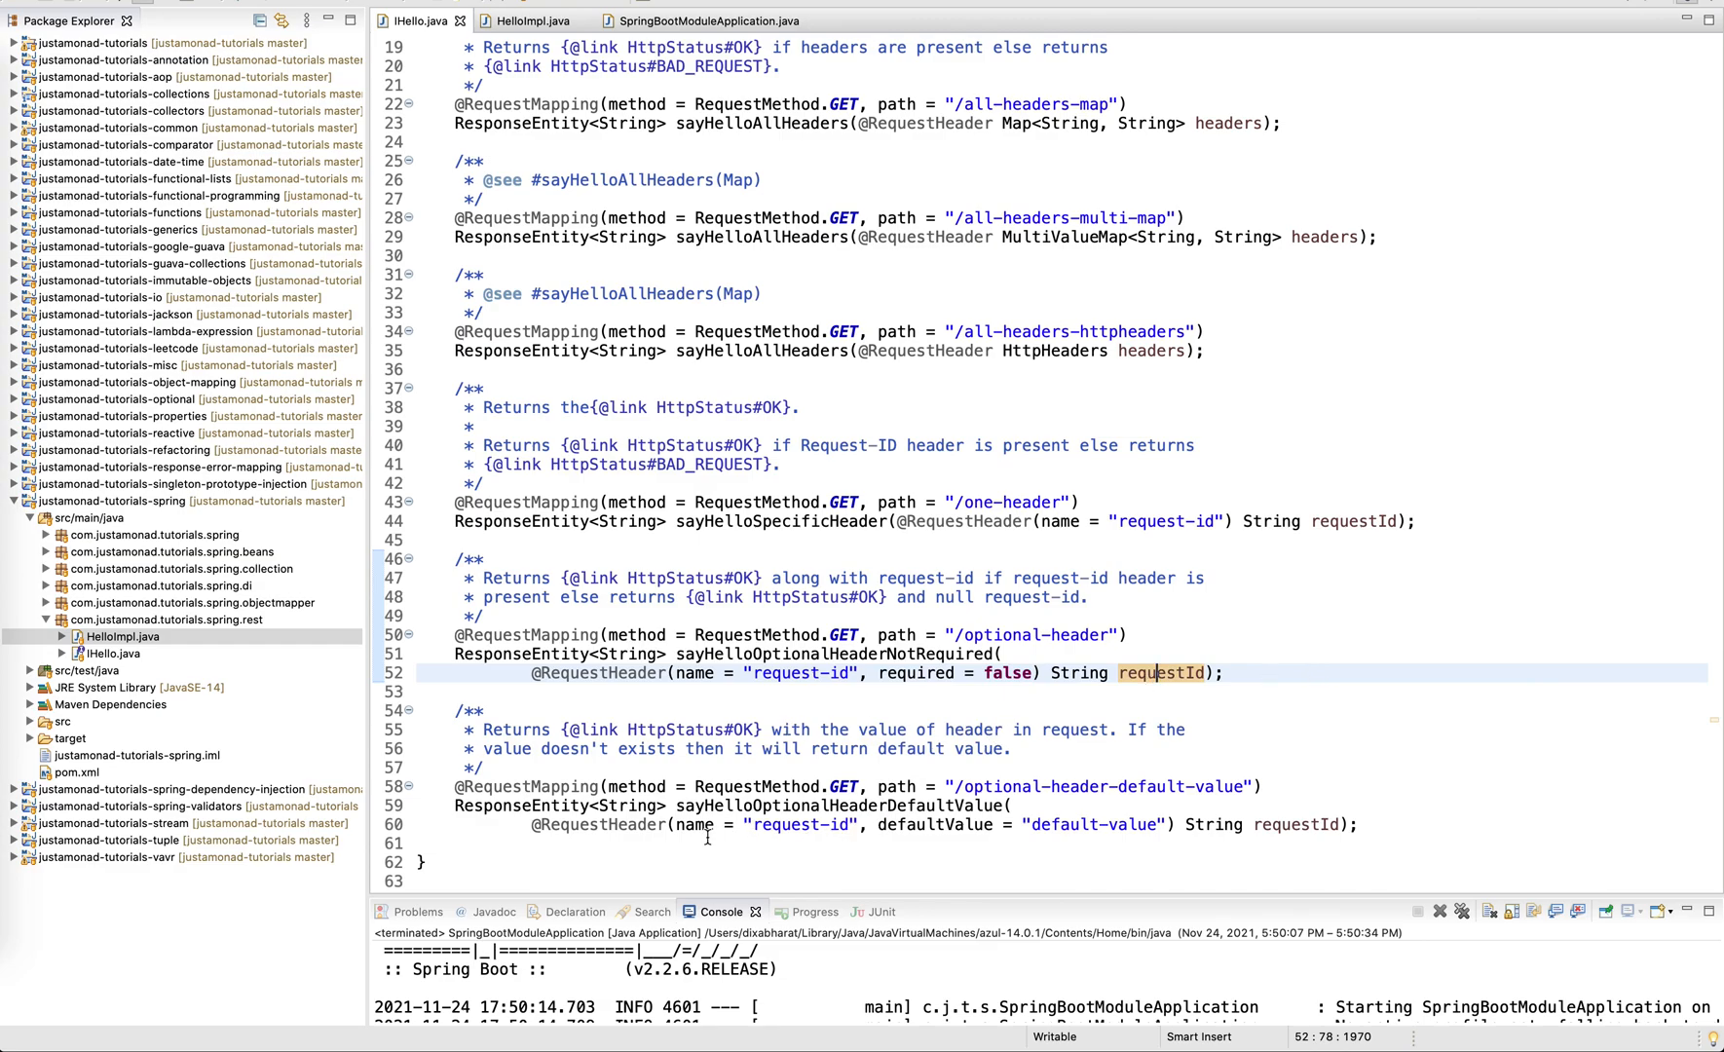
double_click(801, 824)
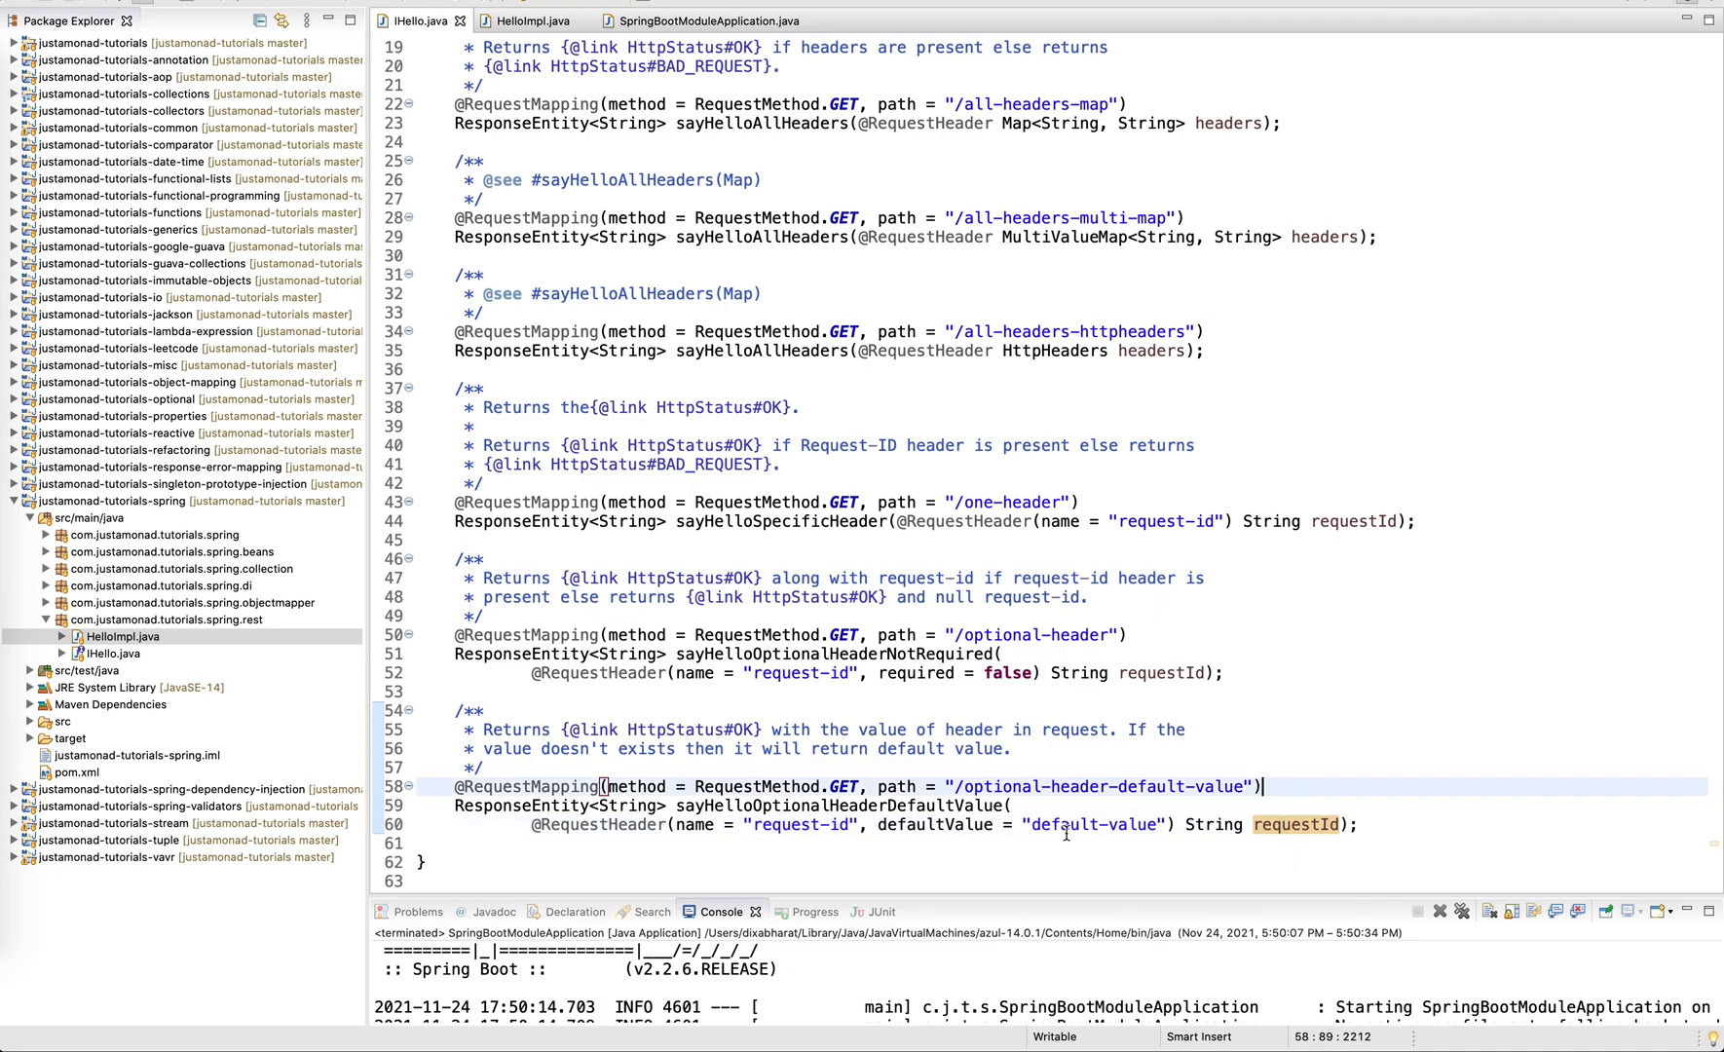
click(1224, 824)
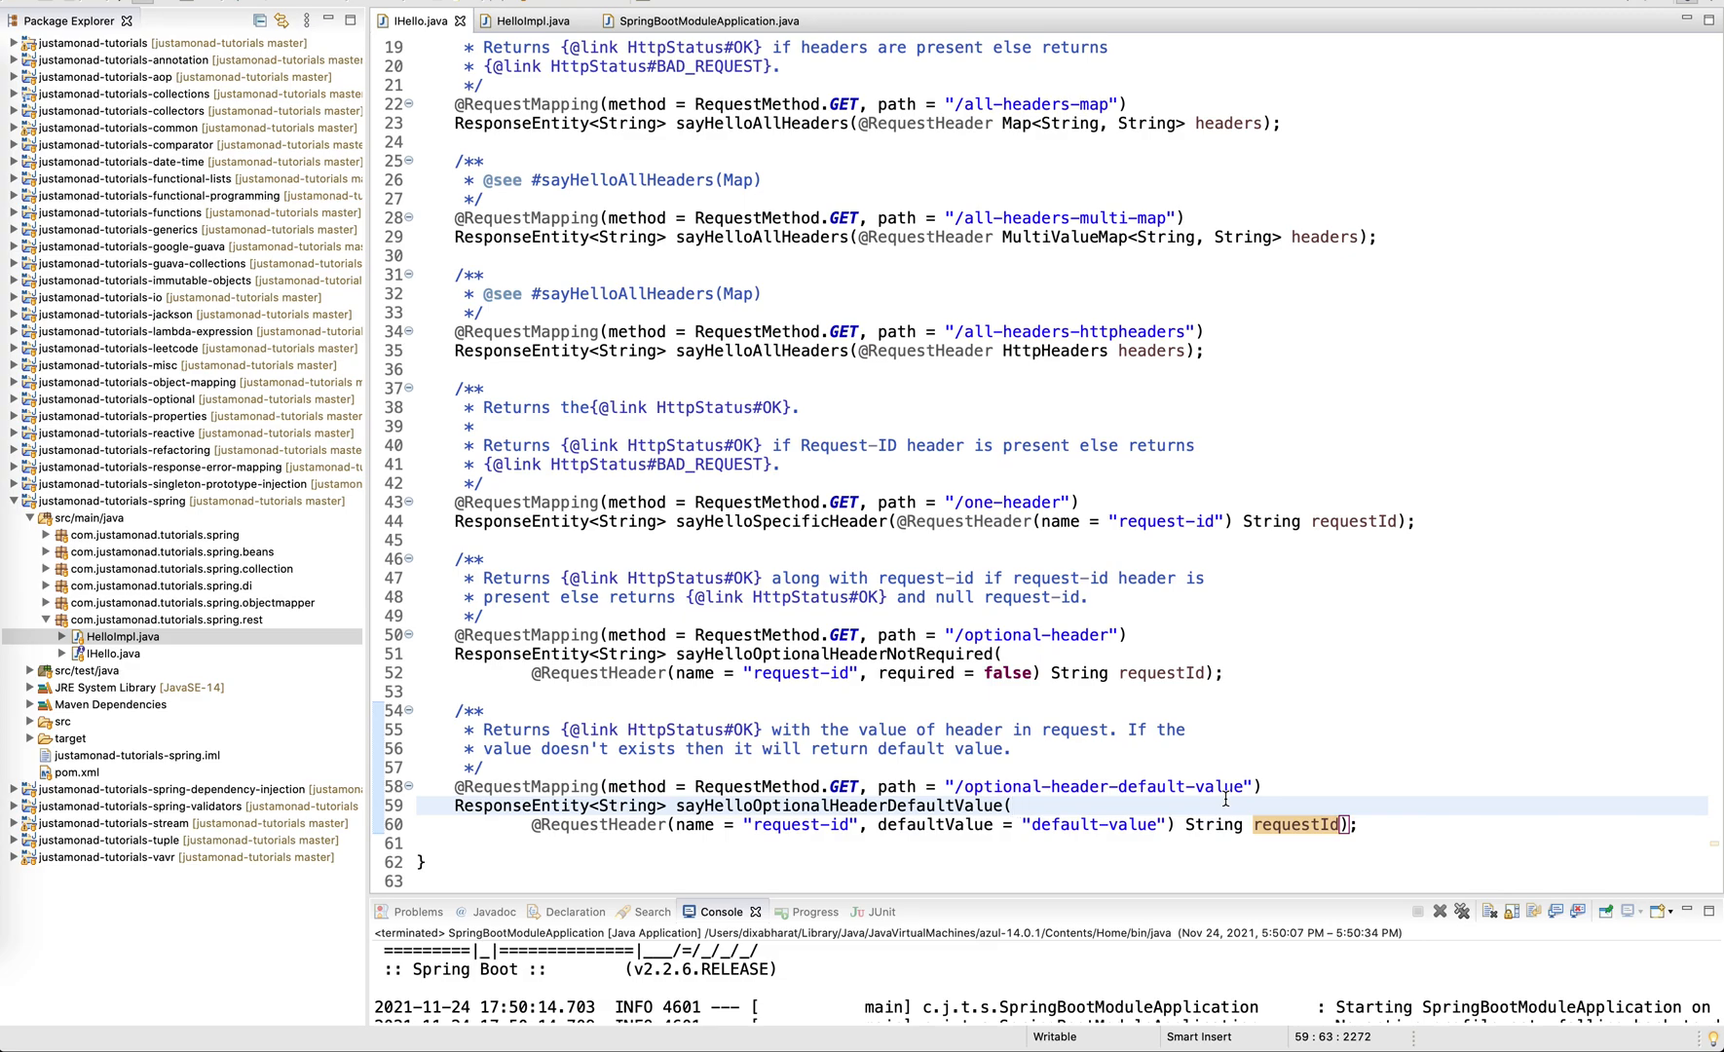
mouse_move(986, 432)
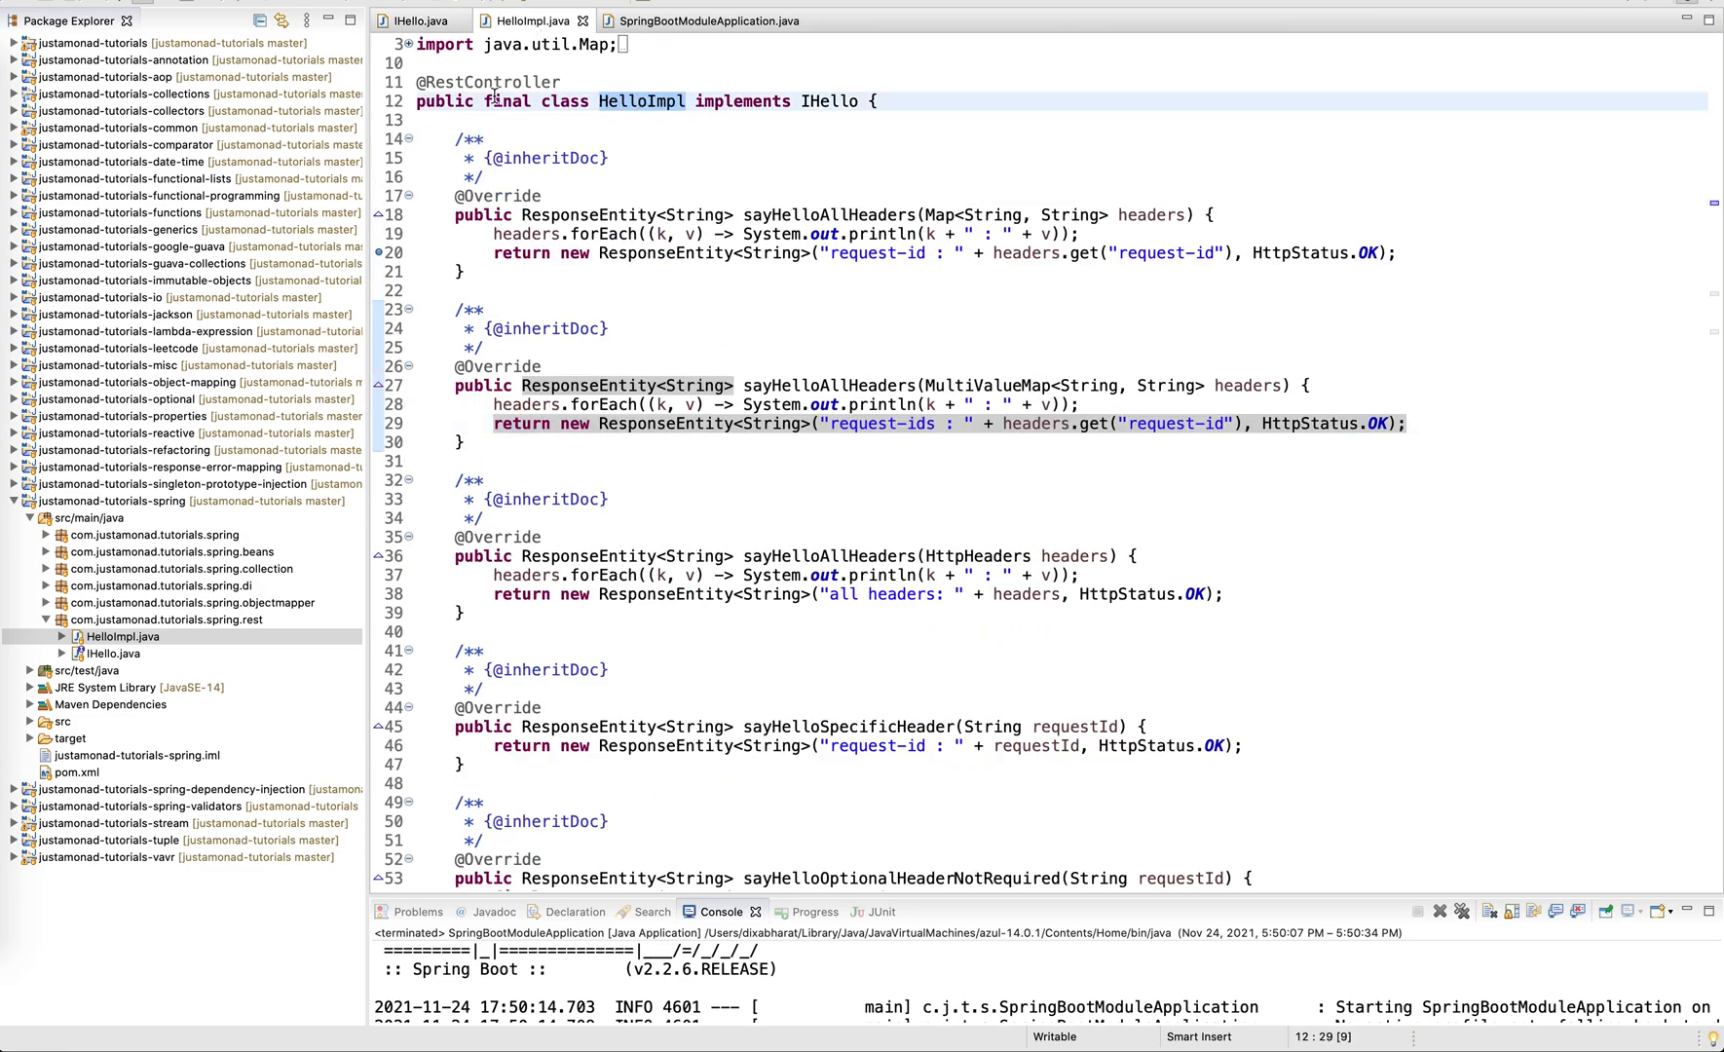
Review the HelloImpl class declaration and its loop printing every header.
click(489, 82)
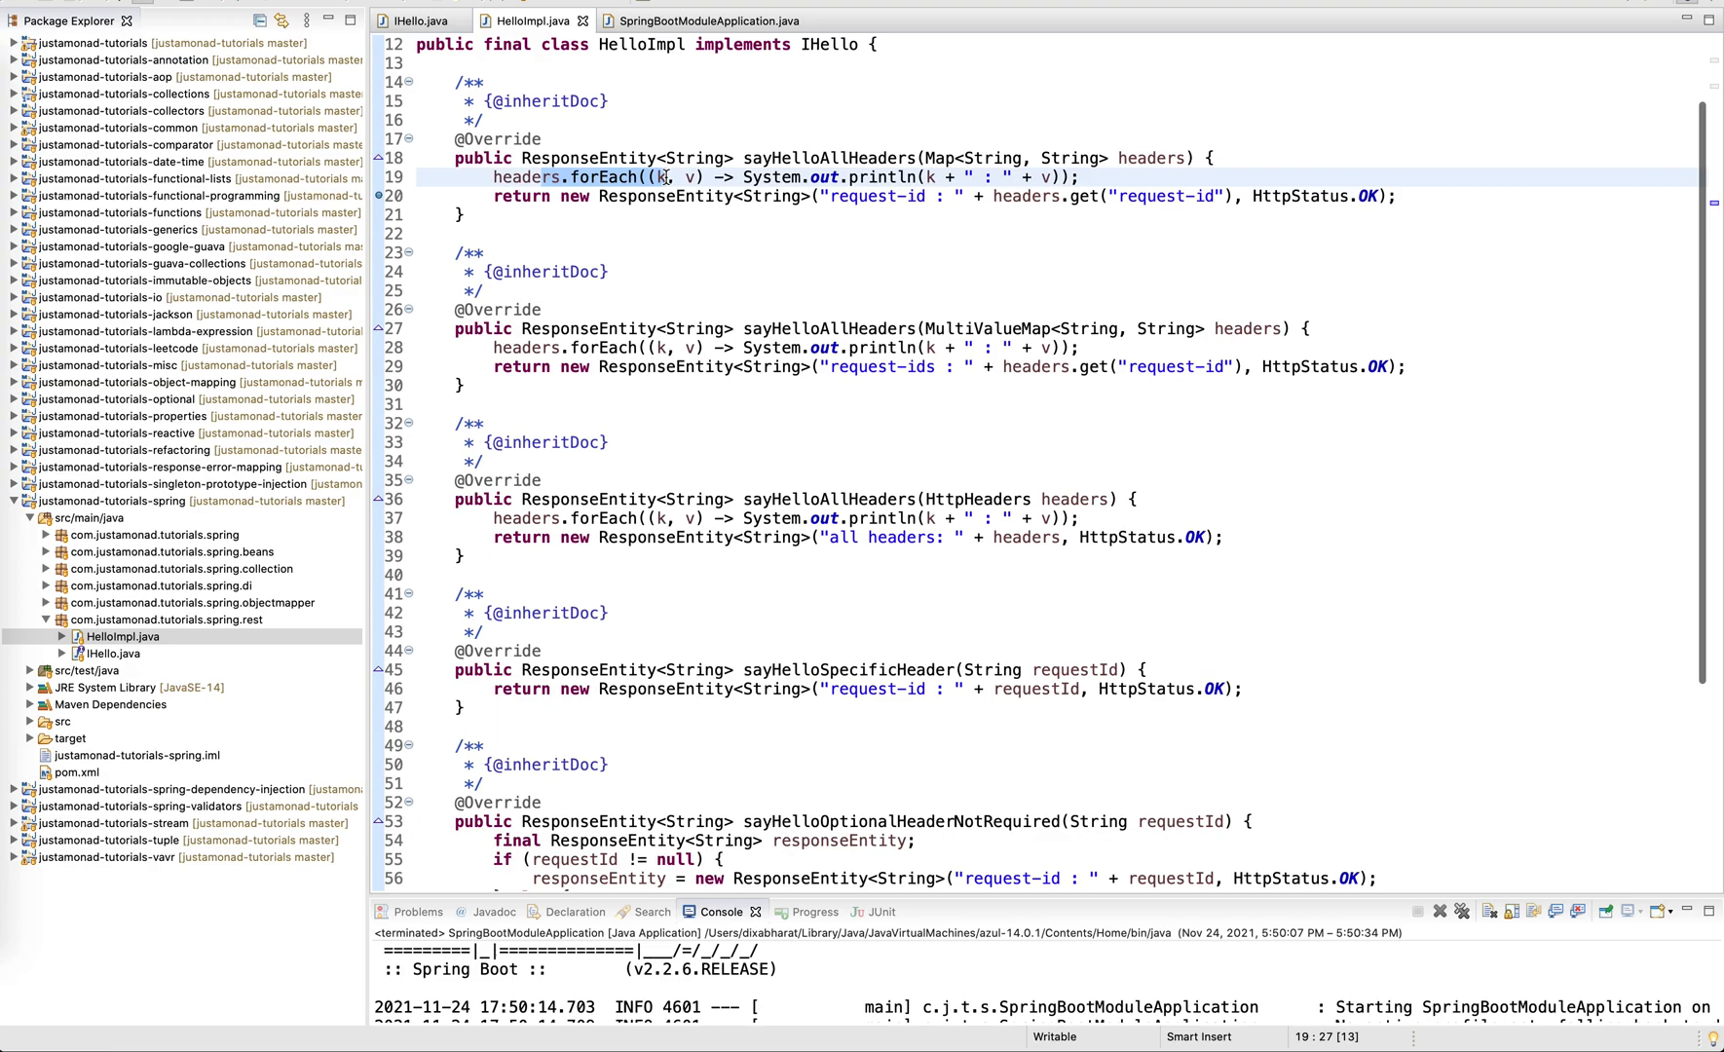
click(1042, 195)
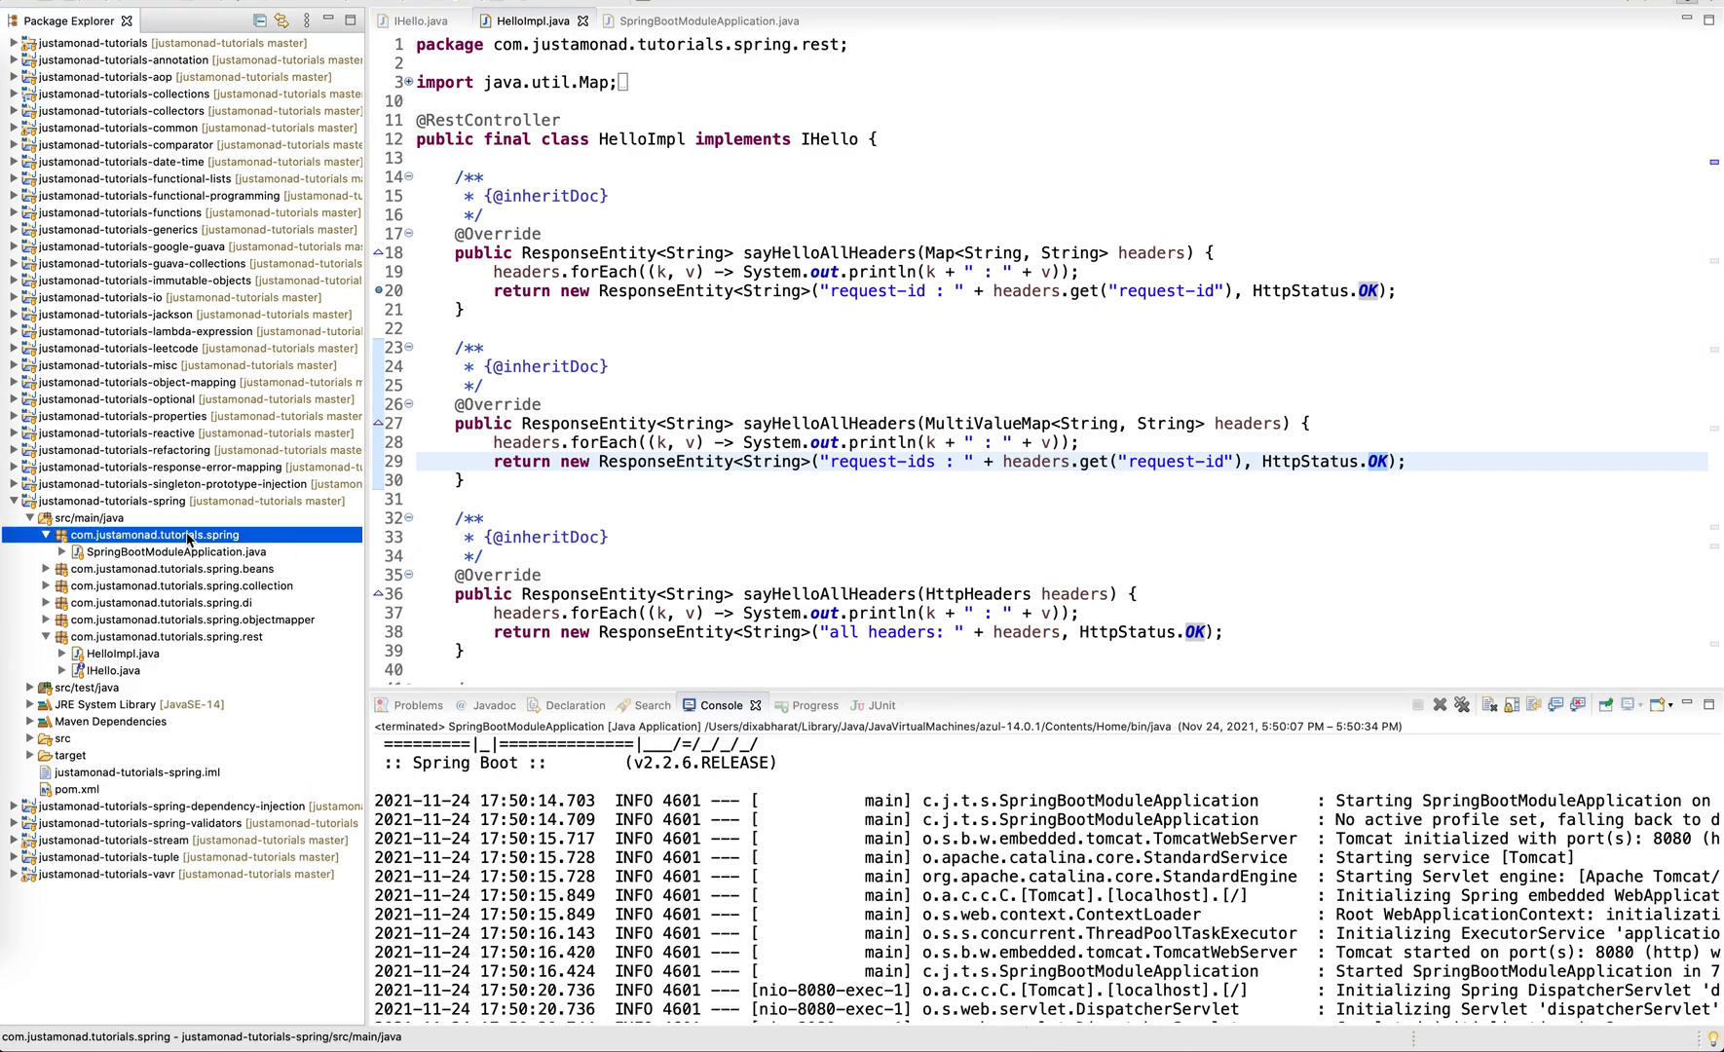
Run SpringBootModuleApplication as a Java application and hide the project explorer.
click(710, 20)
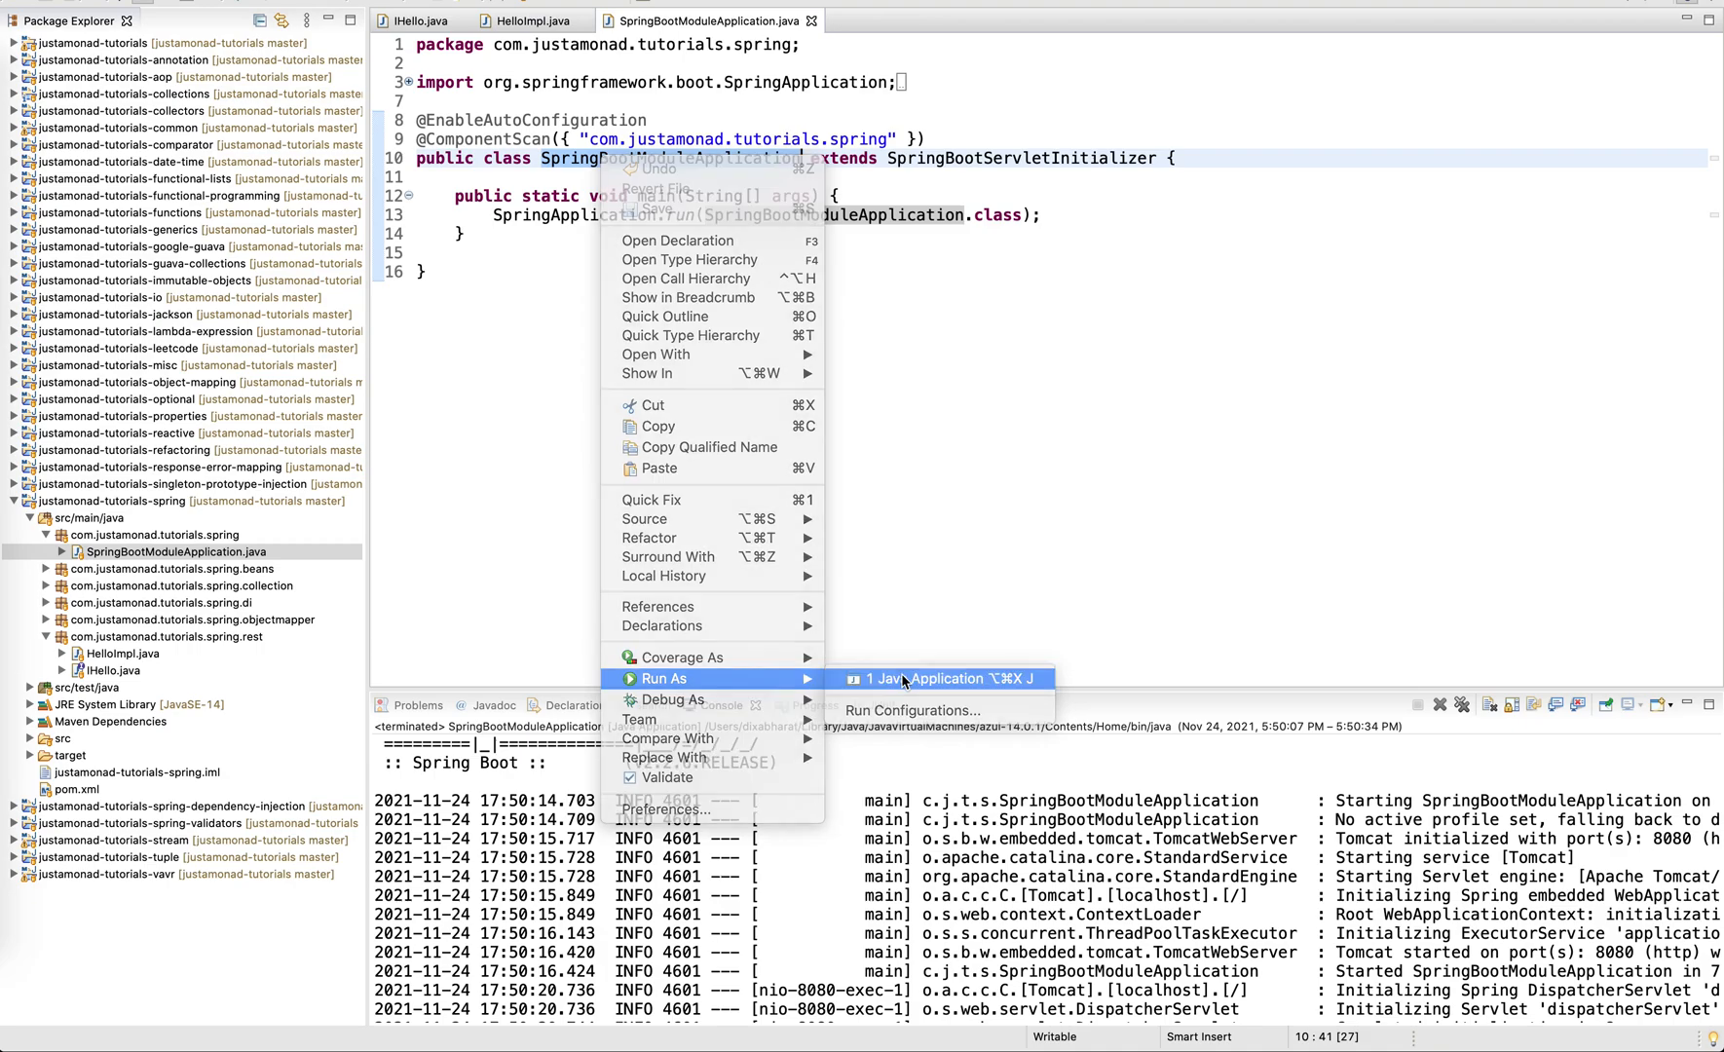
click(951, 678)
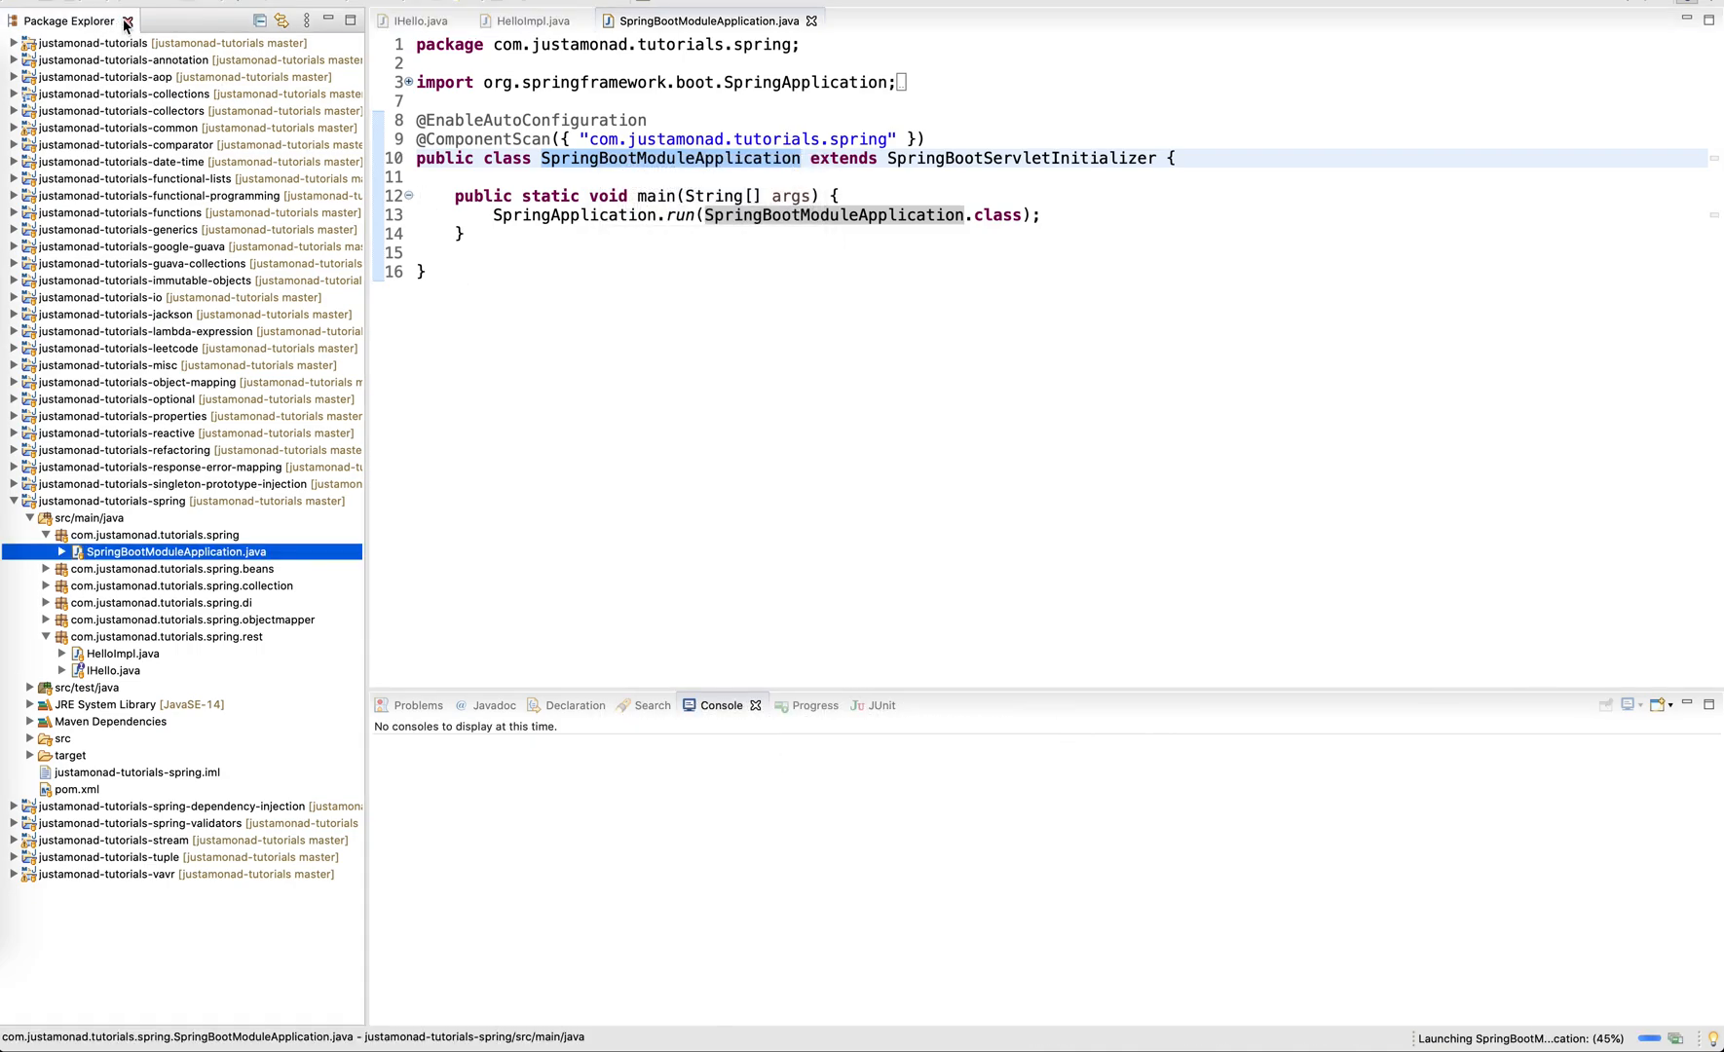
click(127, 22)
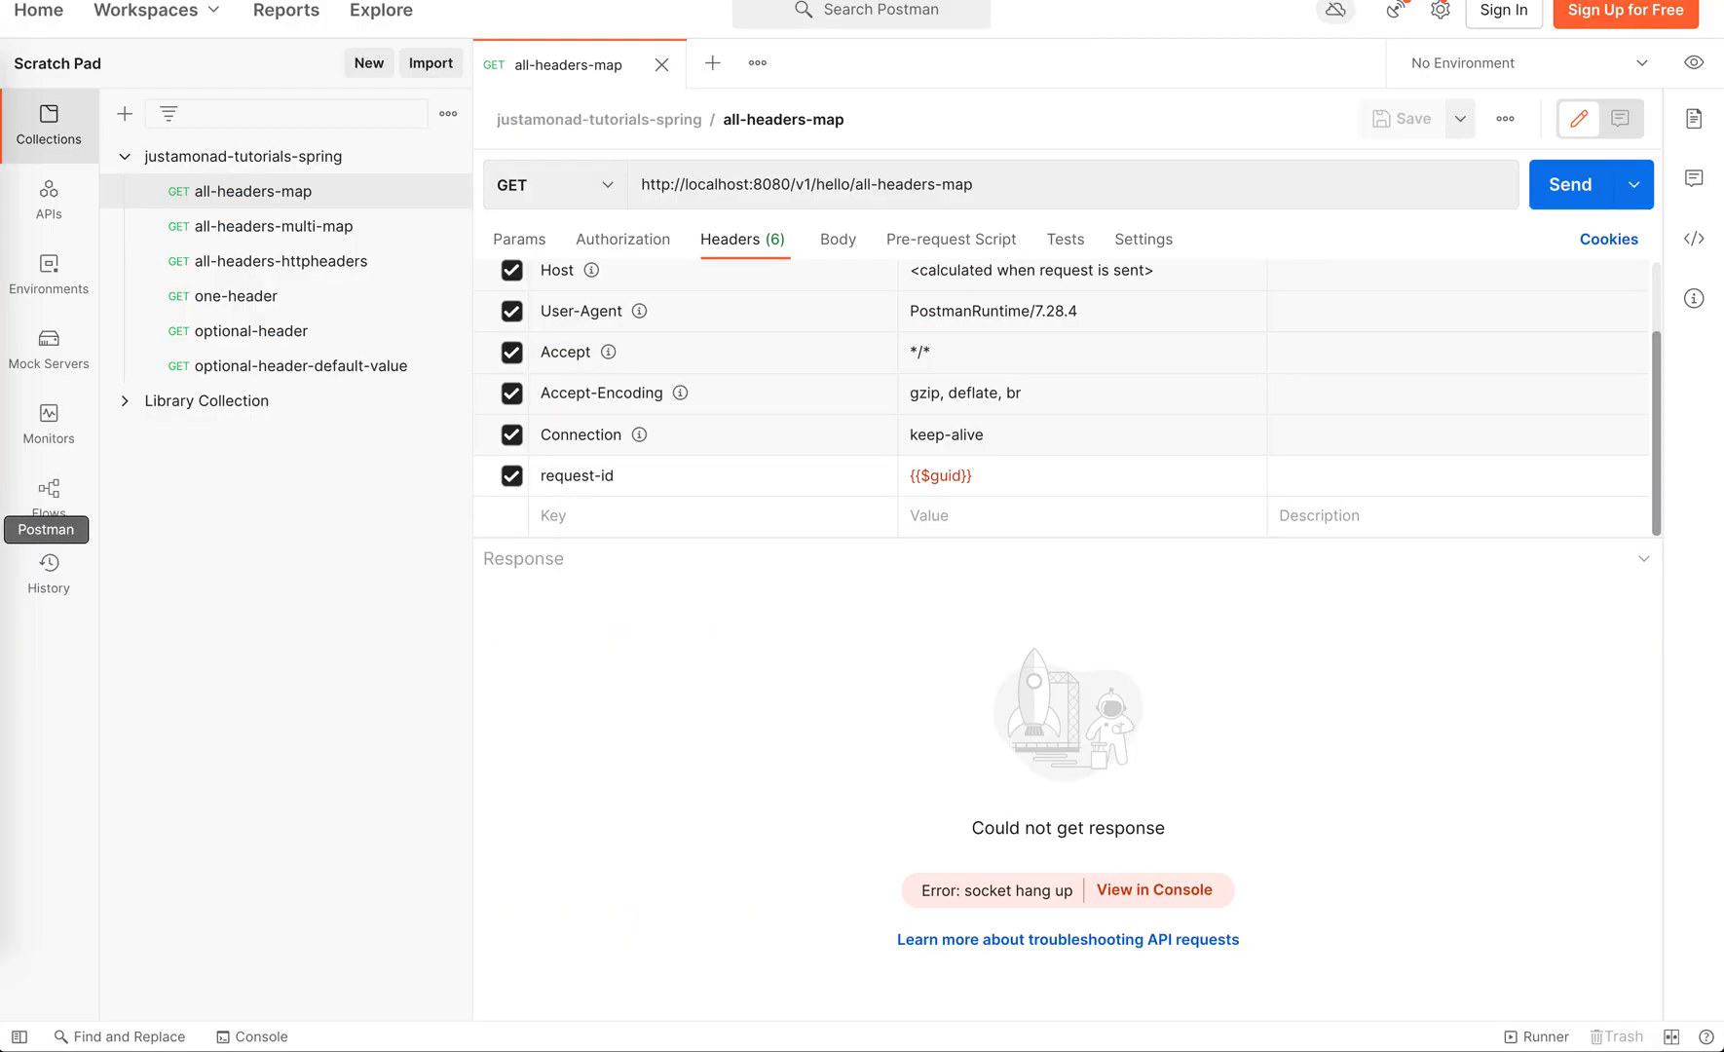
Send all-headers-map with the {{$guid}} request-id header and select the echoed request-id.
double_click(861, 183)
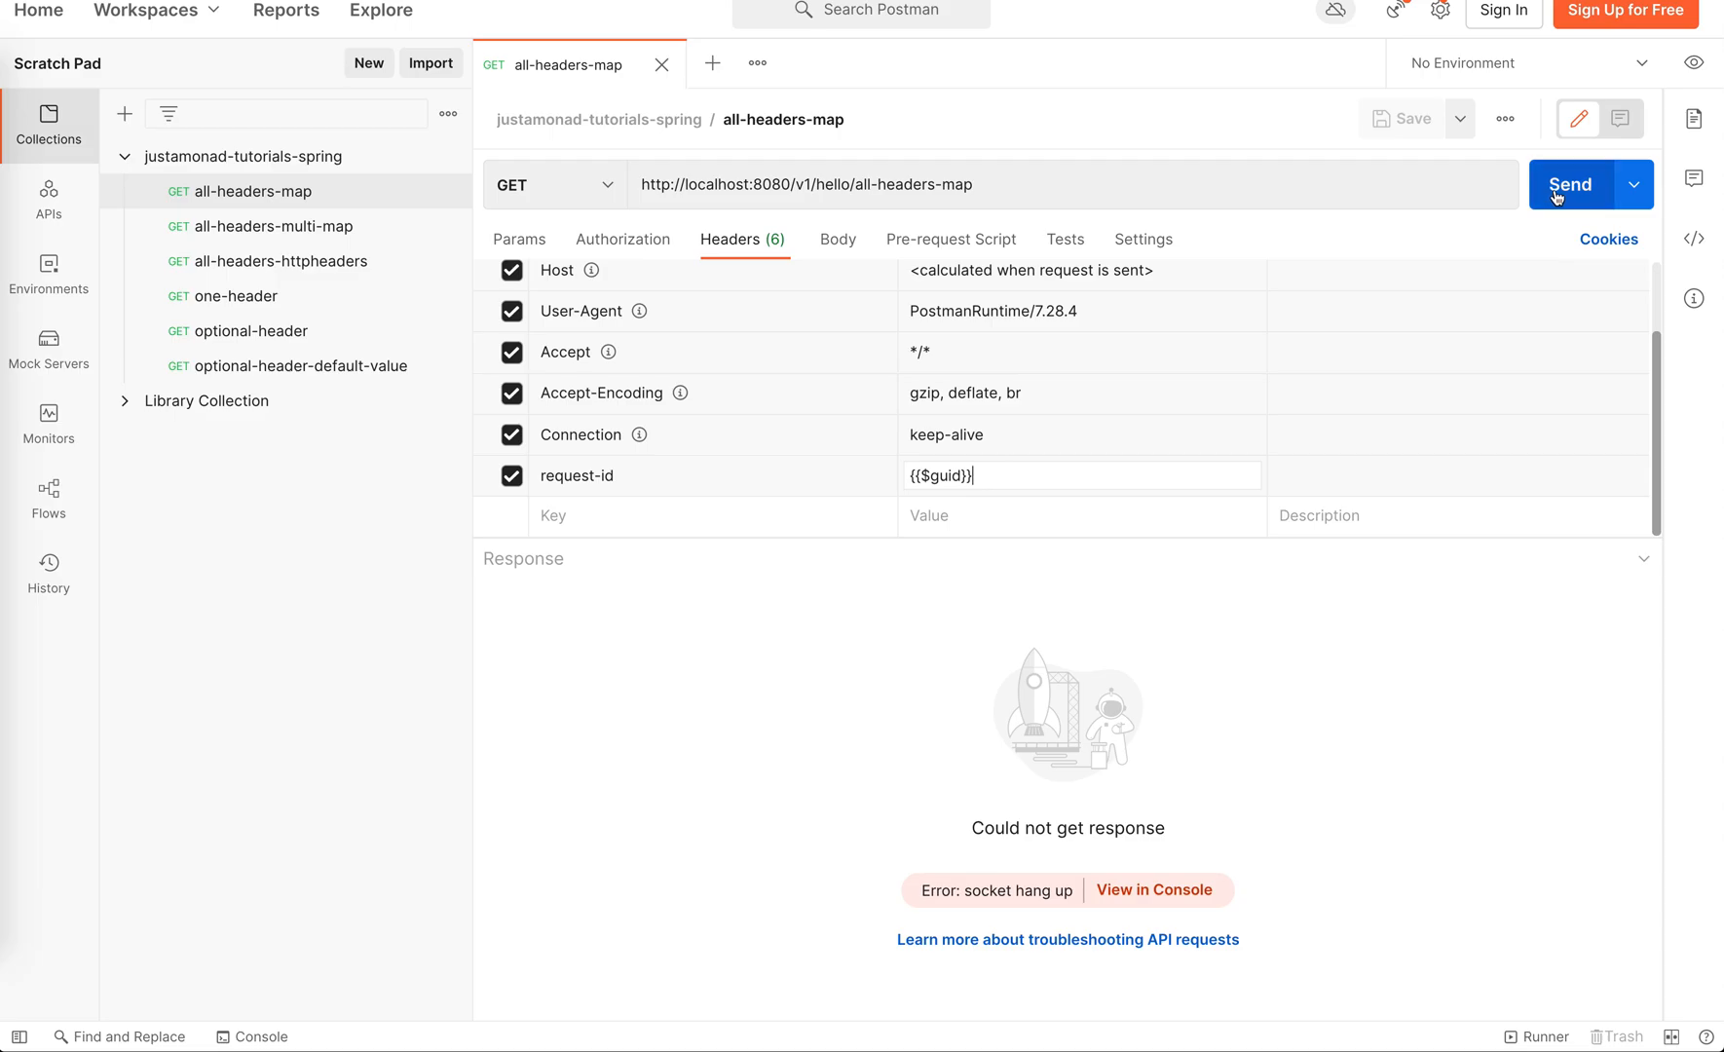
click(1569, 183)
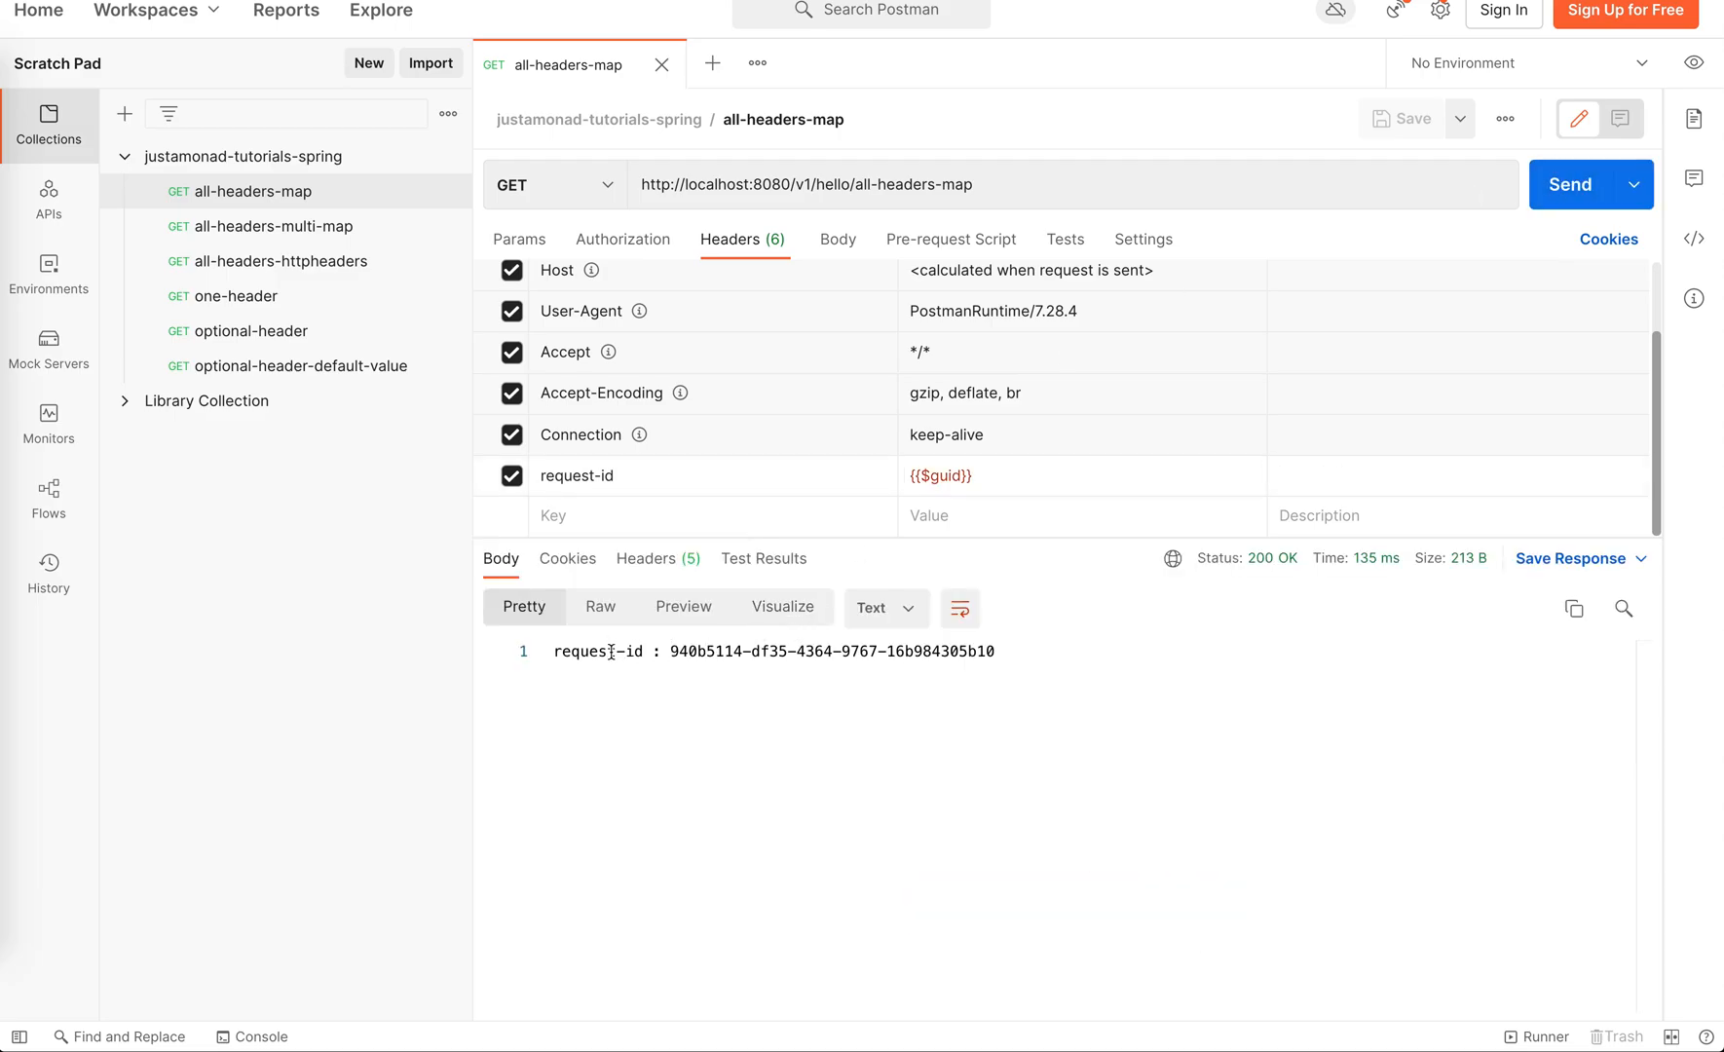
drag(676, 651, 927, 650)
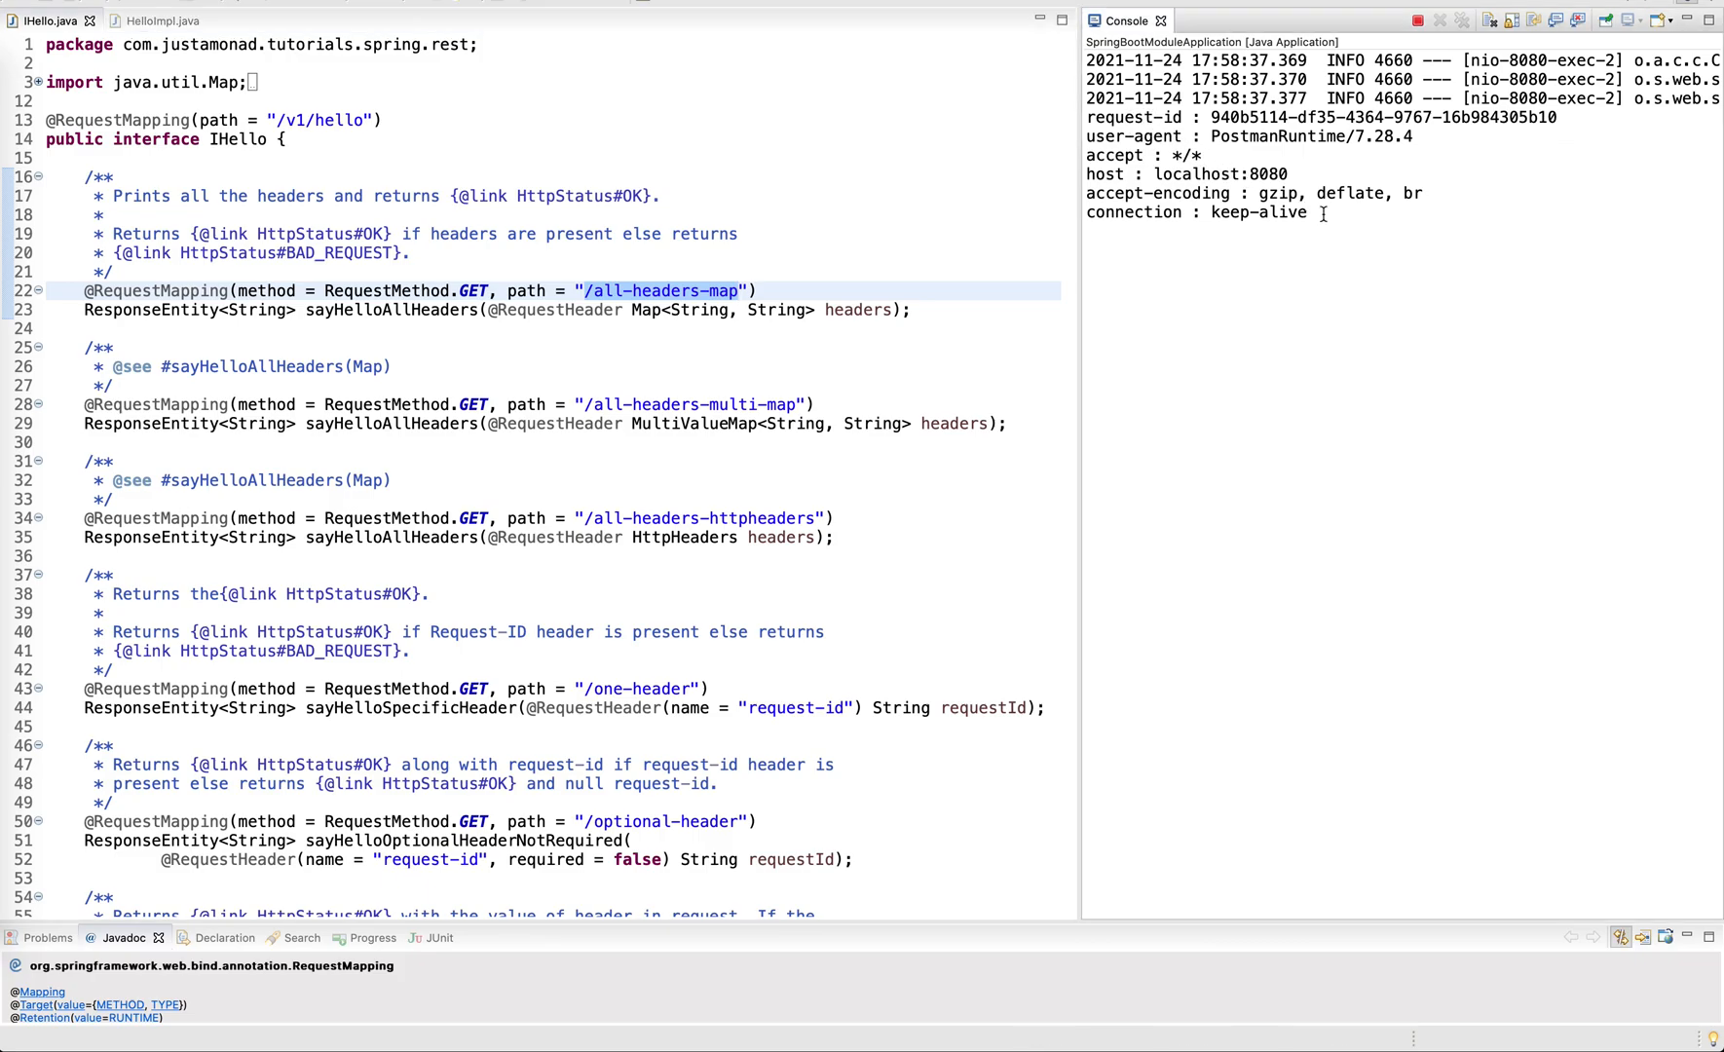
drag(1089, 117, 1315, 213)
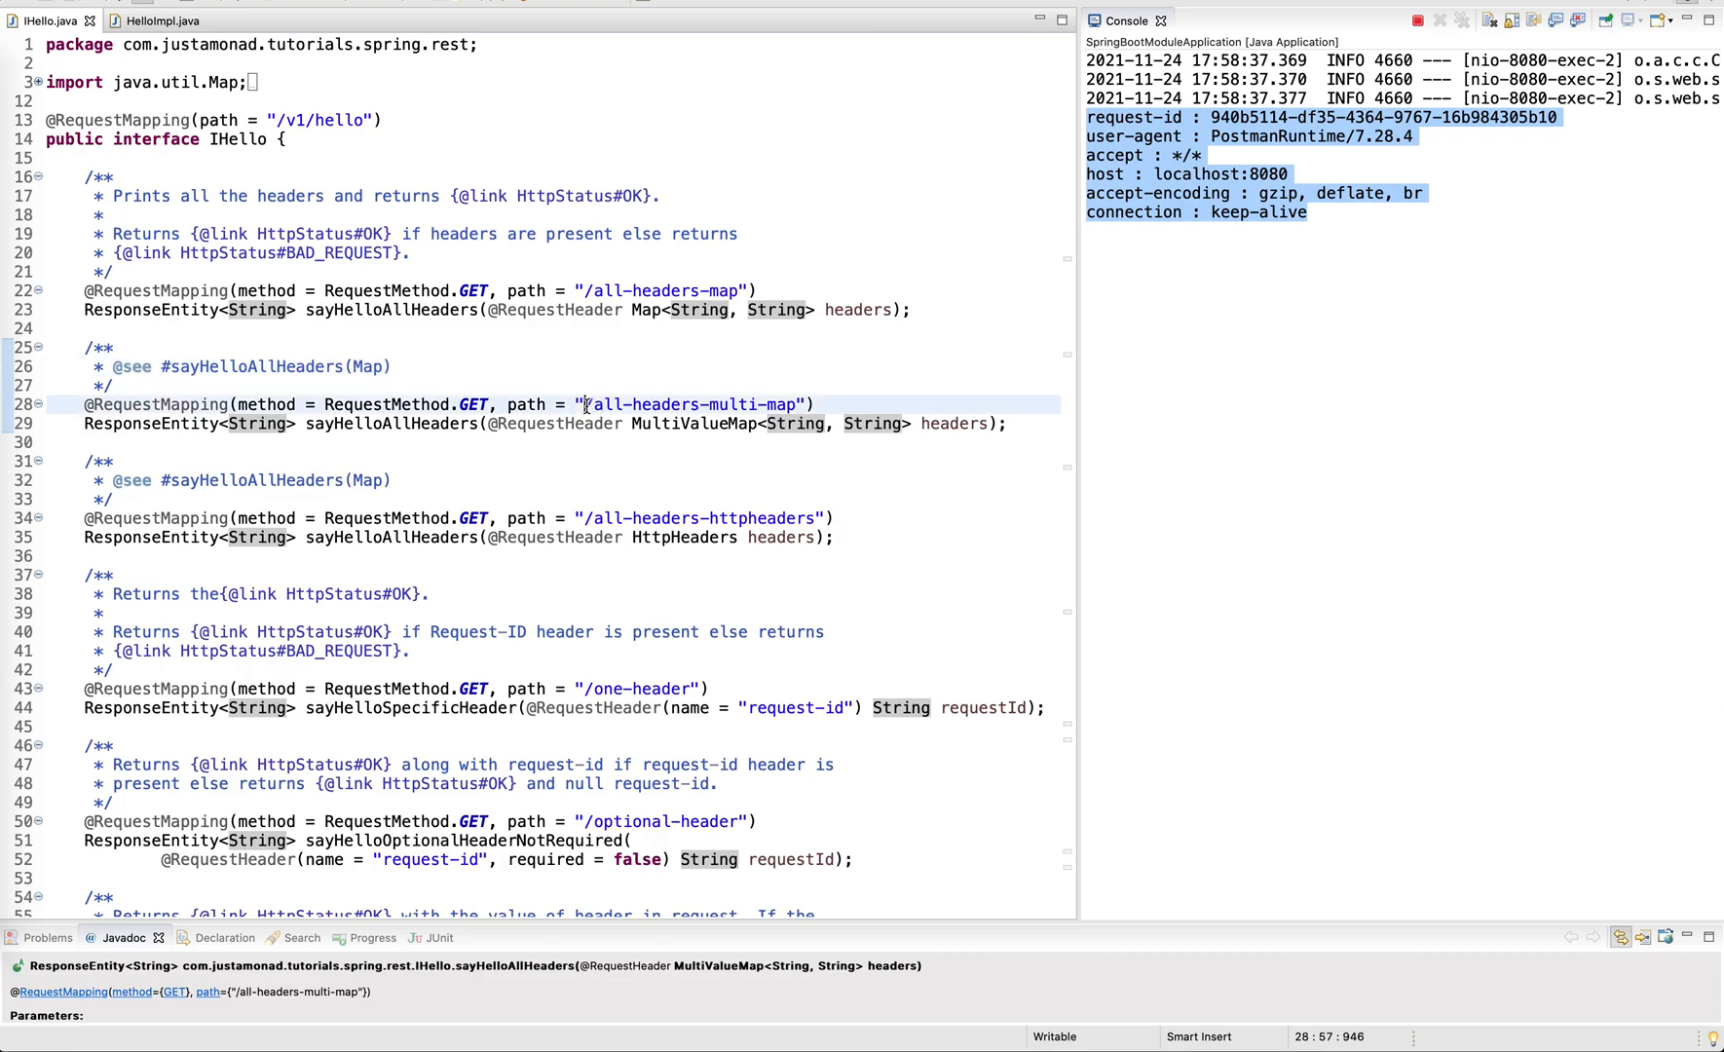
click(694, 423)
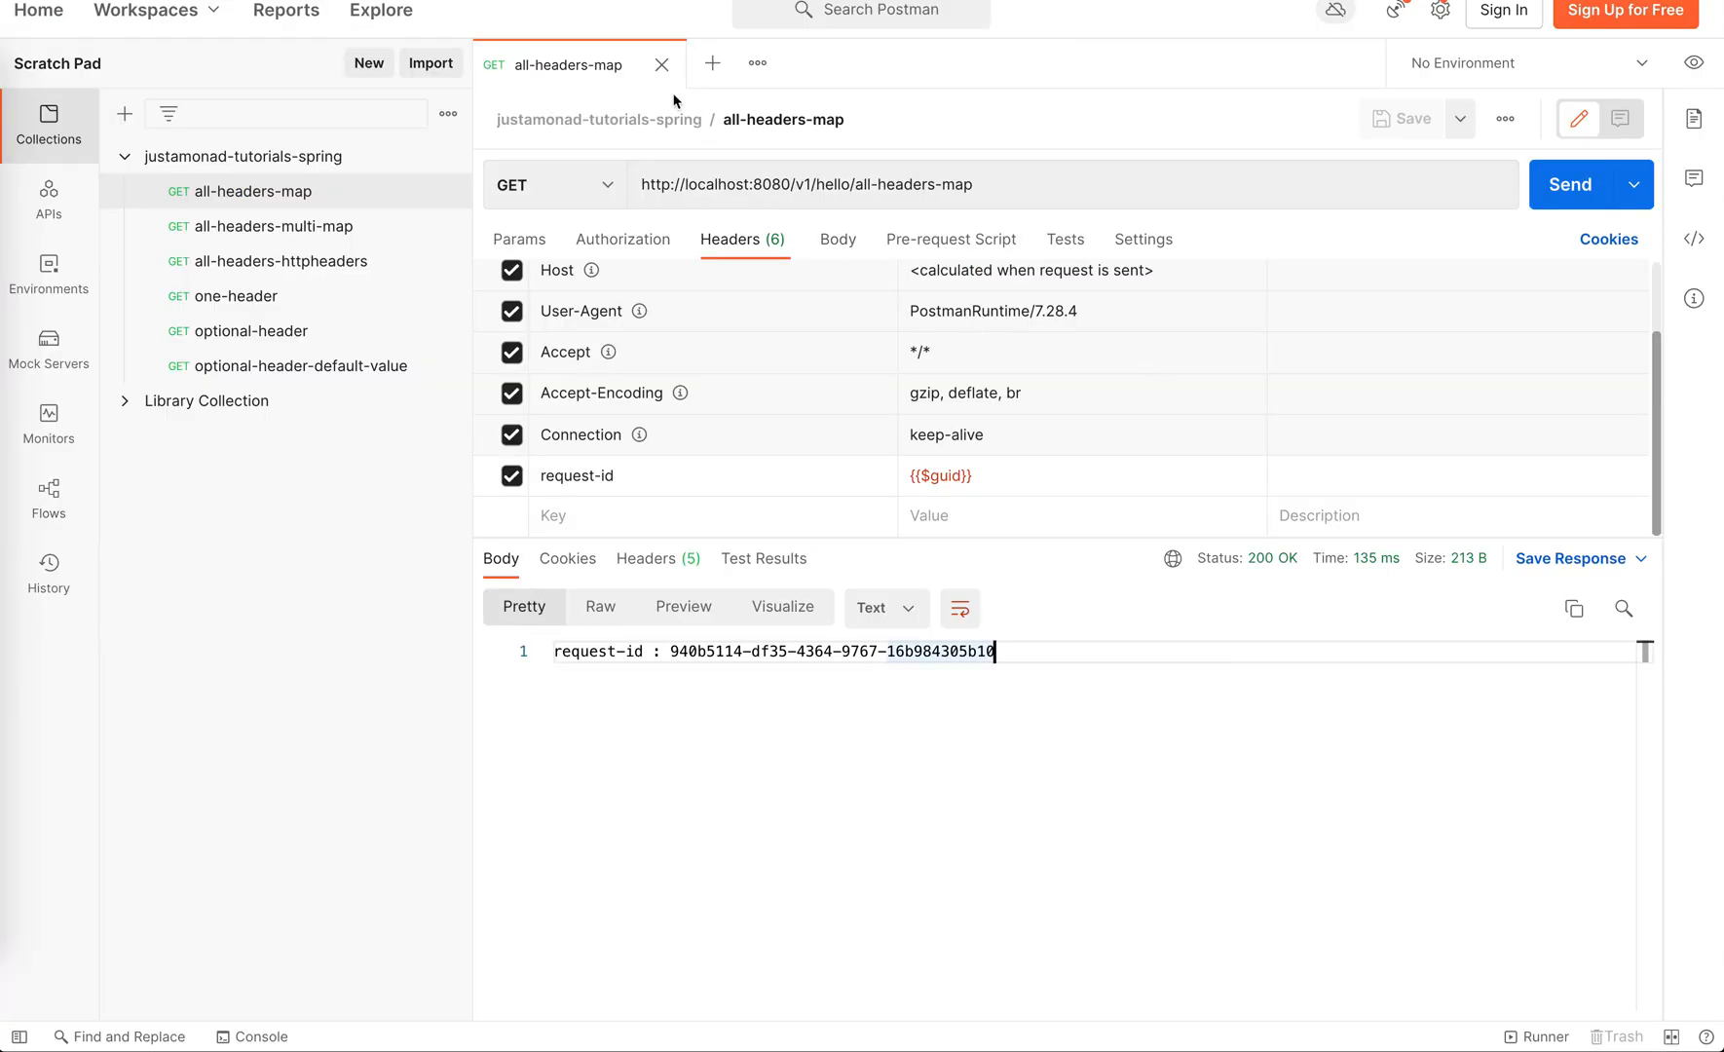
Send all-headers-multi-map with three {{$guid}} request-id values and review the returned IDs.
click(275, 226)
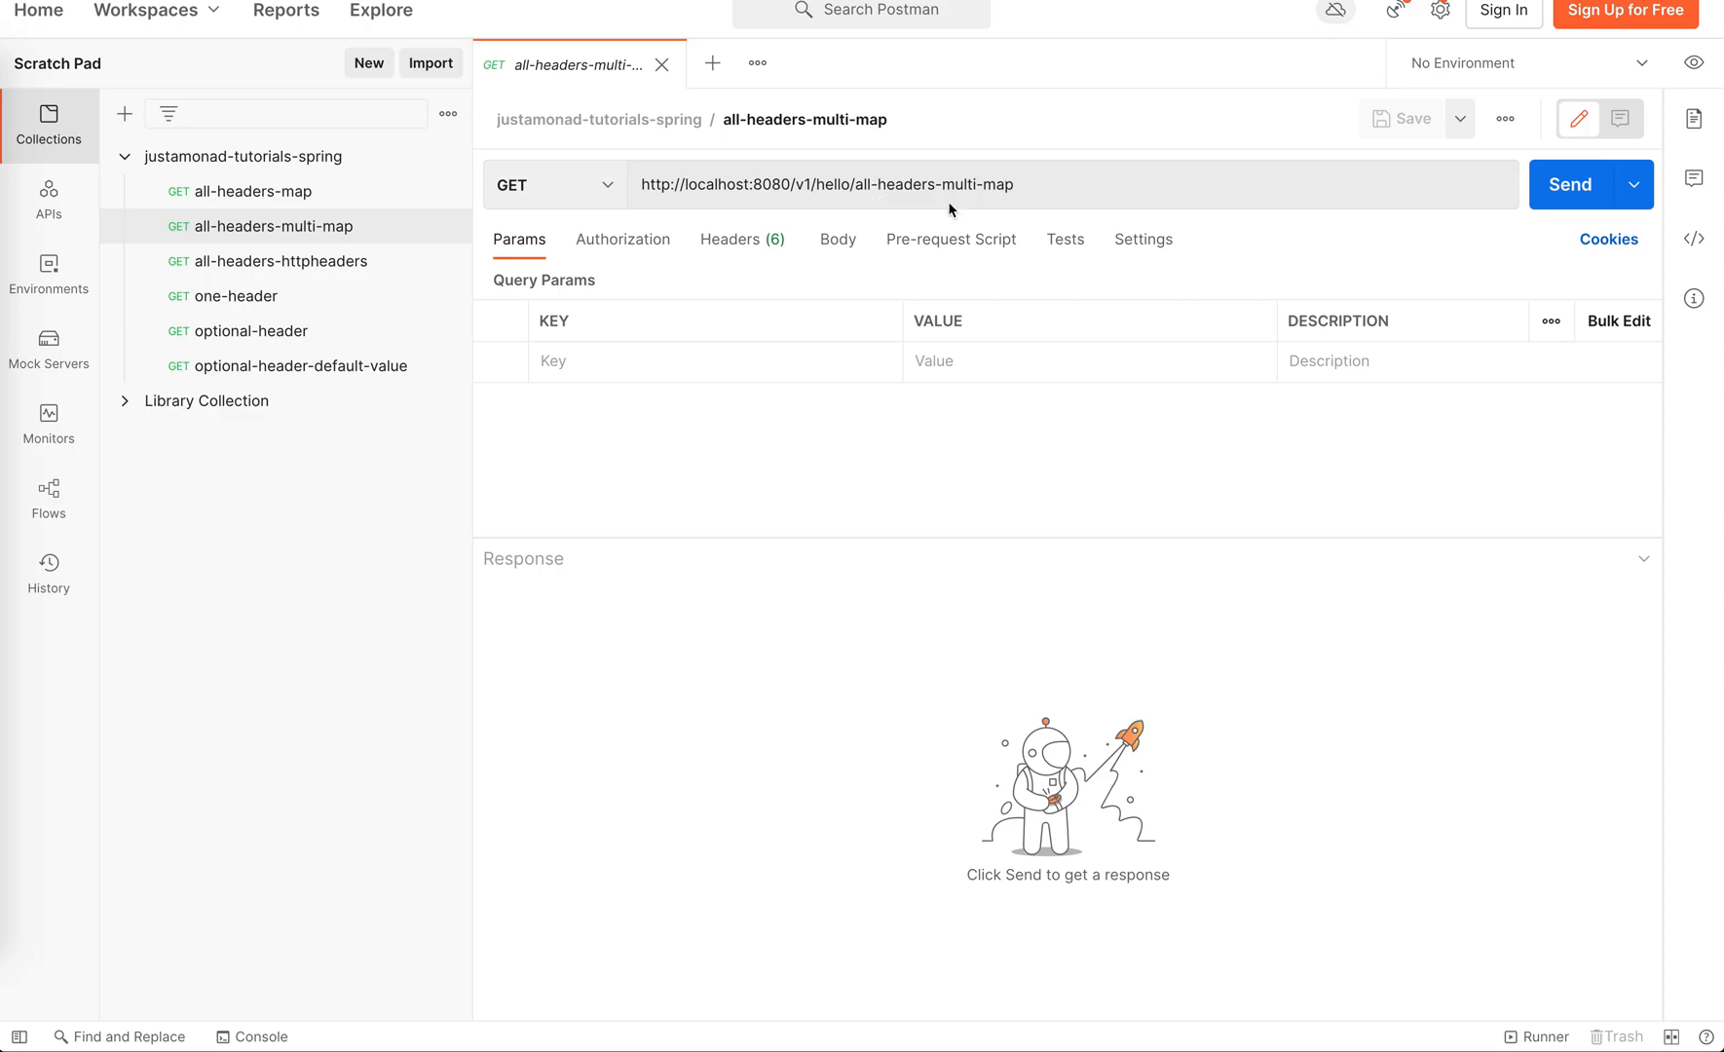
click(728, 238)
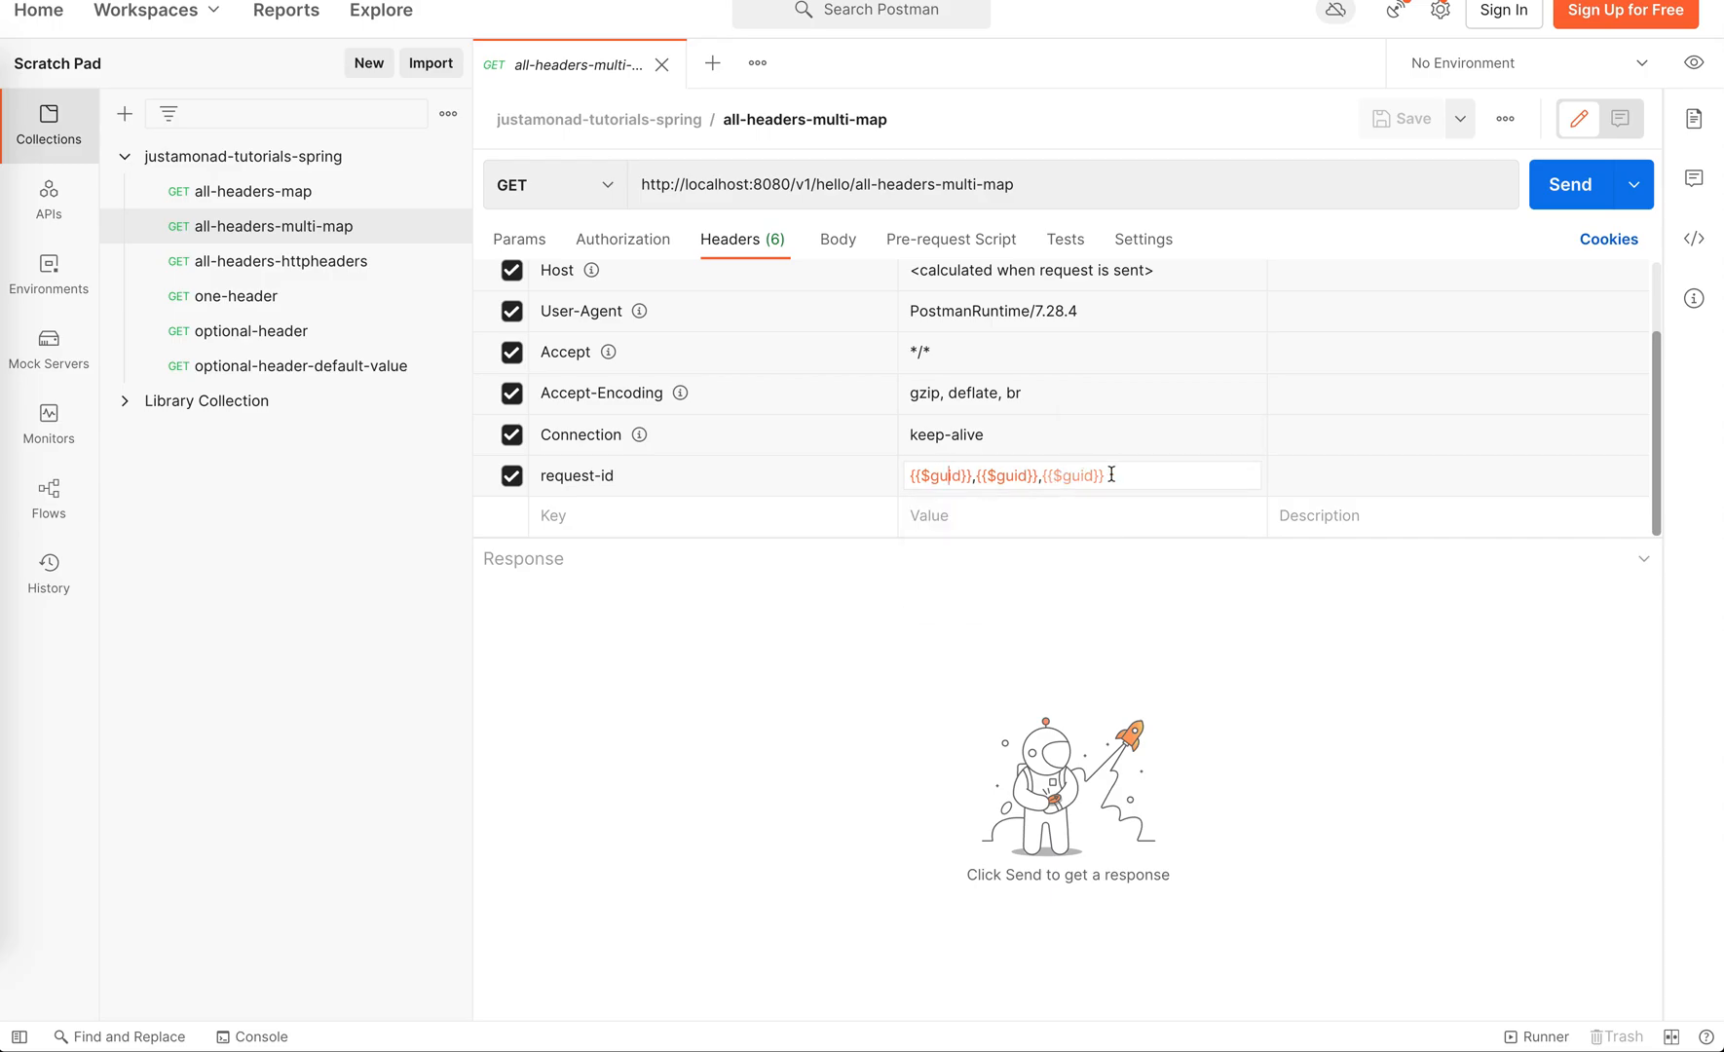
click(1568, 183)
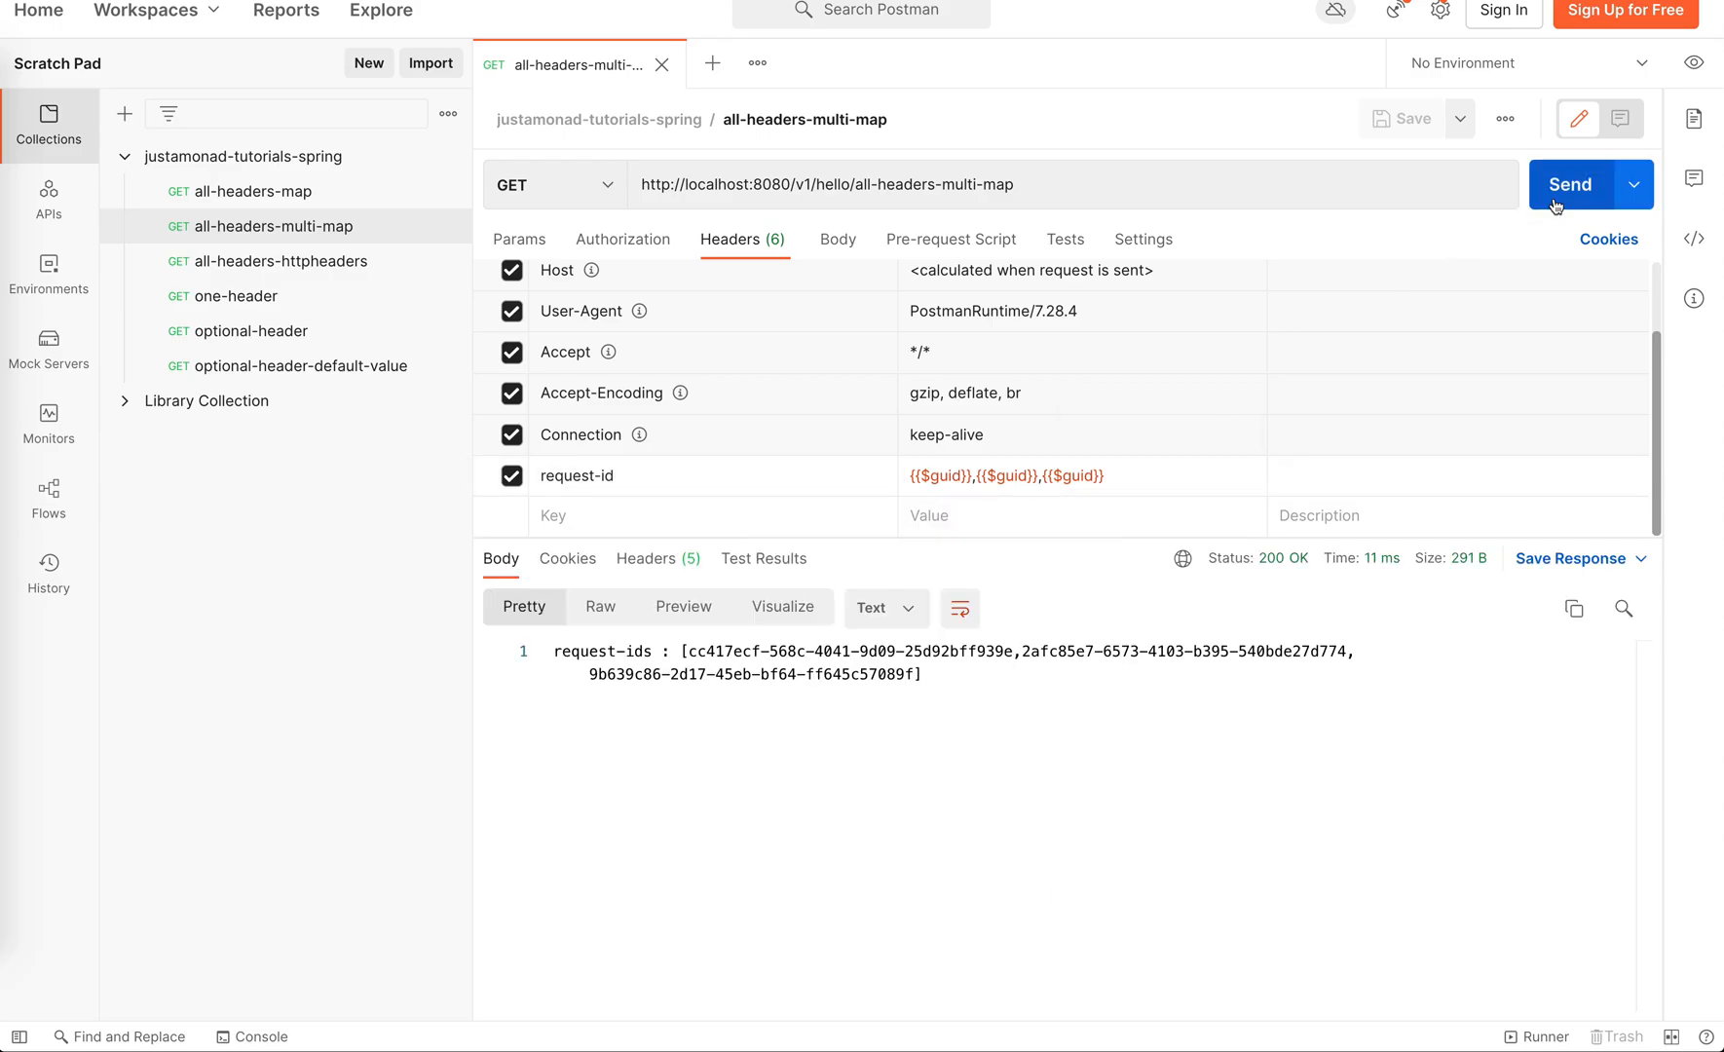
double_click(629, 651)
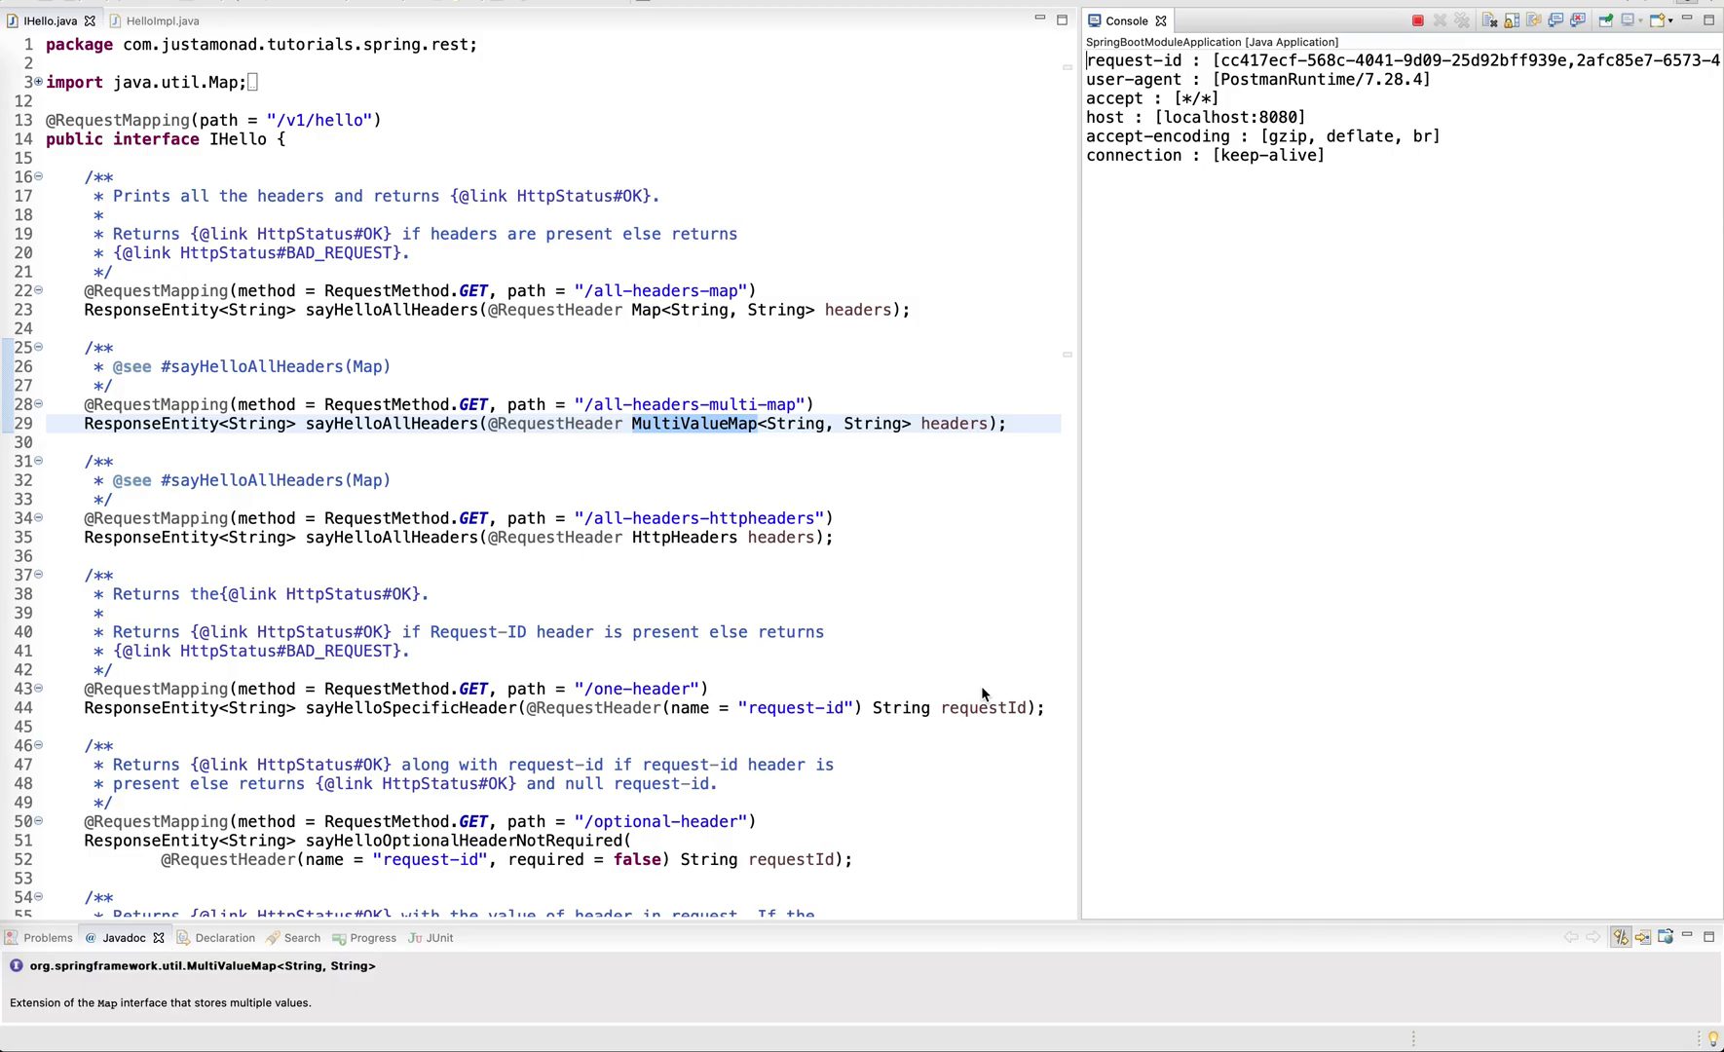
Highlight the all-headers-httpheaders endpoint path in the IHello interface.
double_click(1259, 60)
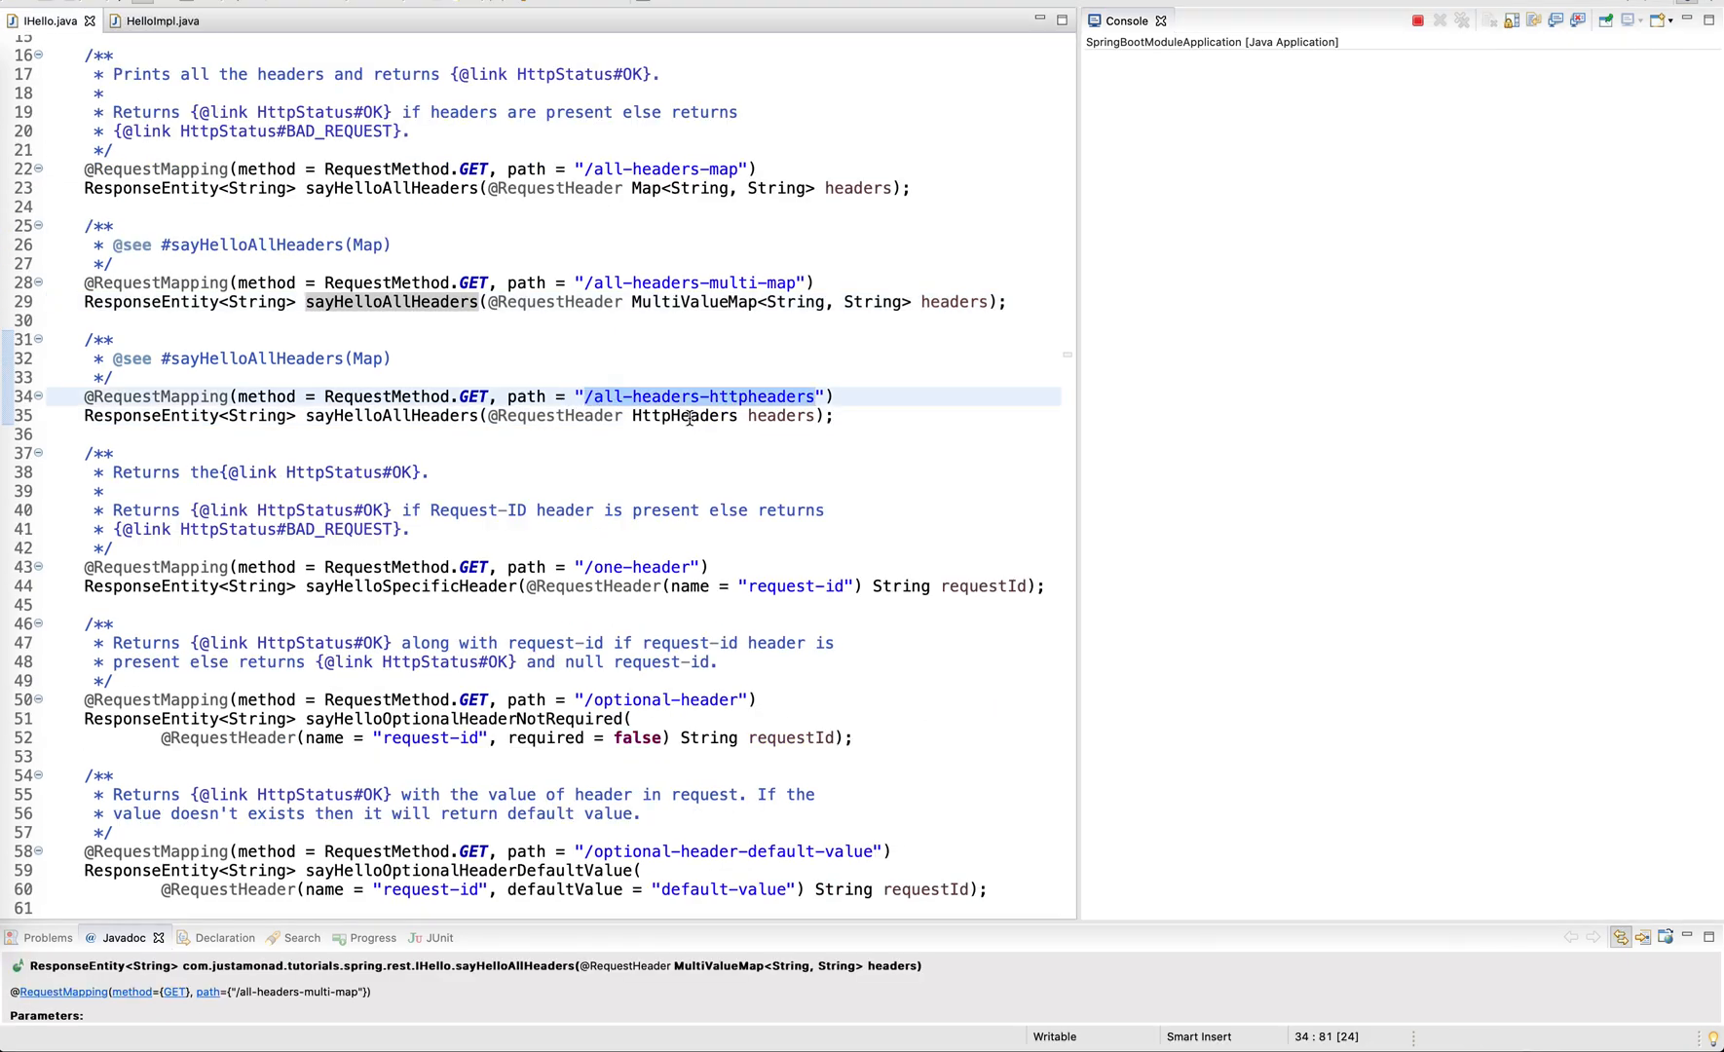
Open the HttpHeaders class source from IHello.java and scroll through its methods.
click(684, 415)
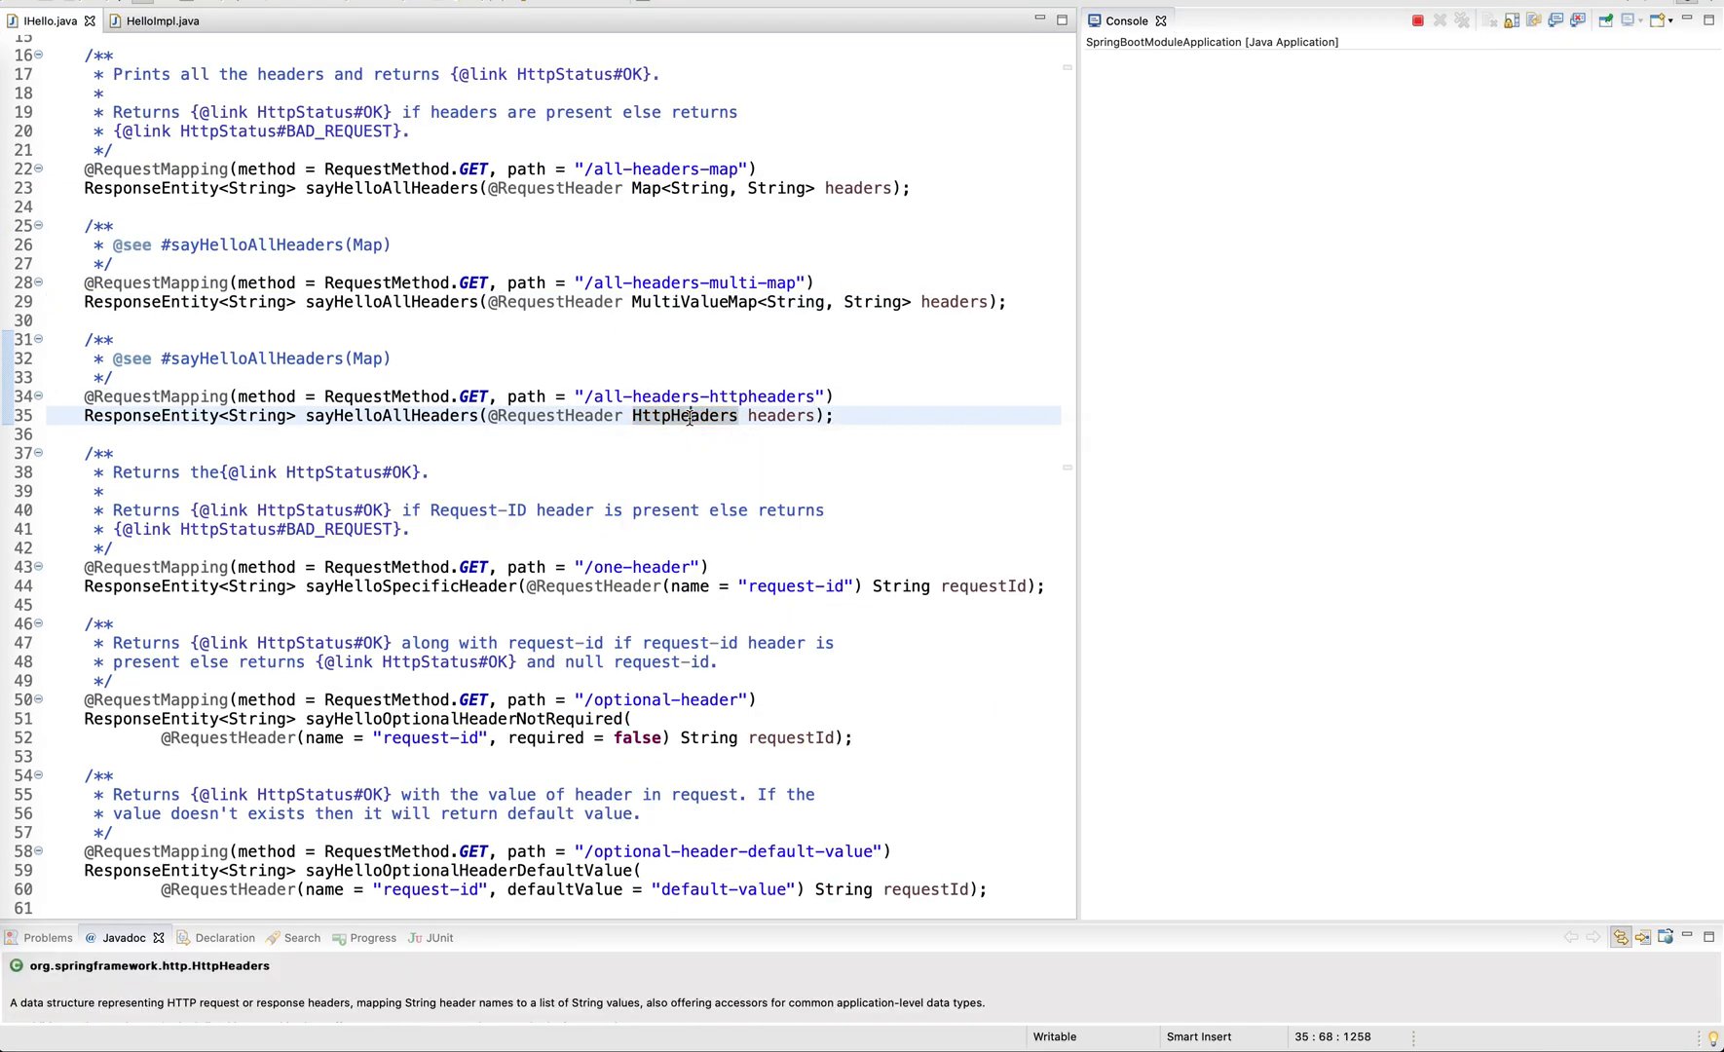
click(684, 415)
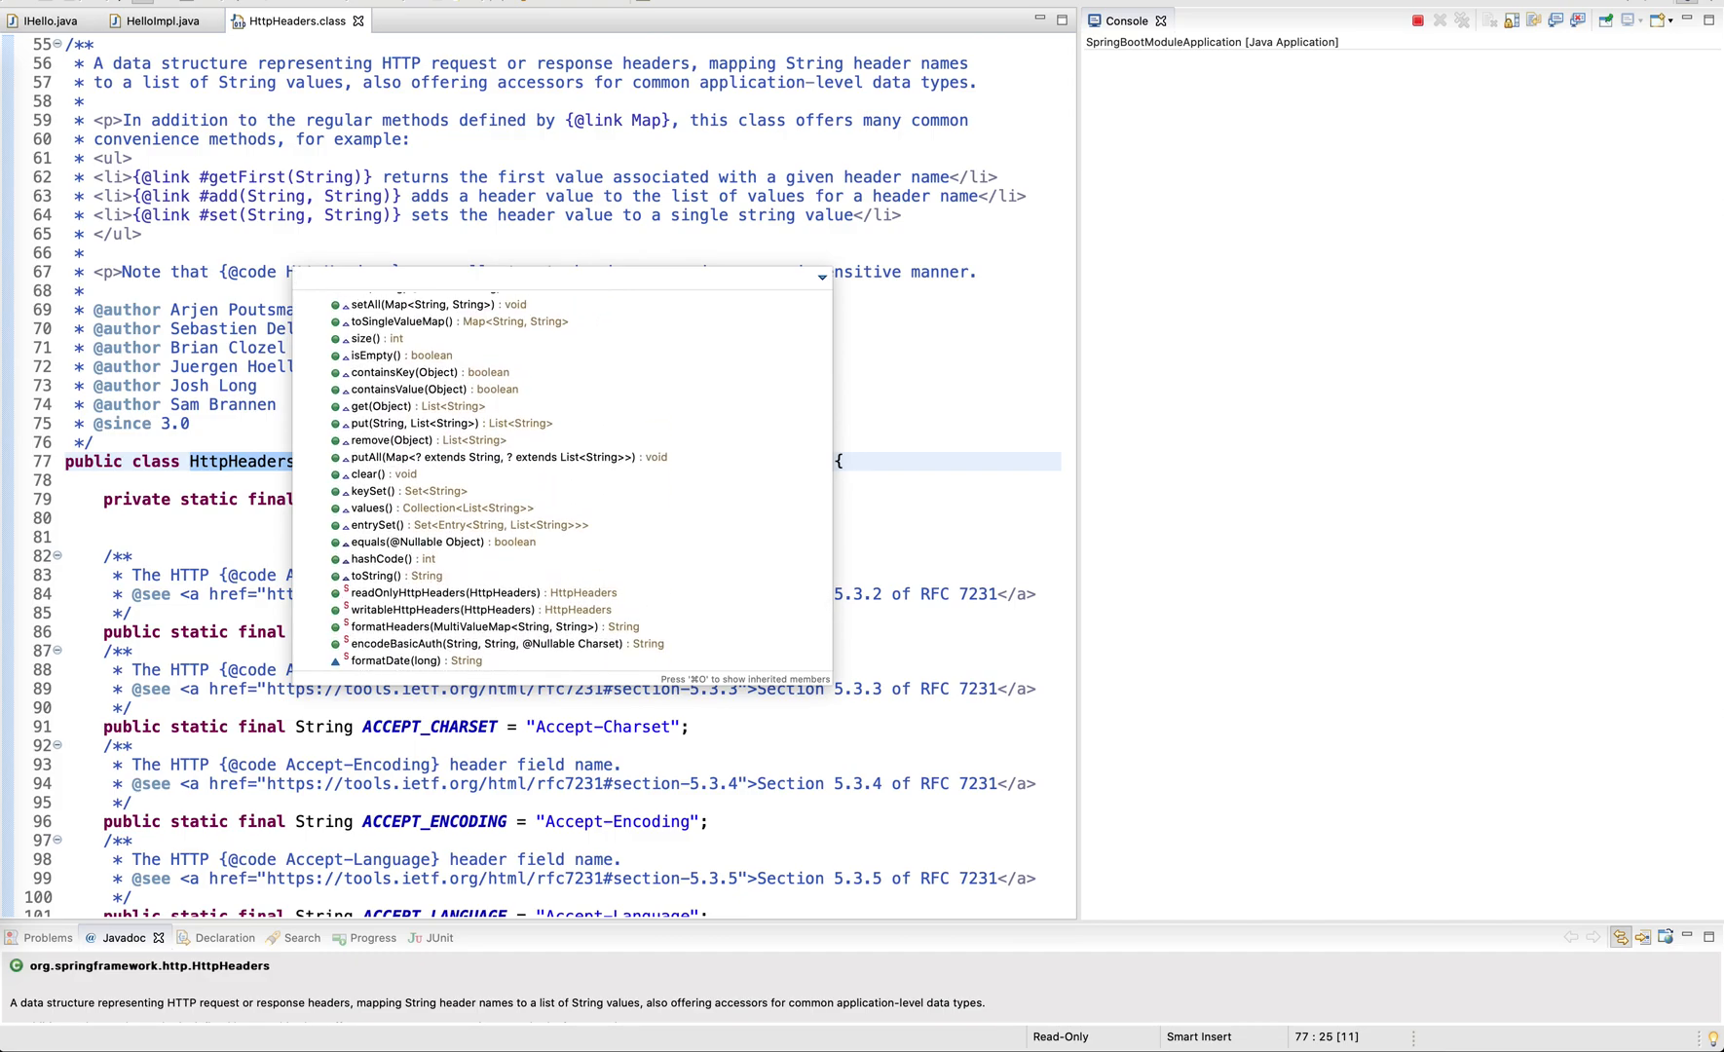
scroll(down, 3)
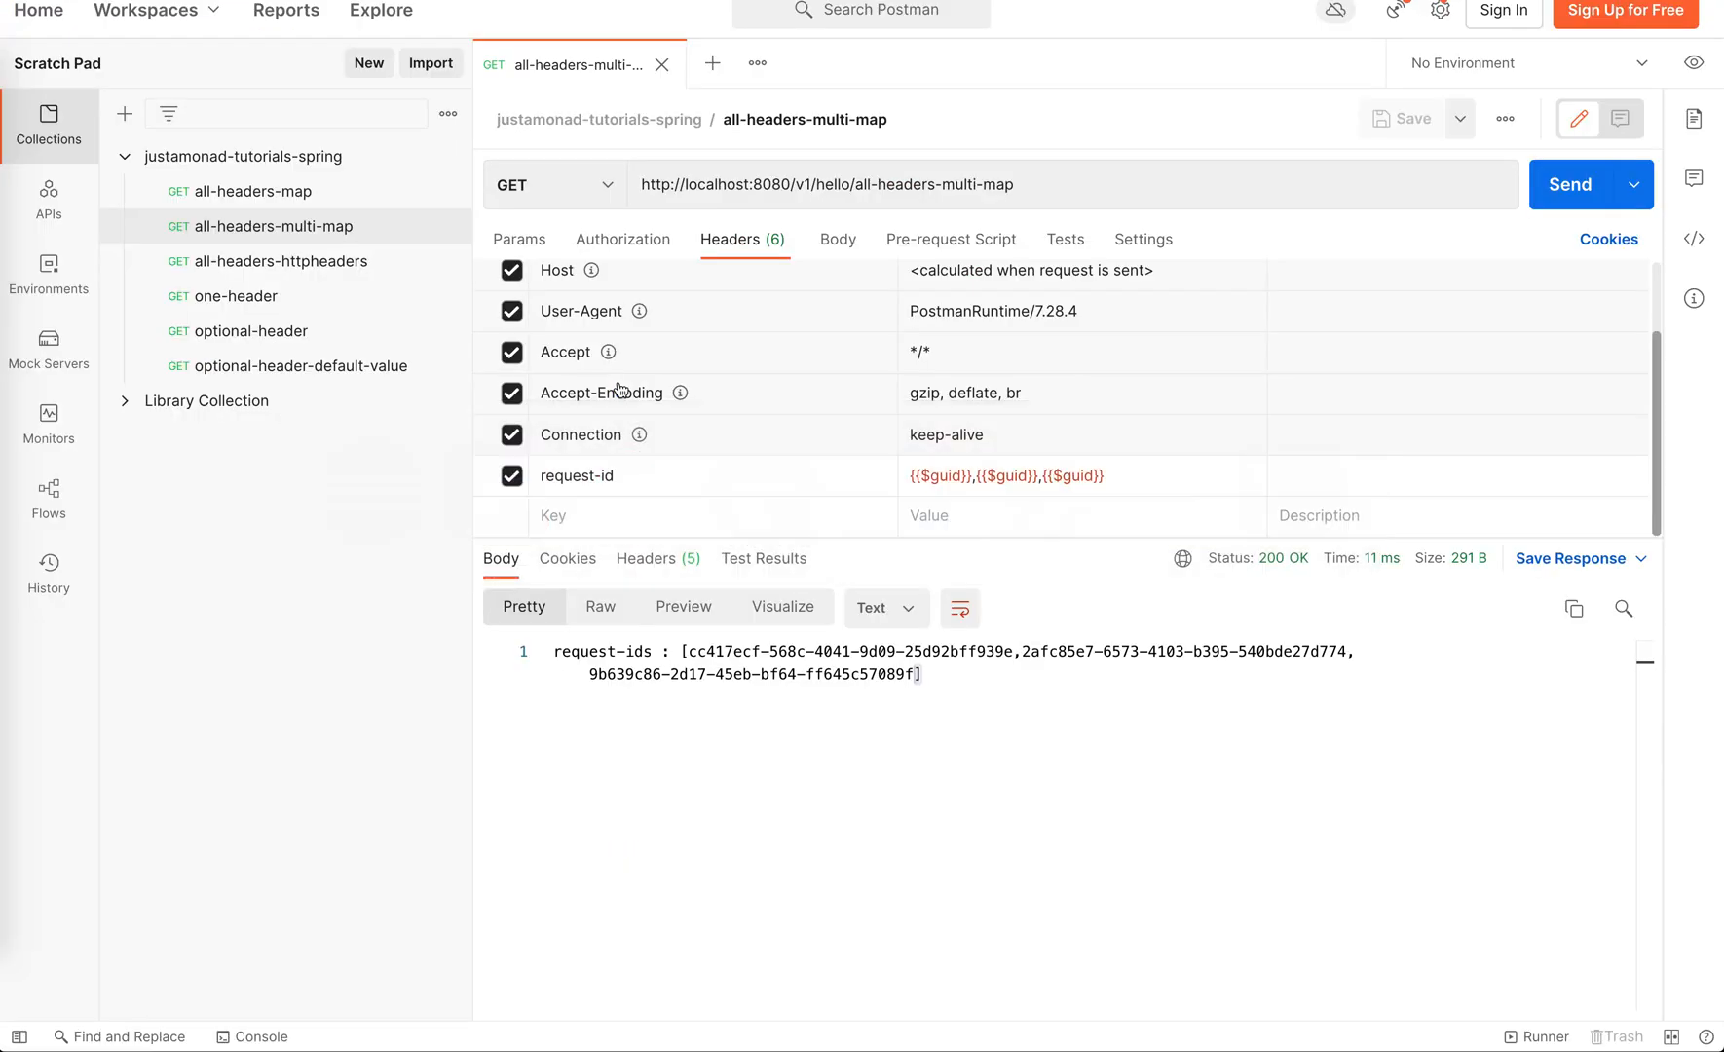
Close all-headers-multi-map and open the all-headers-httpheaders request from the collection.
click(662, 64)
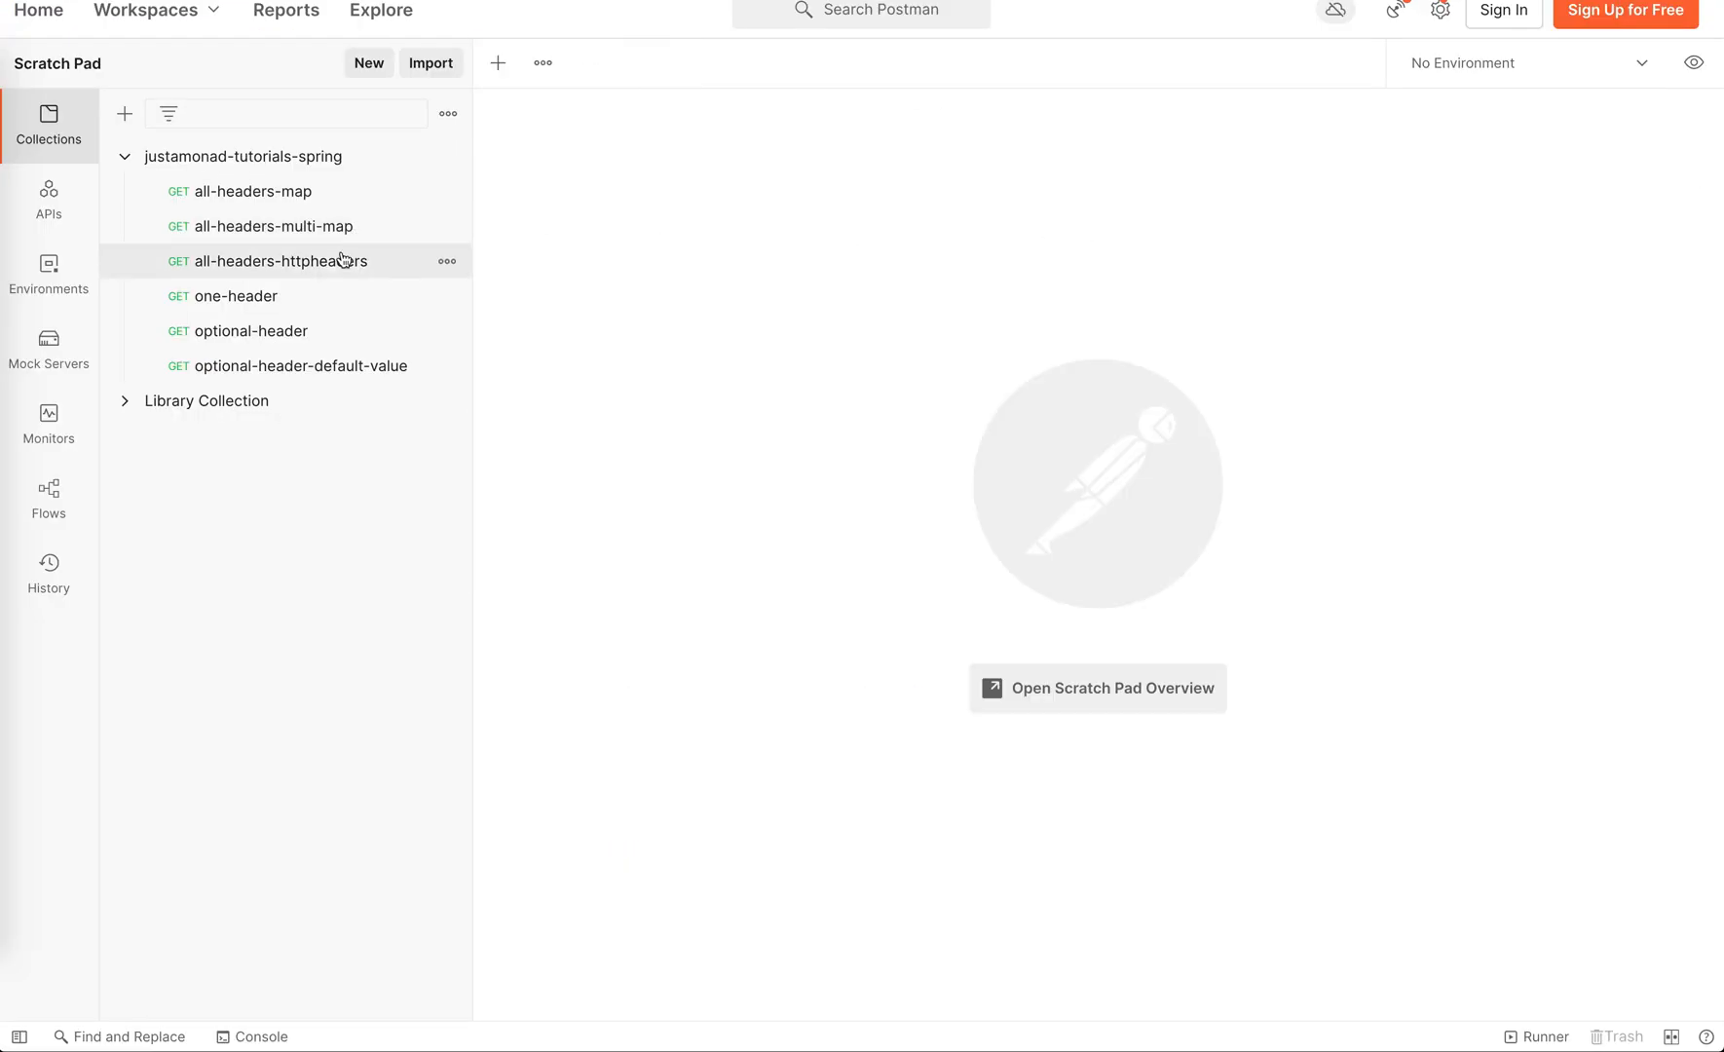
click(294, 261)
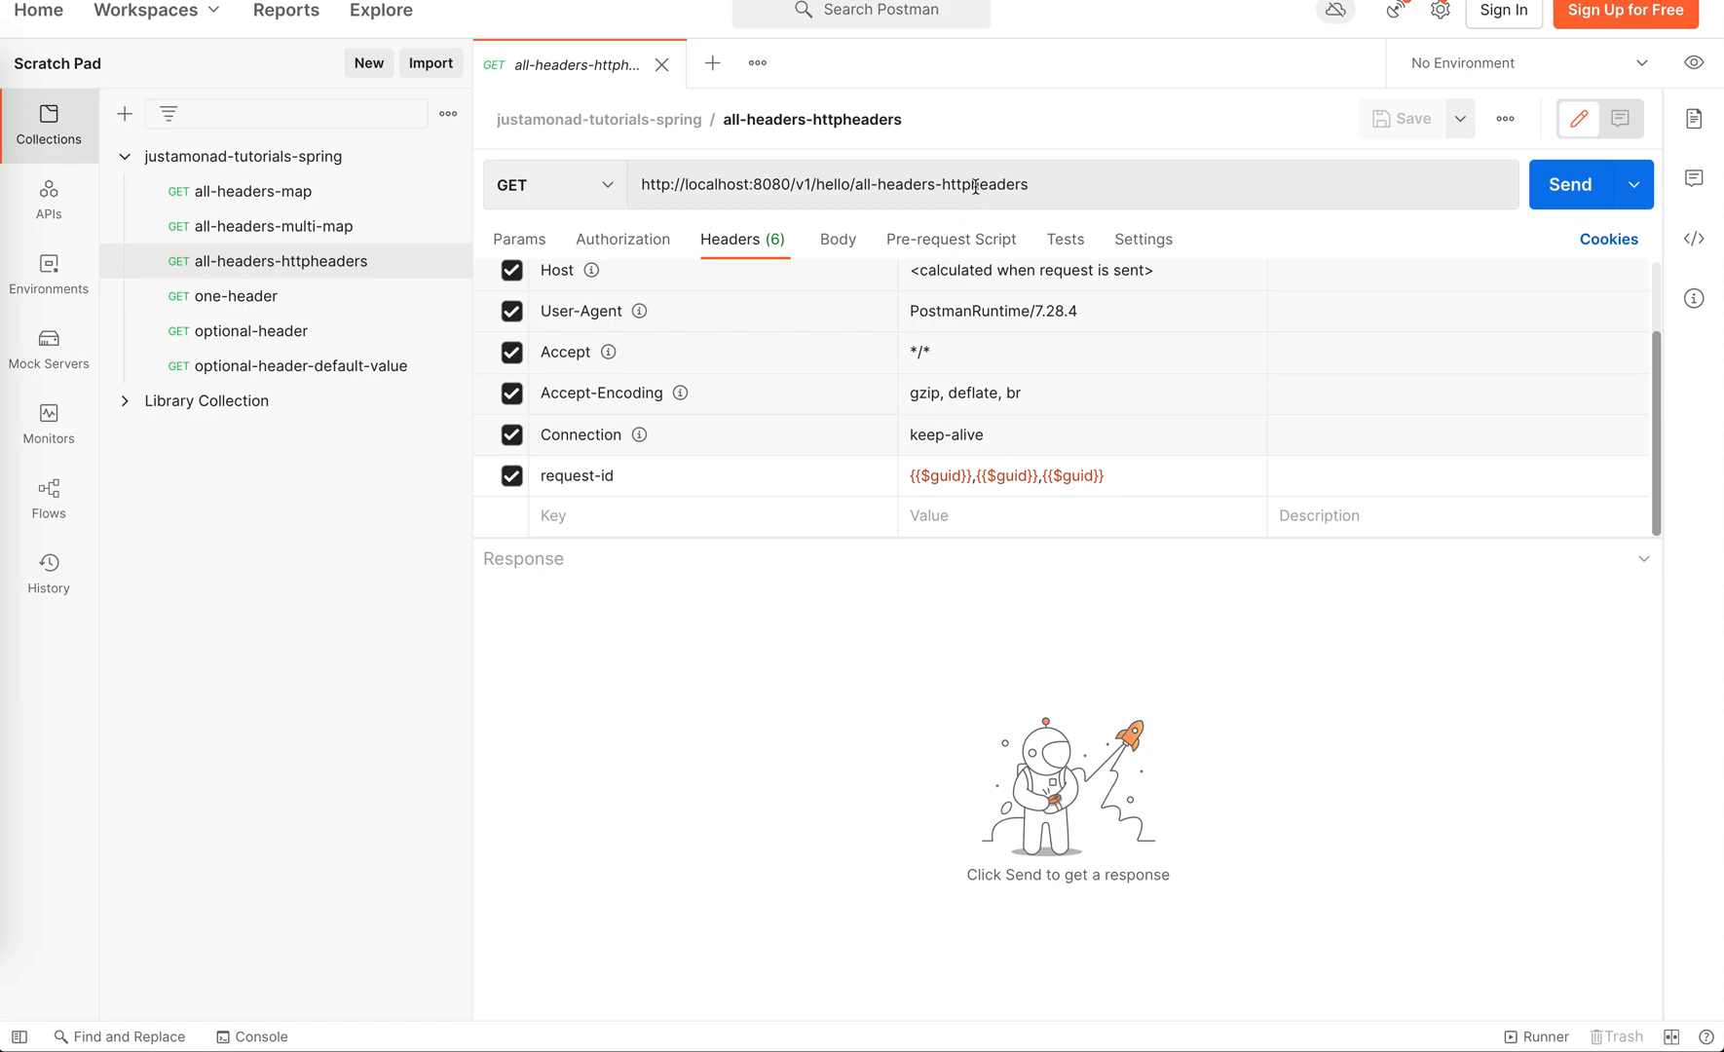
double_click(575, 475)
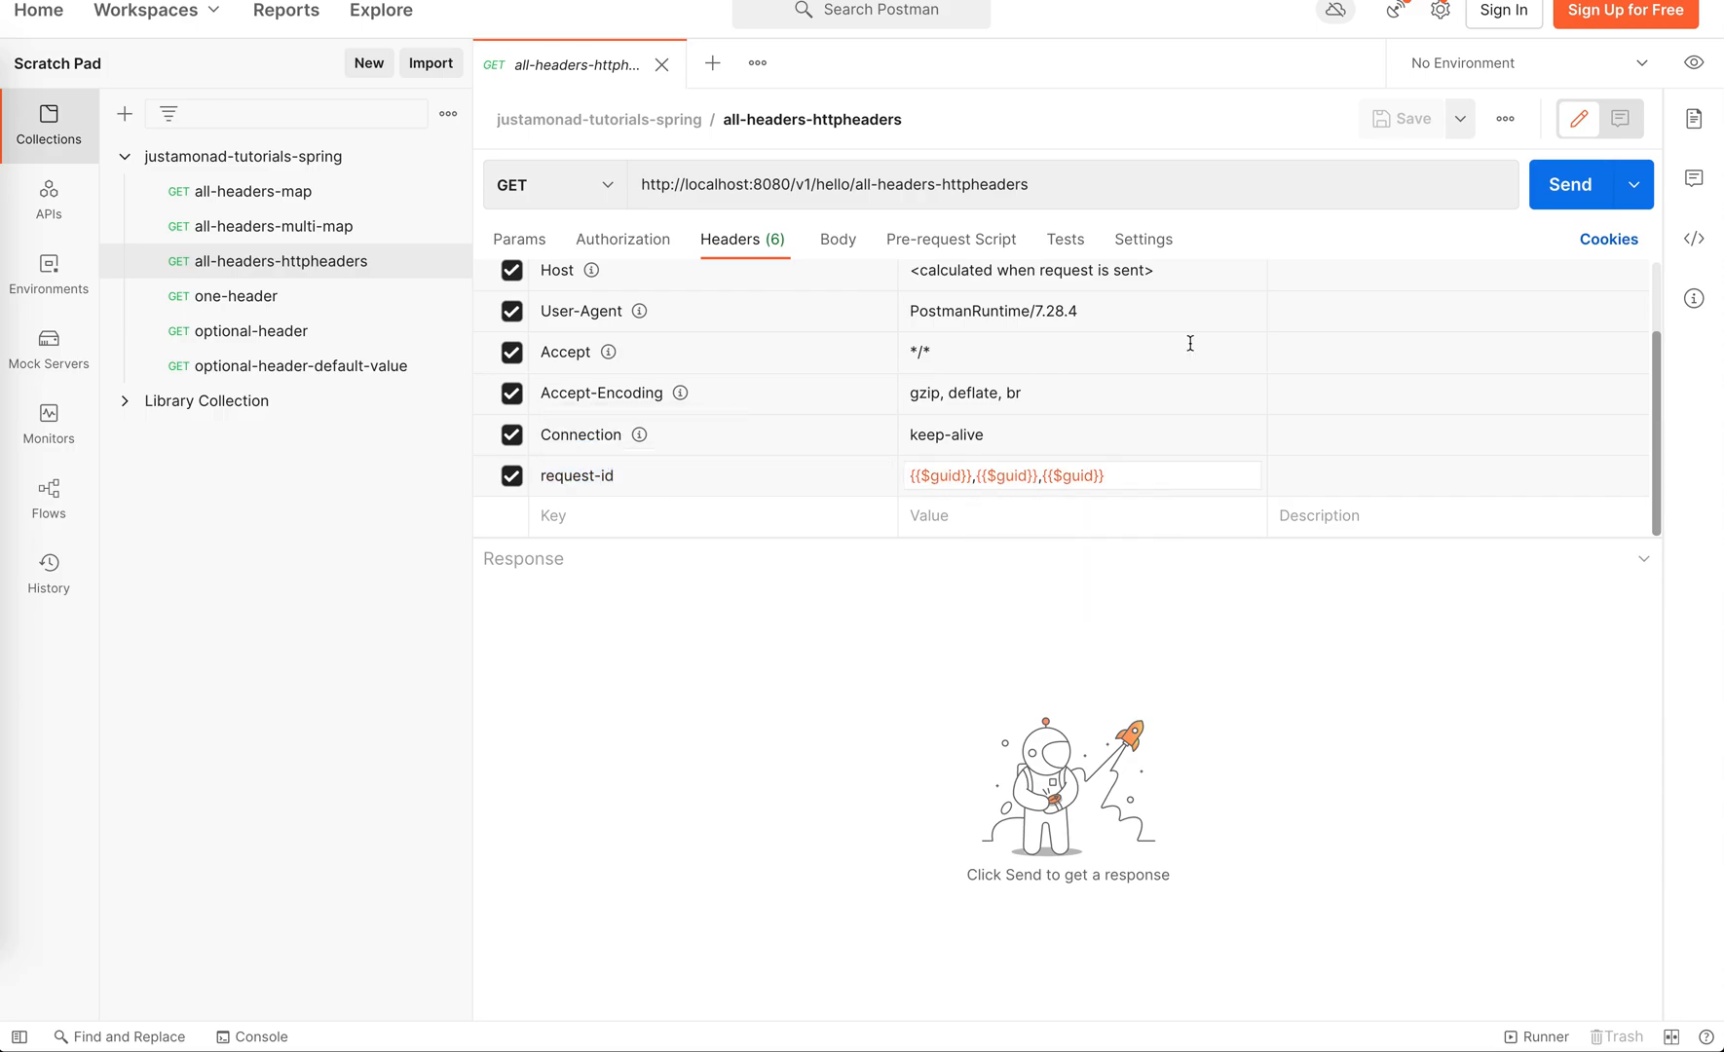
Send all-headers-httpheaders and highlight the request-id entry among the returned header values.
click(1569, 183)
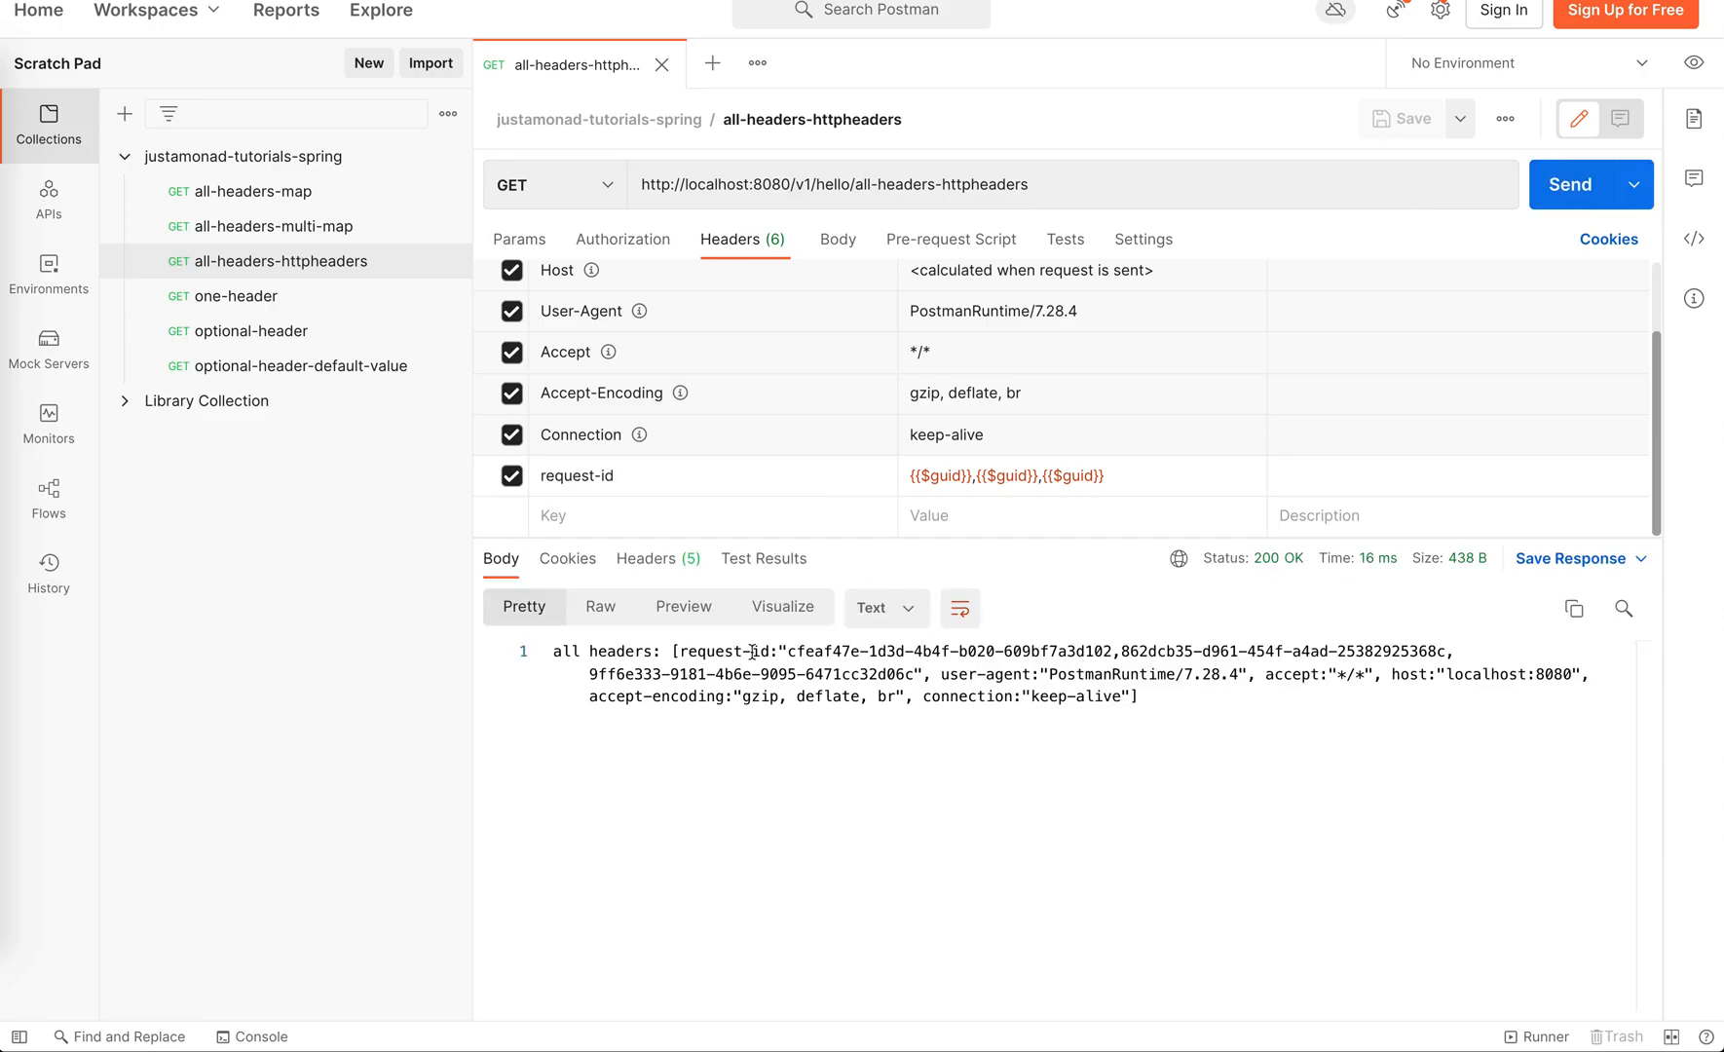
double_click(732, 651)
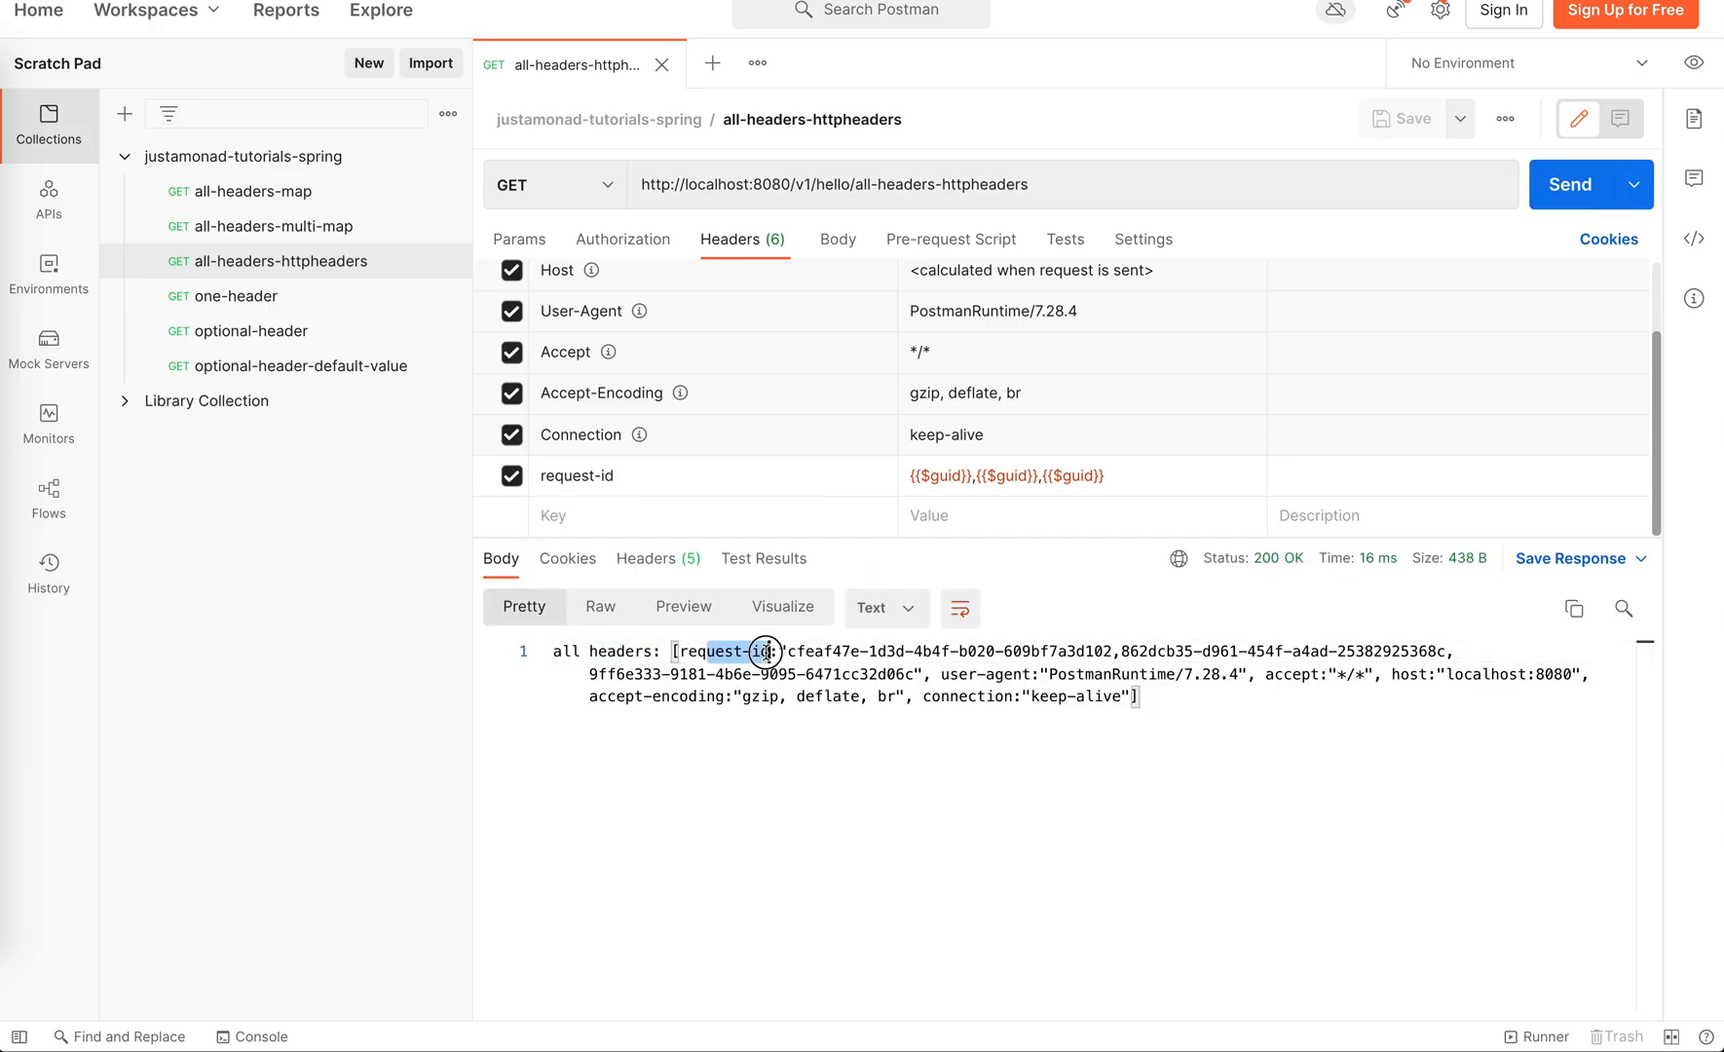
drag(750, 650, 1152, 651)
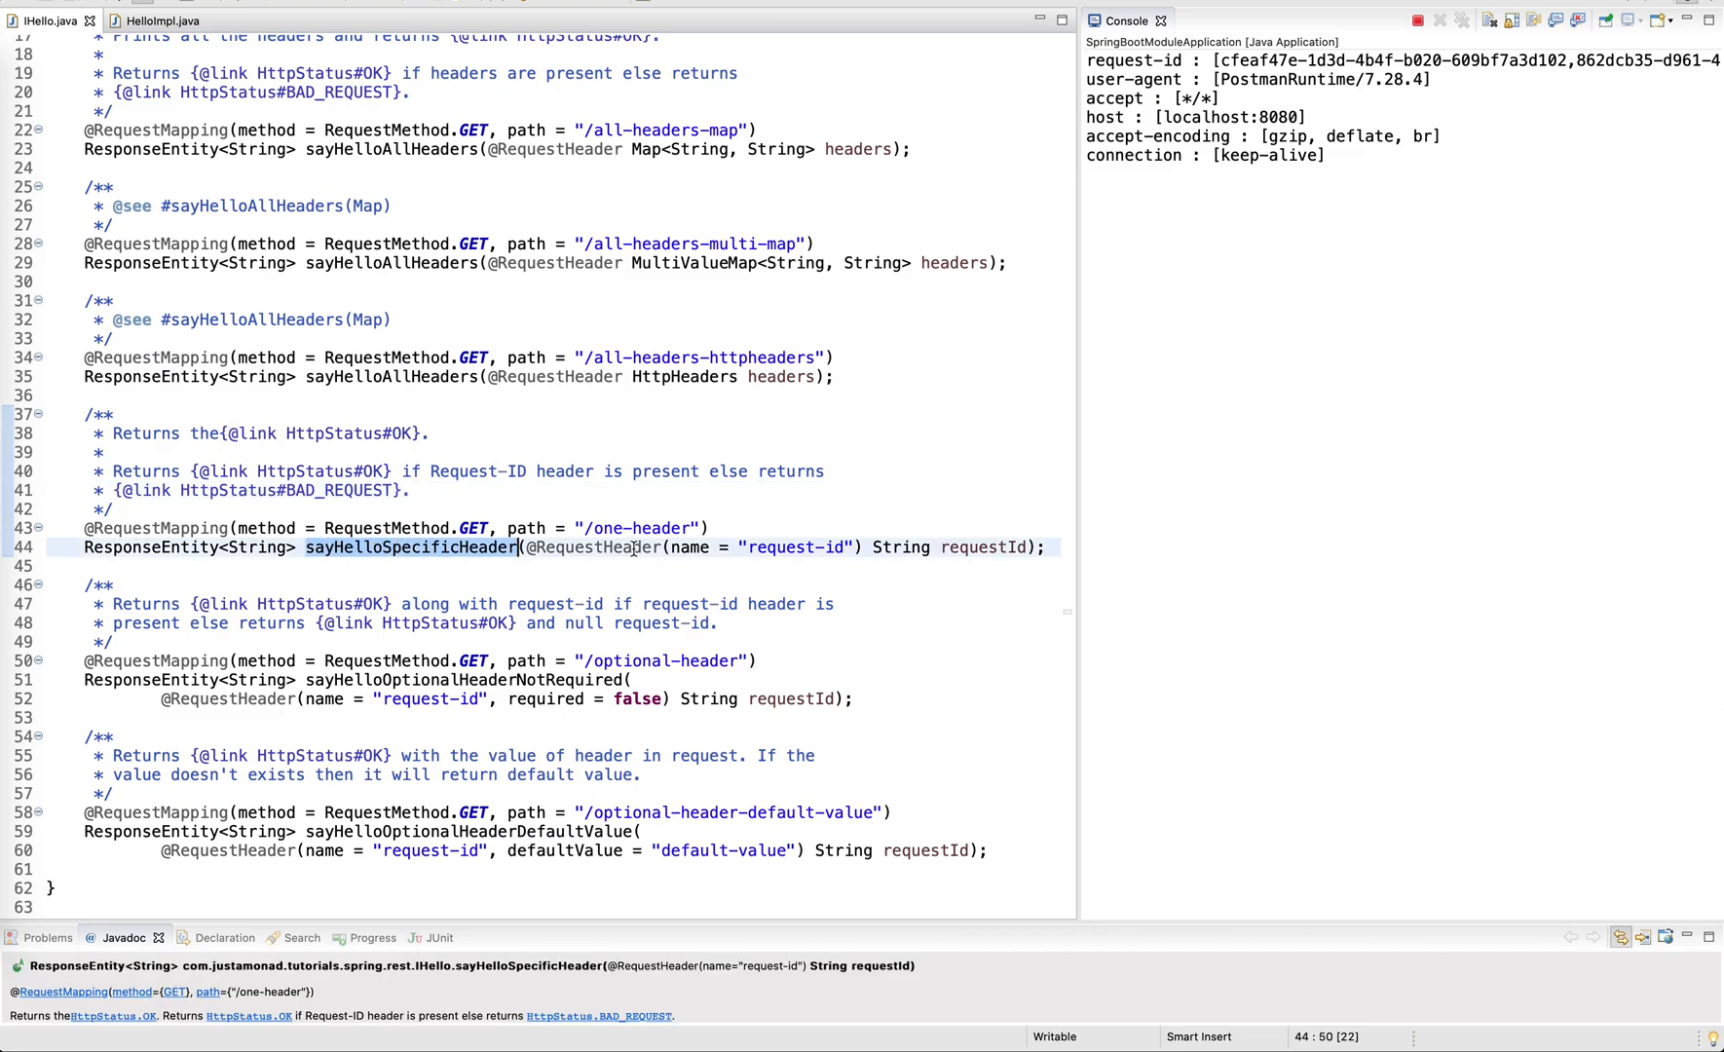
Review sayHelloSpecificHeader's /one-header path and its required request-id header name.
click(608, 528)
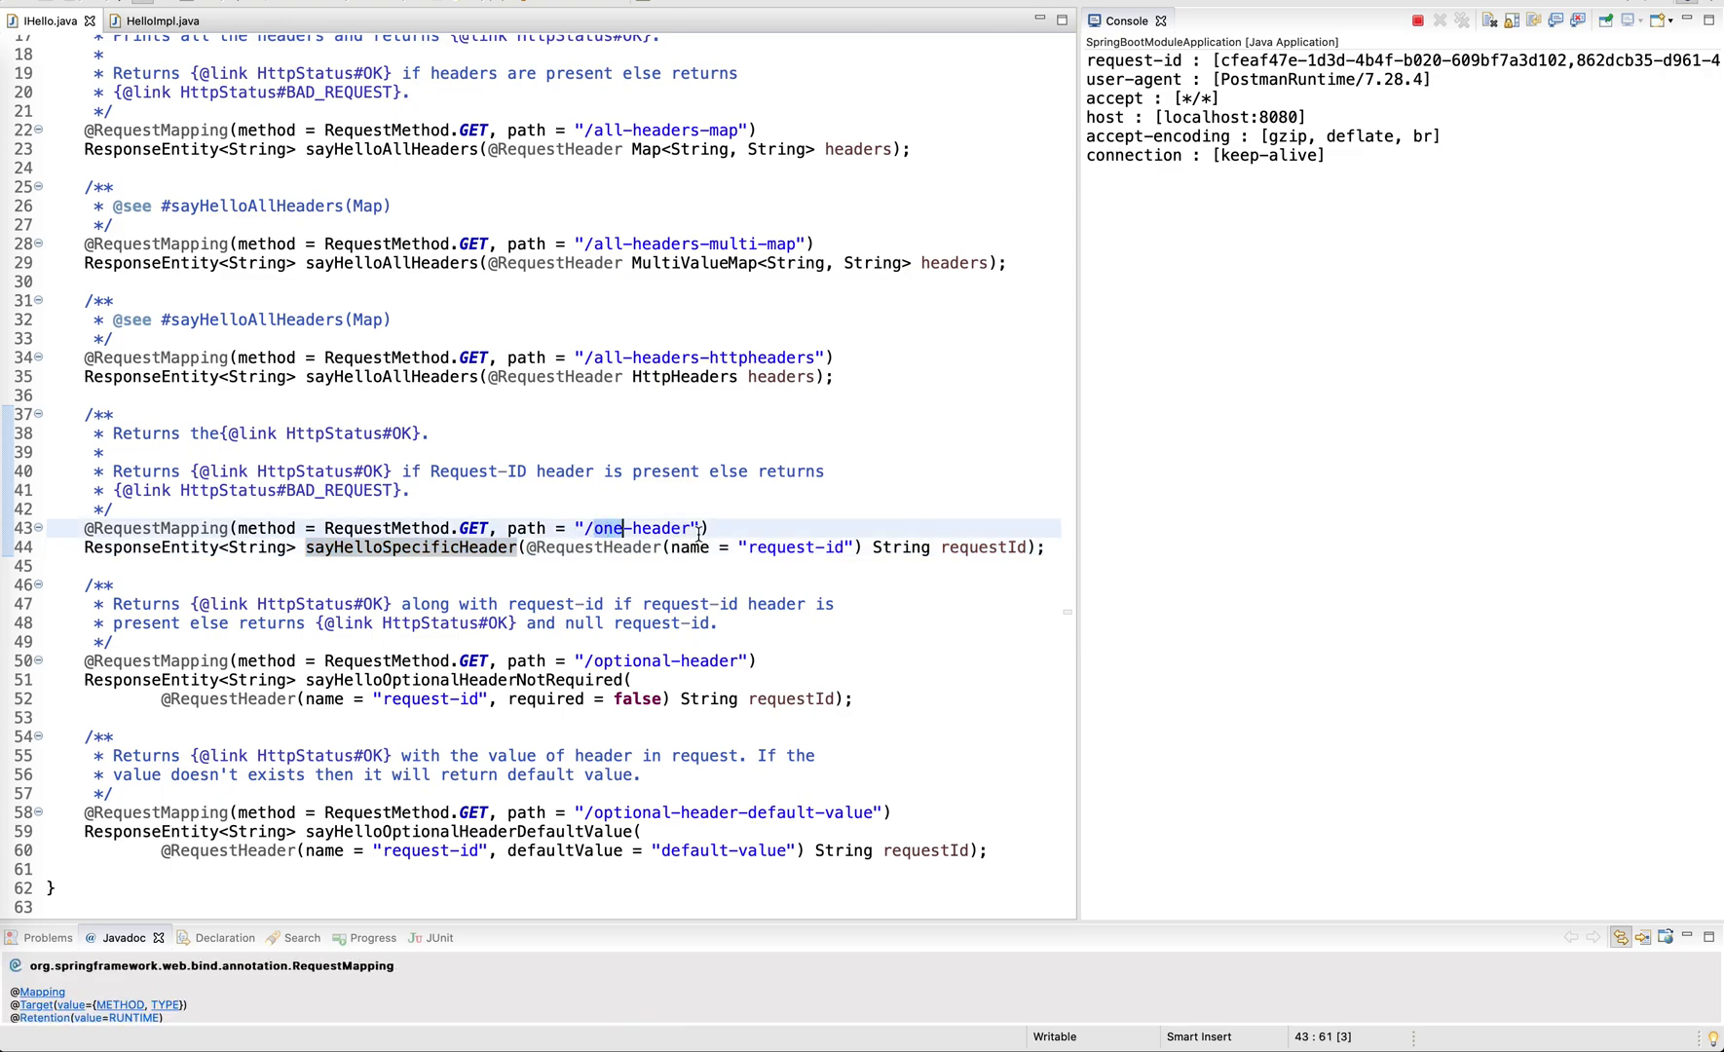
double_click(793, 546)
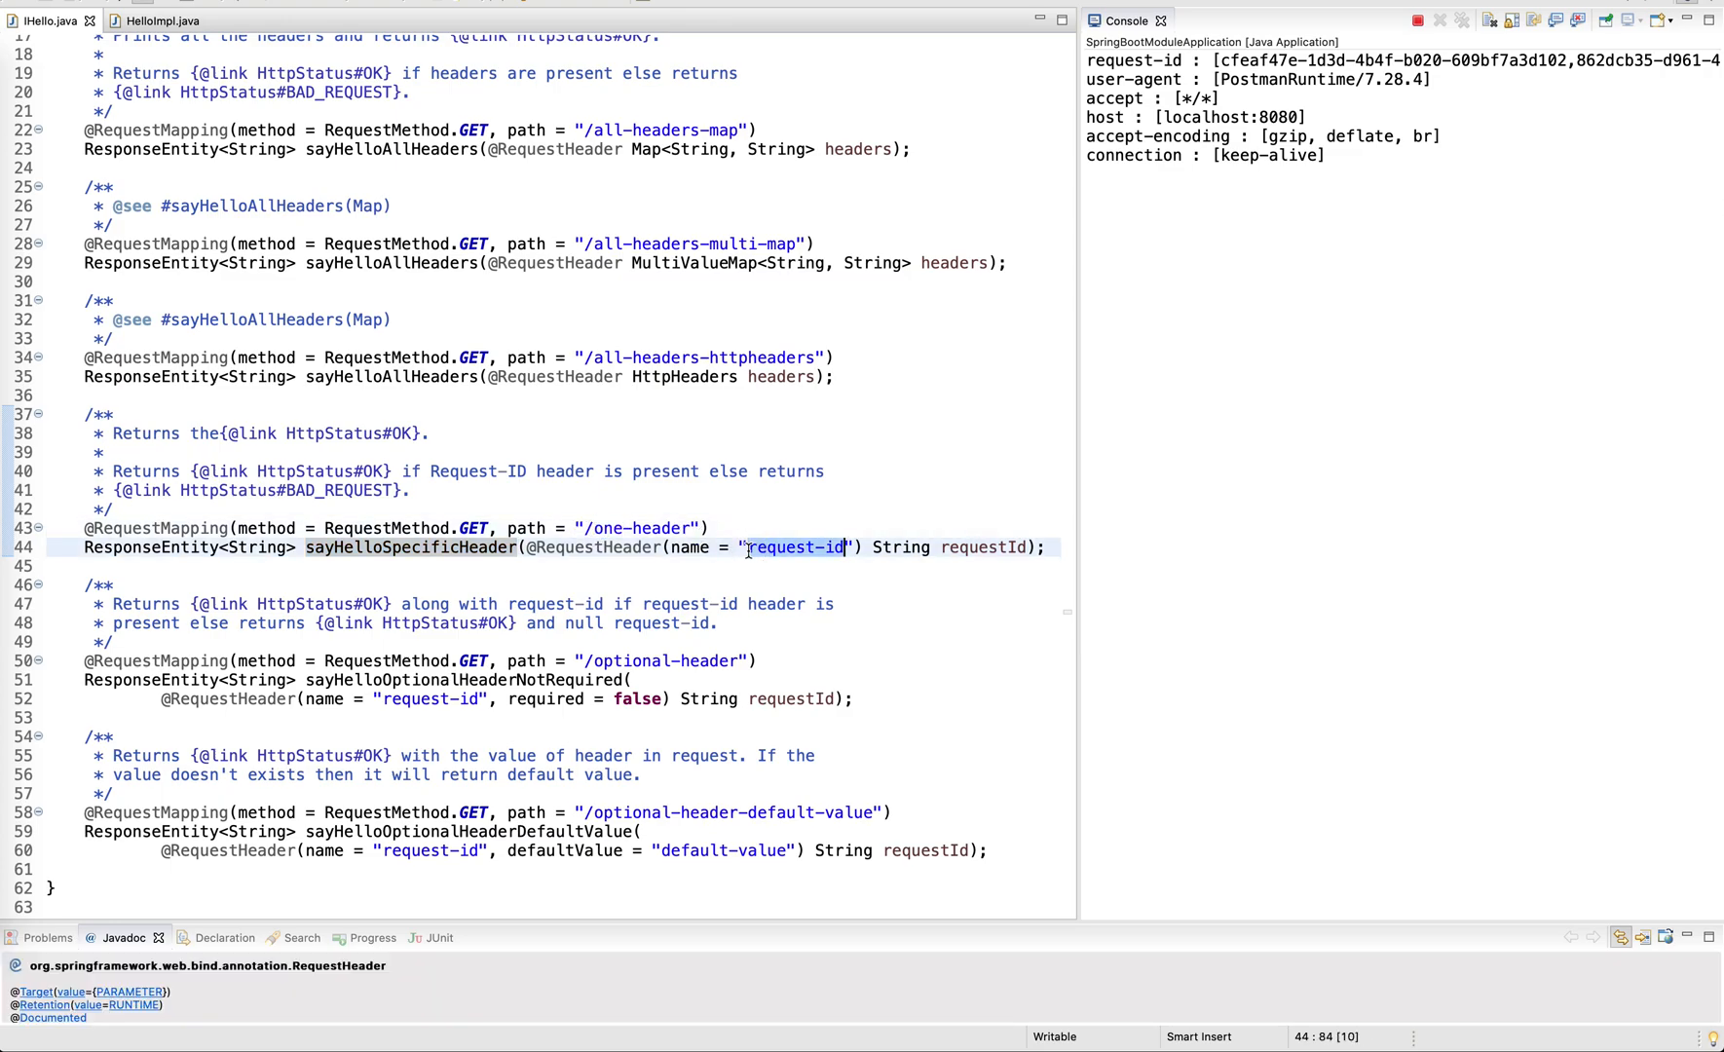
double_click(795, 546)
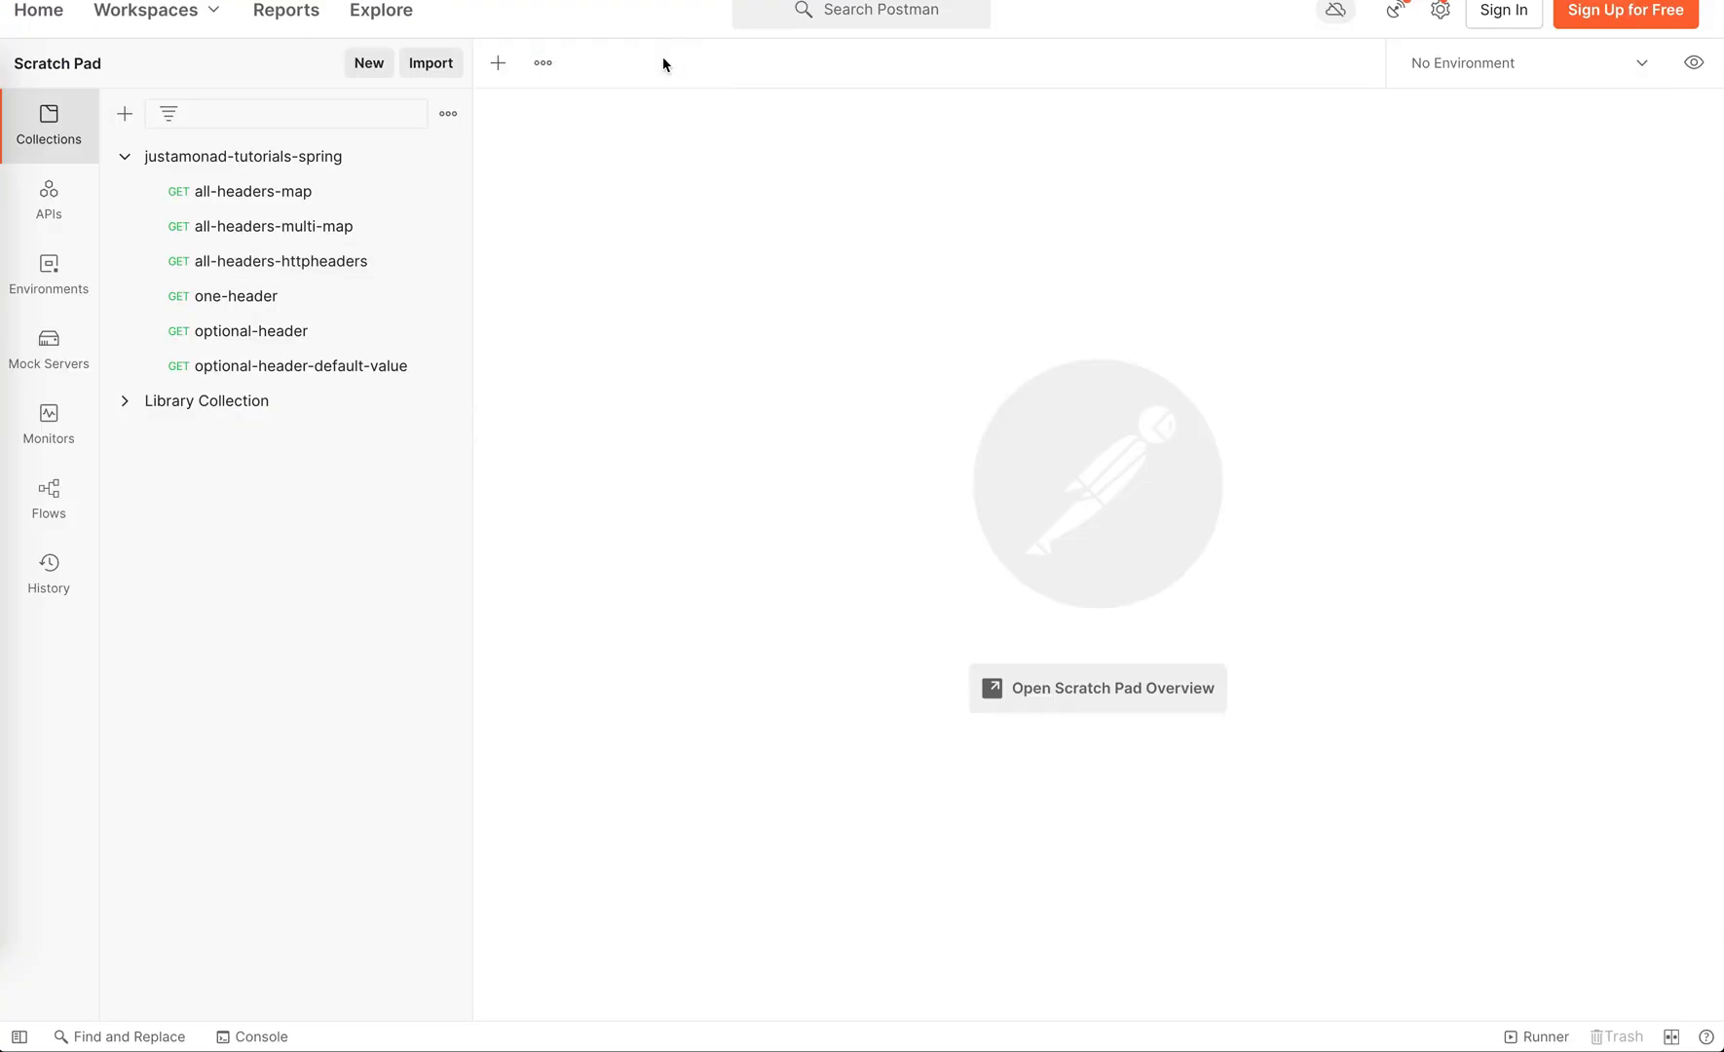
Send one-header for a 200 OK with request-id, then disable the request-id header.
click(236, 296)
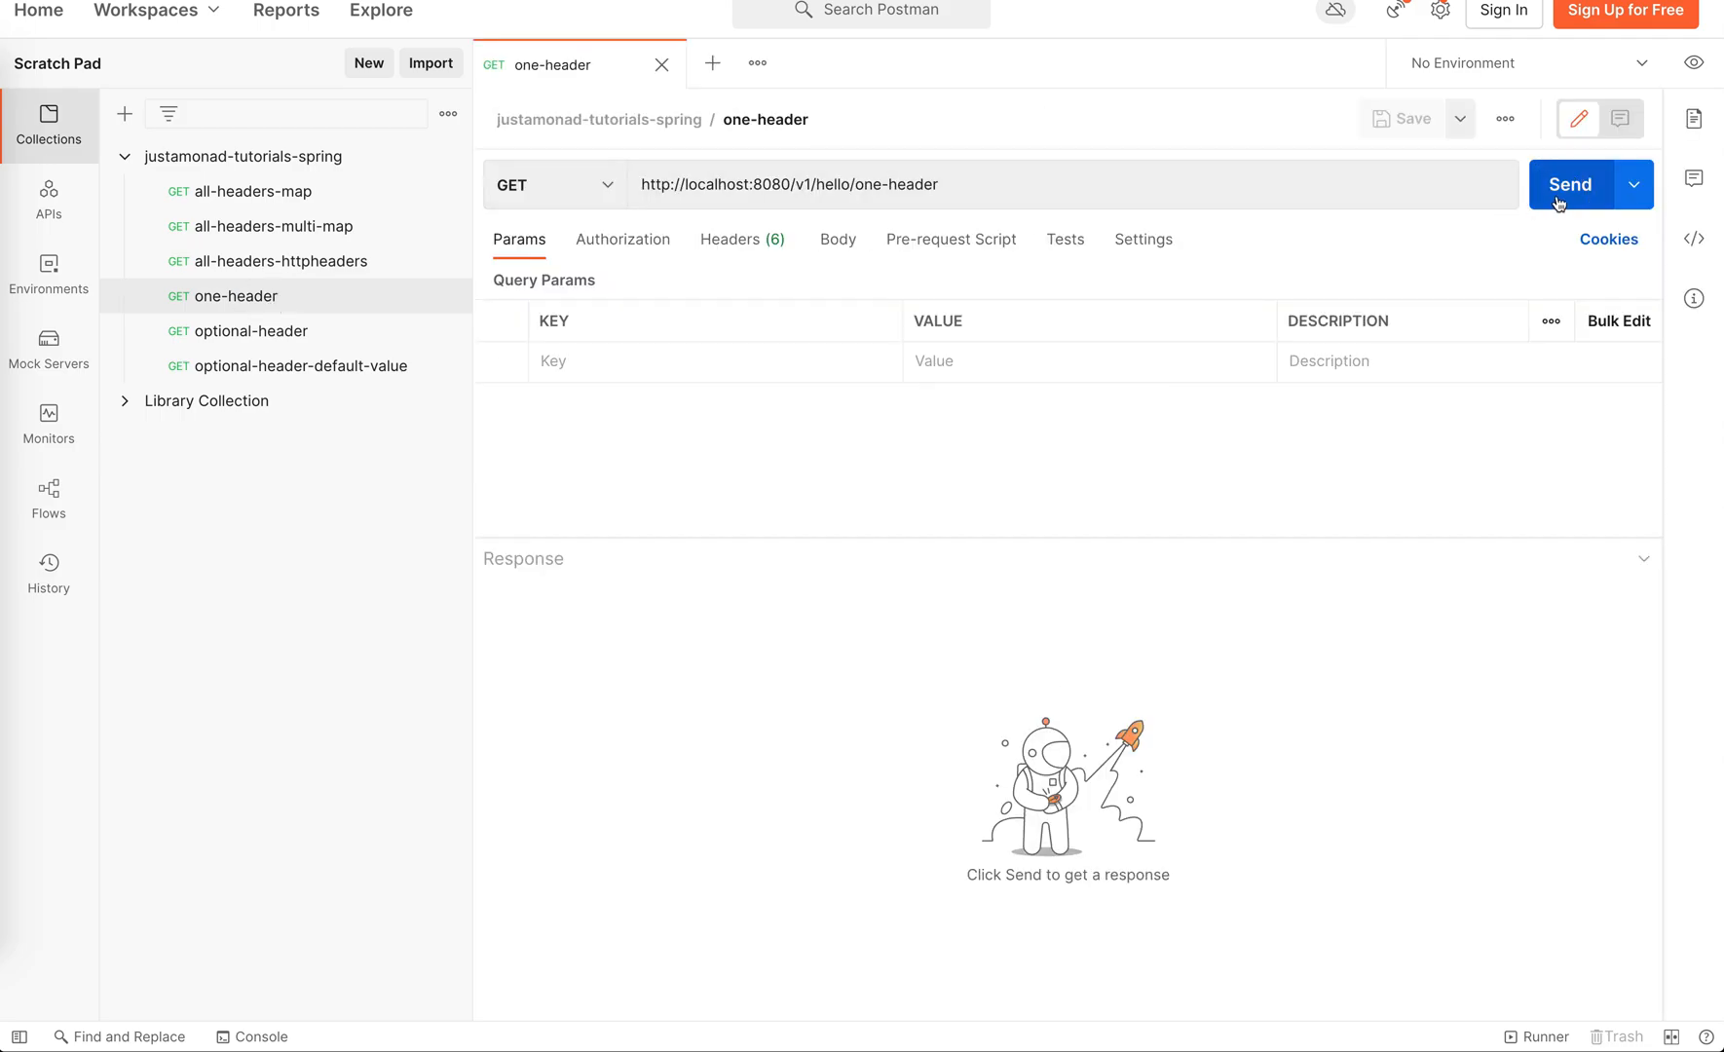
click(1568, 183)
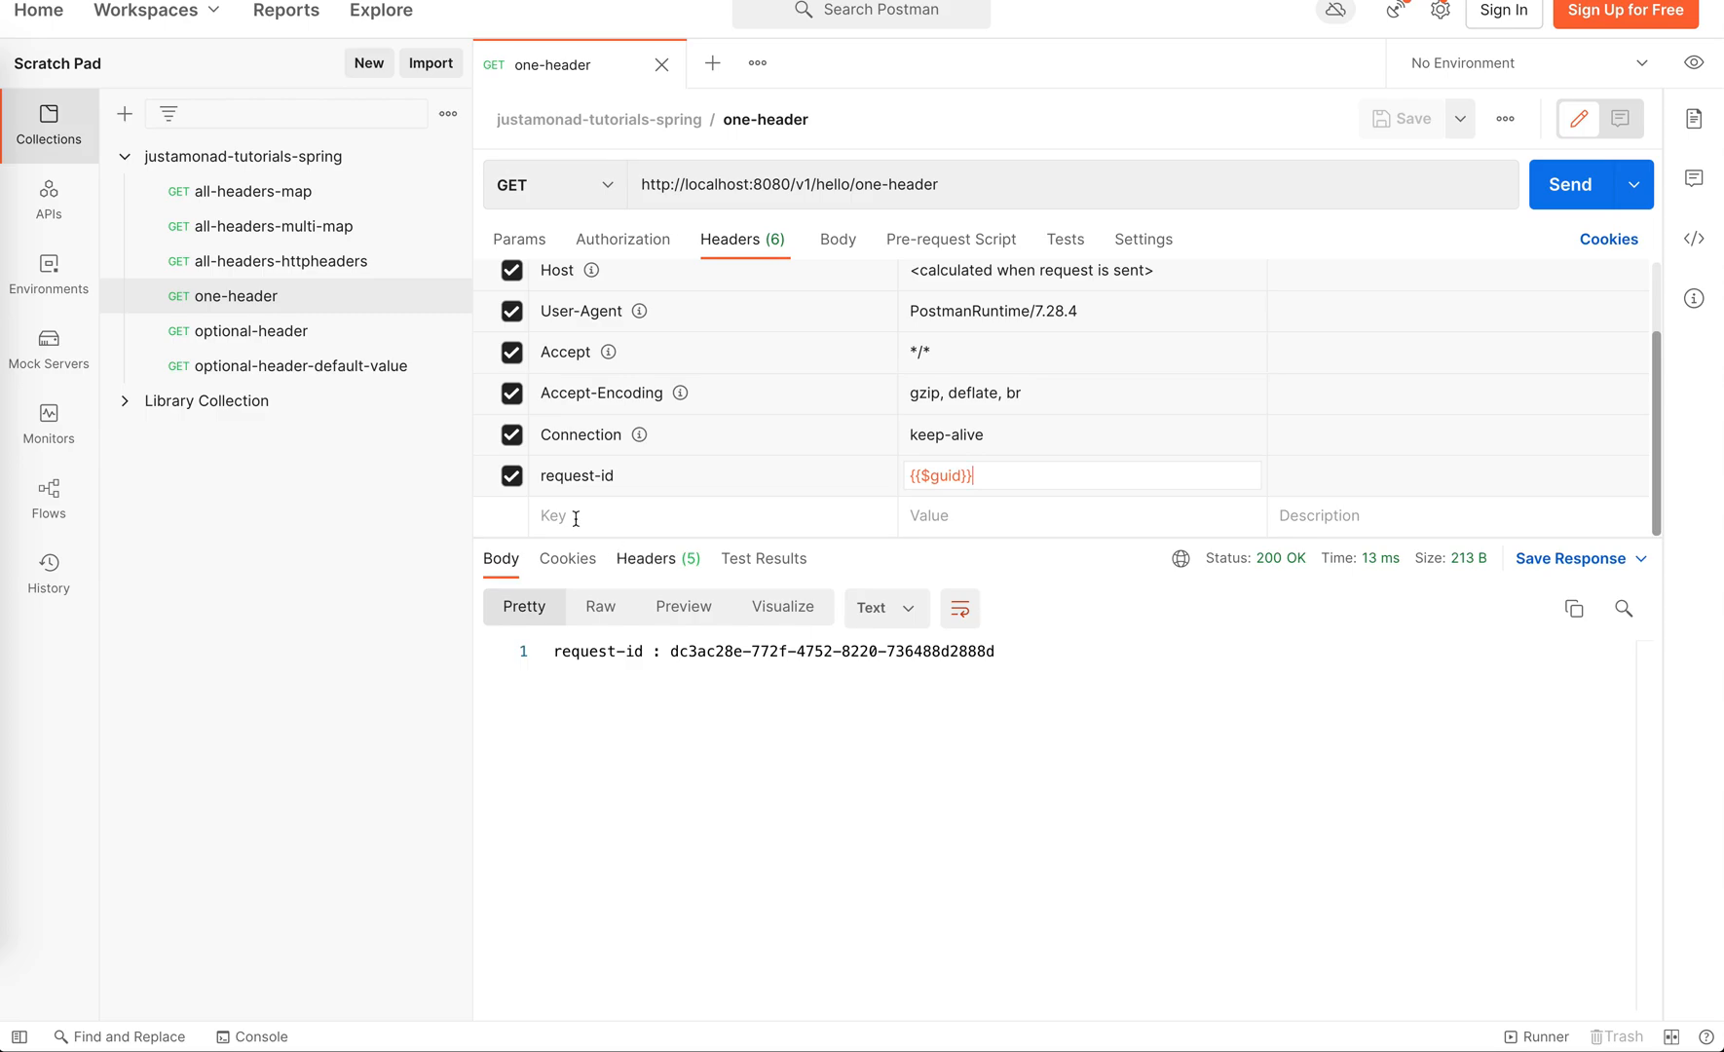
click(511, 476)
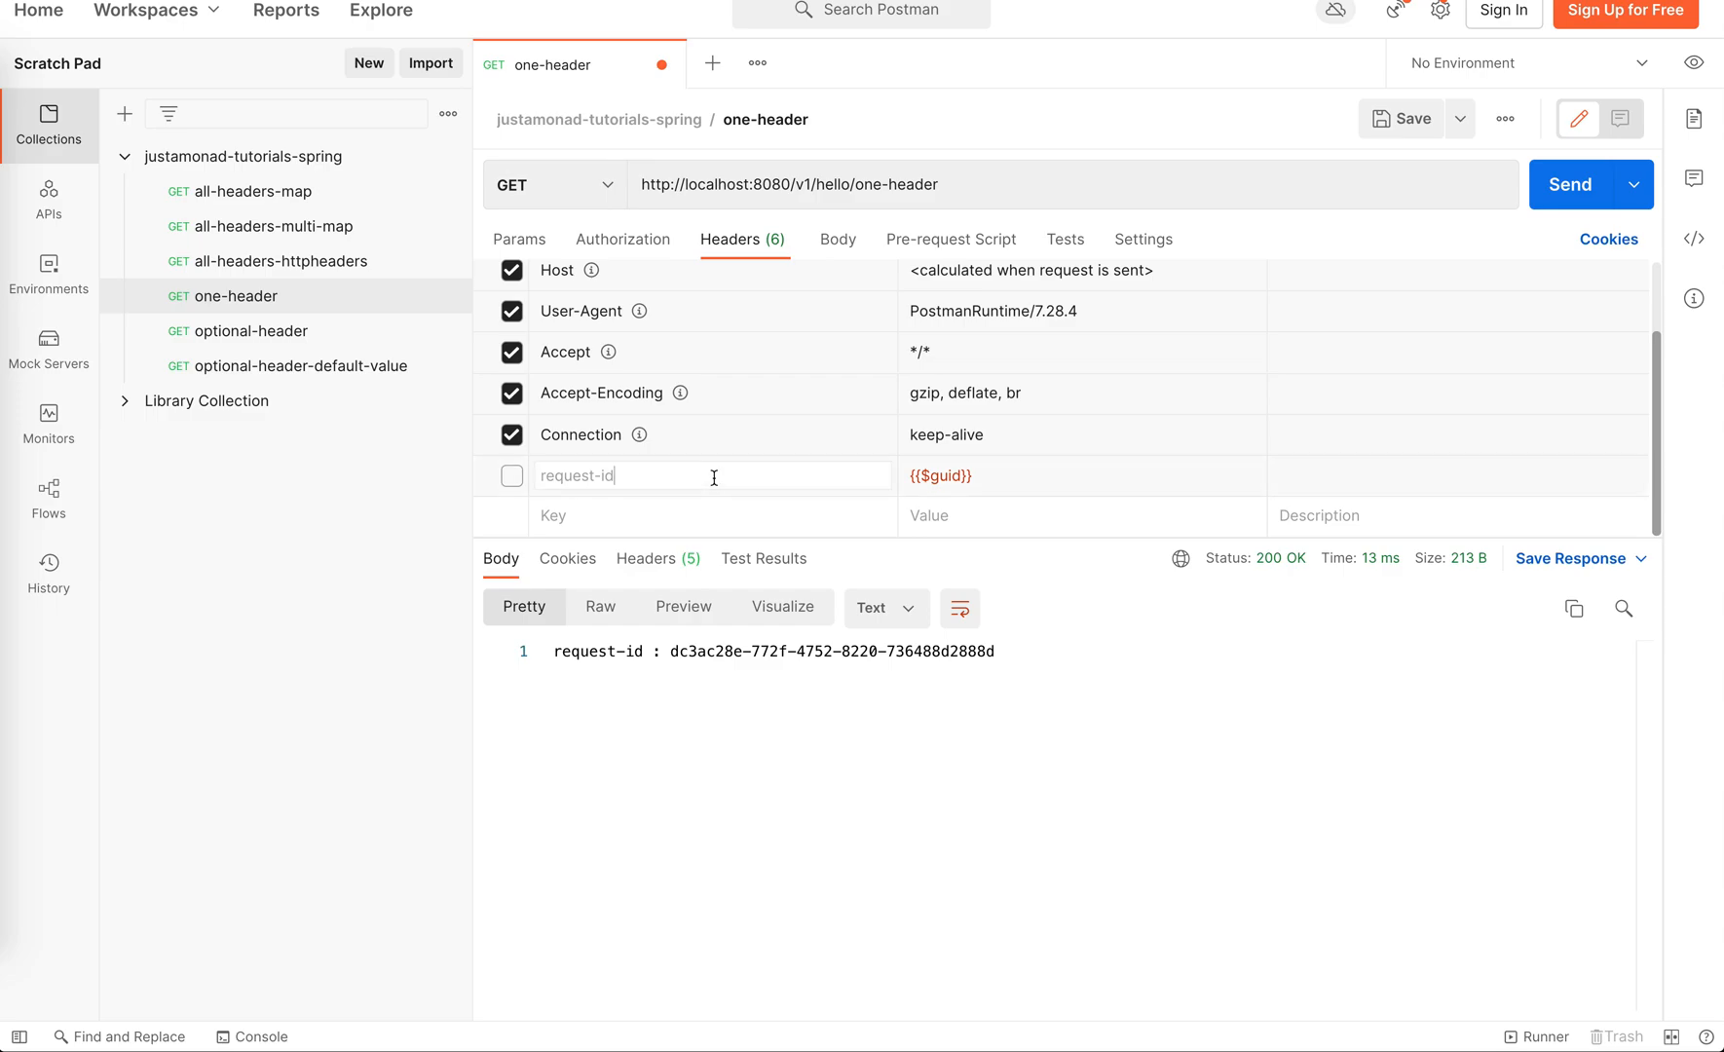
mouse_move(686, 440)
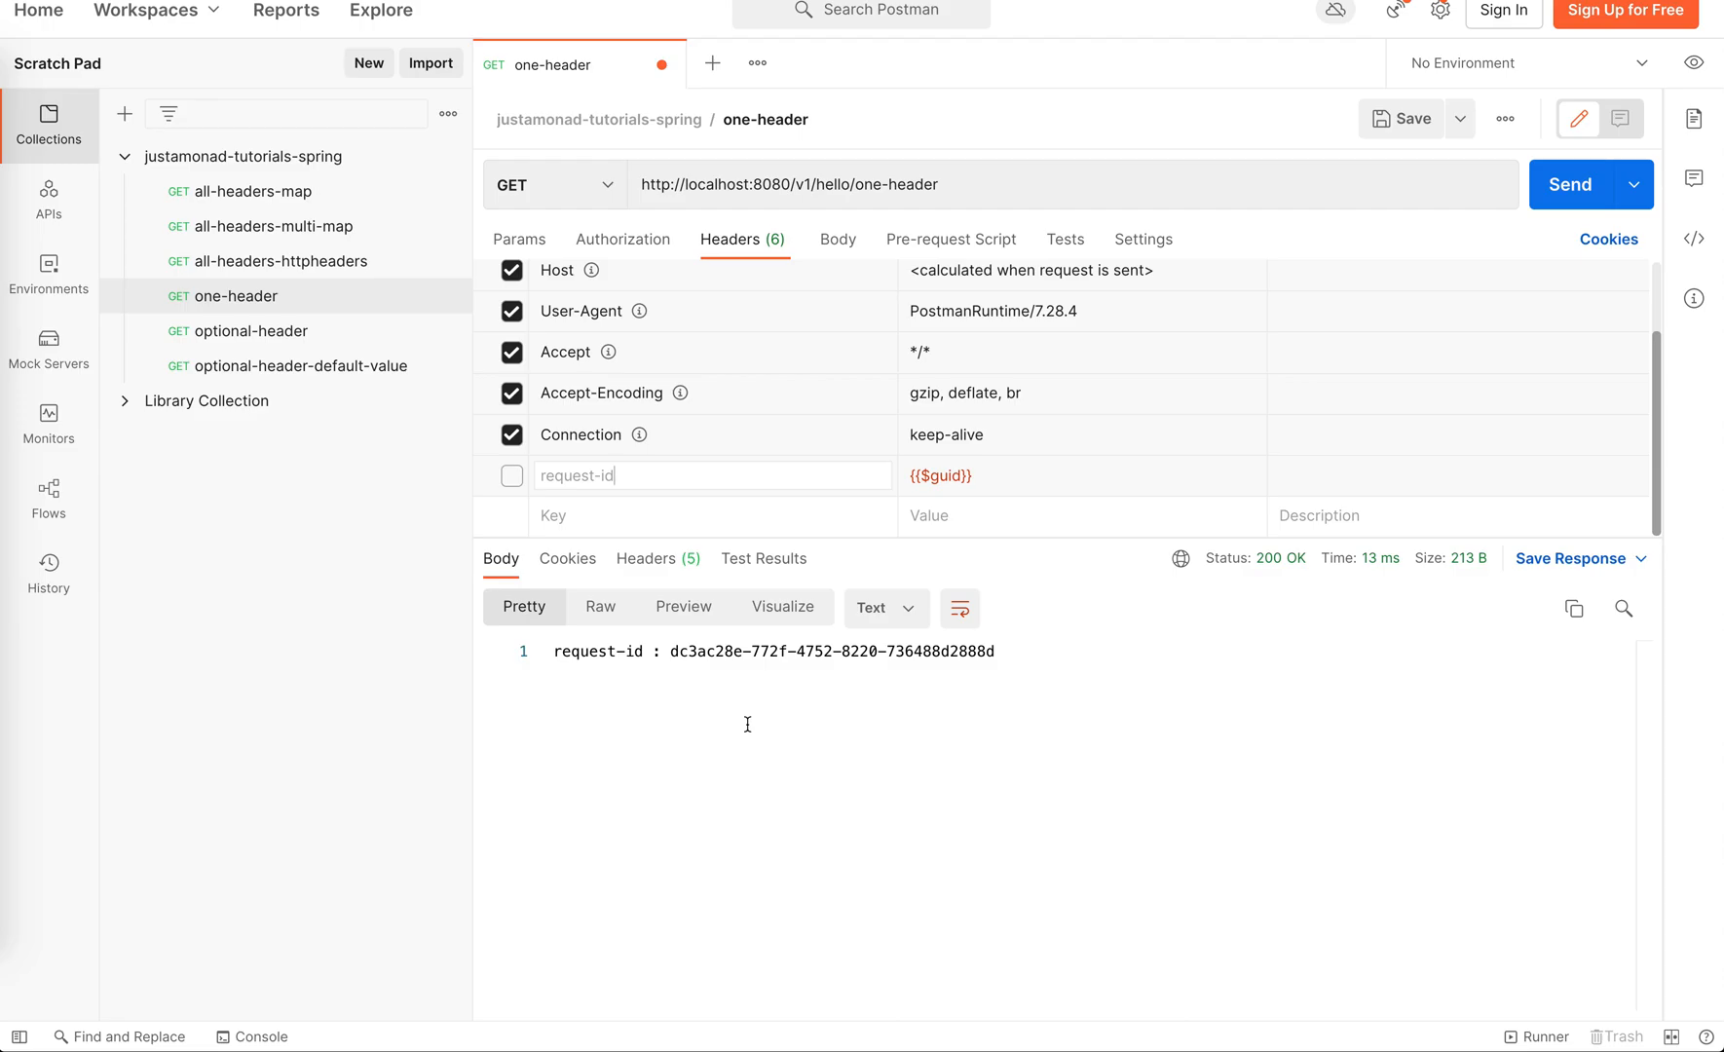
Resend one-header to get 400 Bad Request, then open the optional-header request.
click(1568, 183)
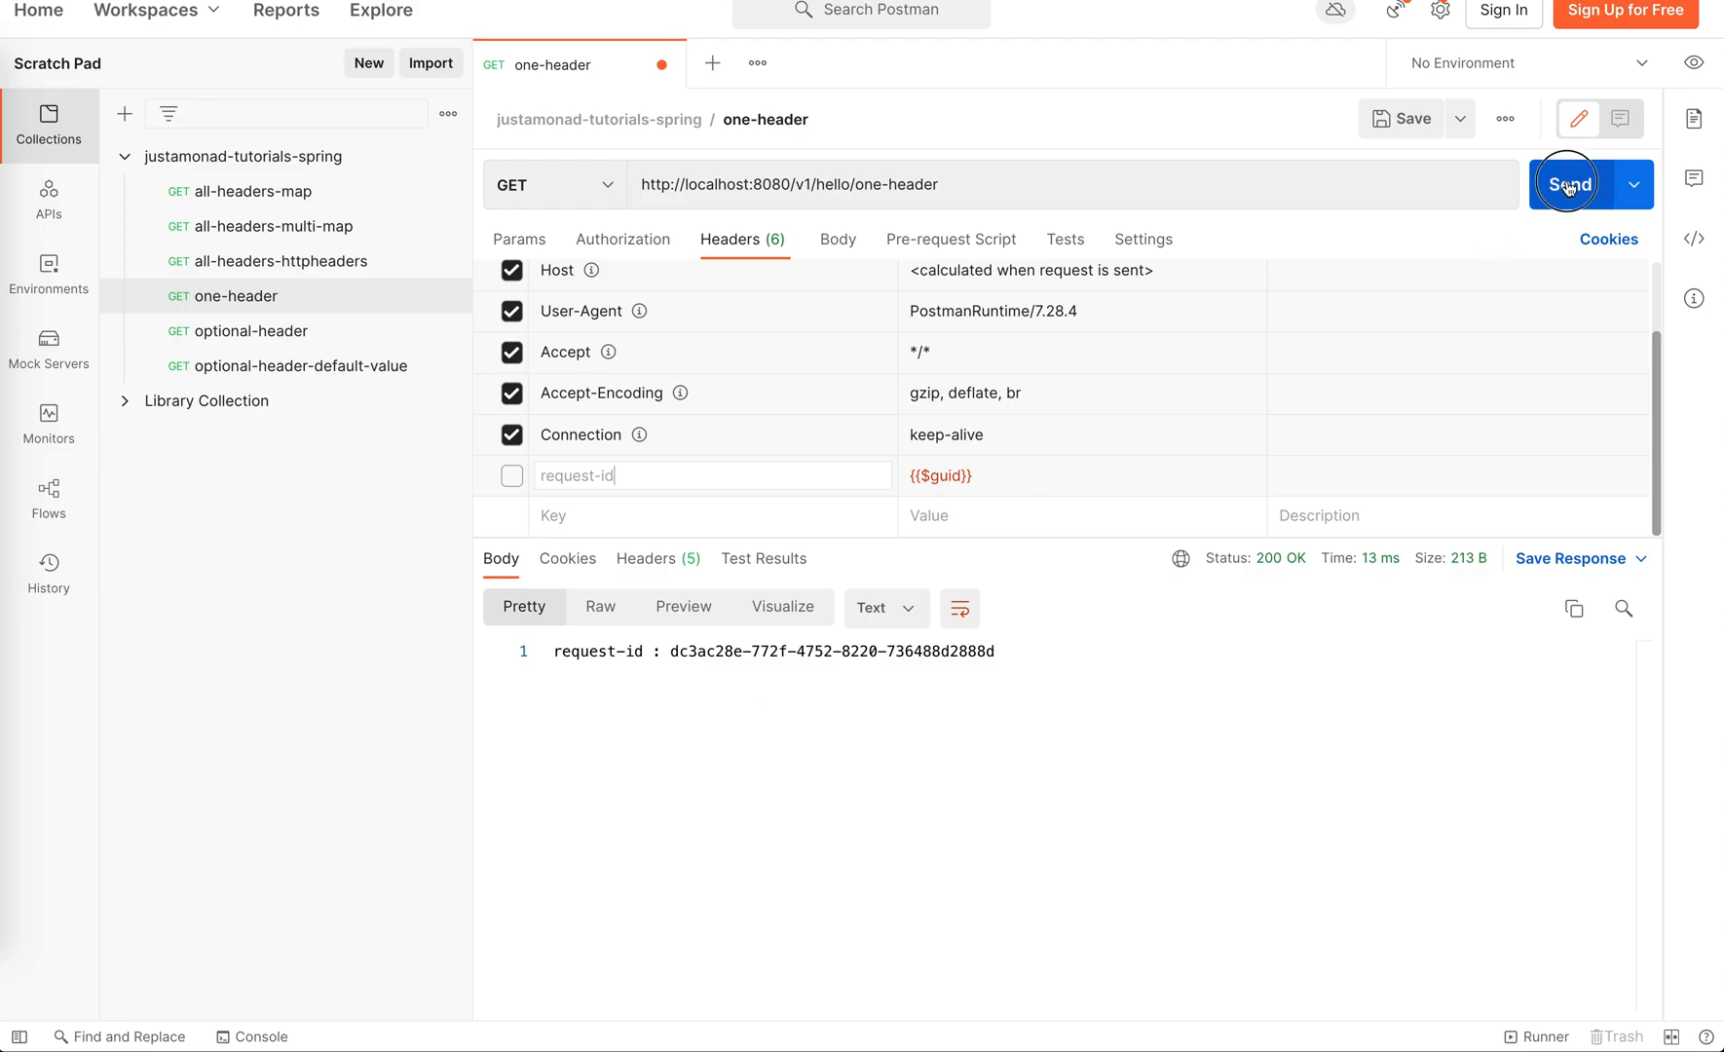
click(1566, 183)
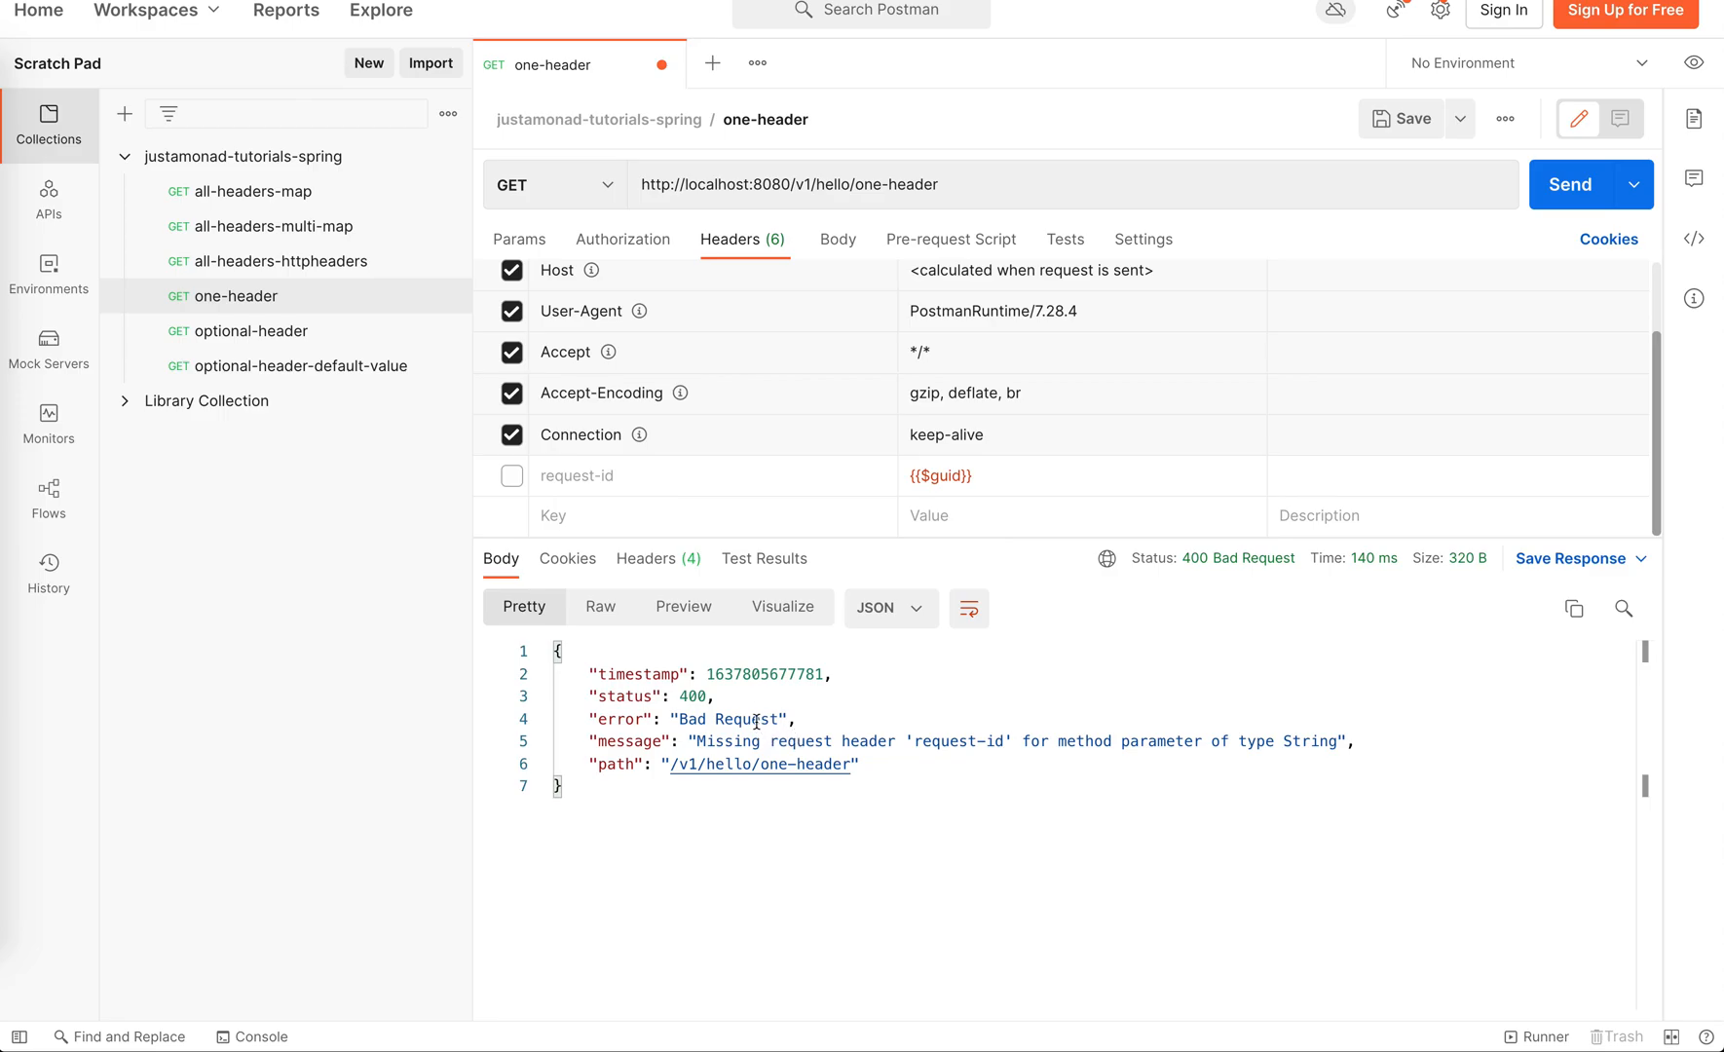
double_click(746, 719)
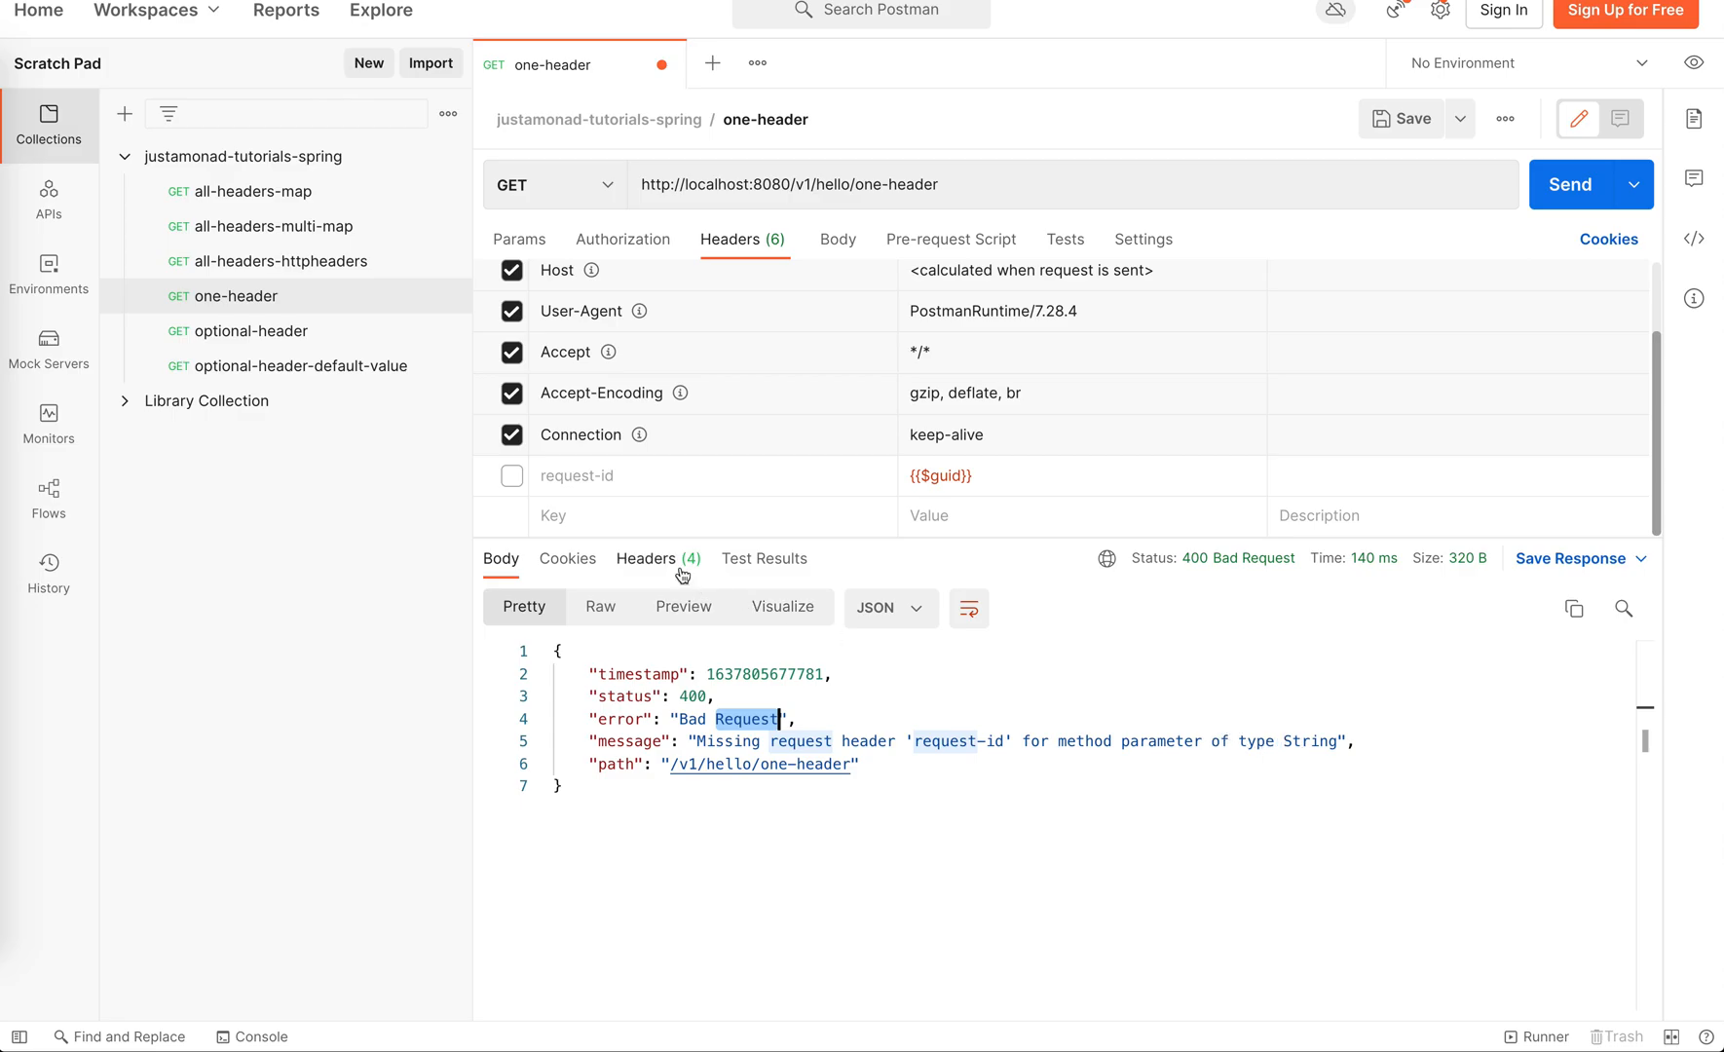
mouse_move(1241, 557)
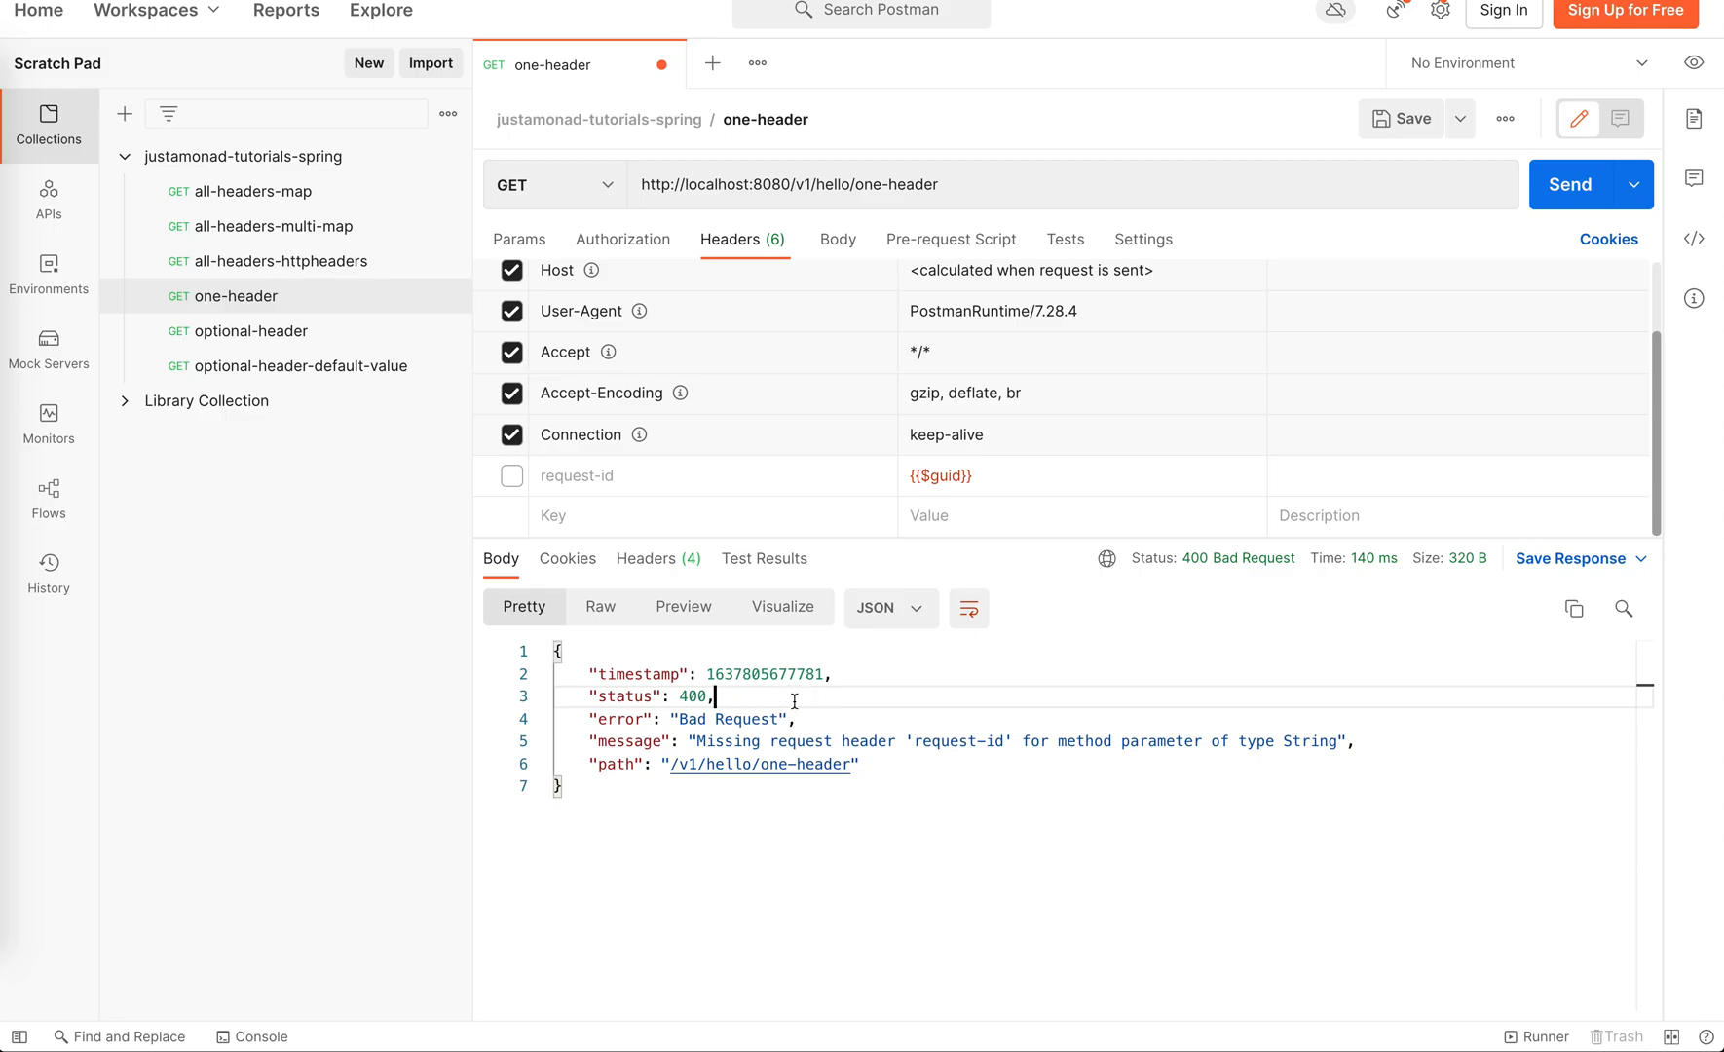
click(248, 331)
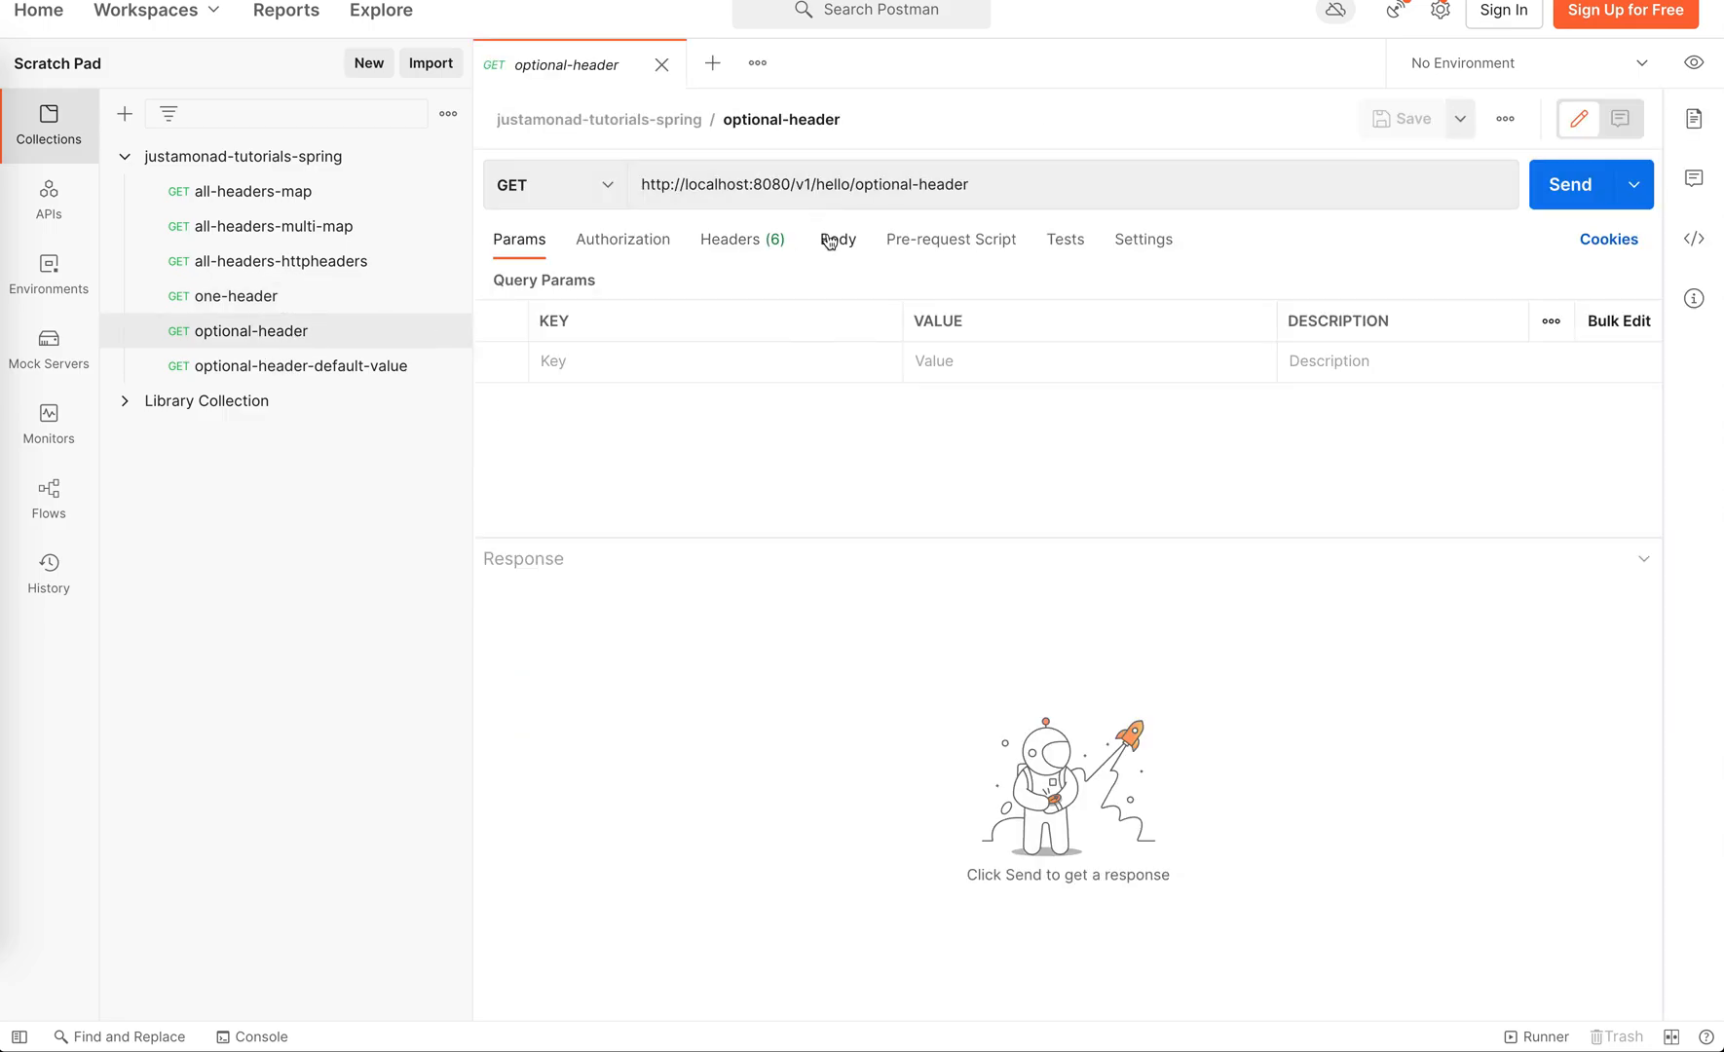
Send optional-header with request-id enabled and highlight the returned request-id value.
click(738, 238)
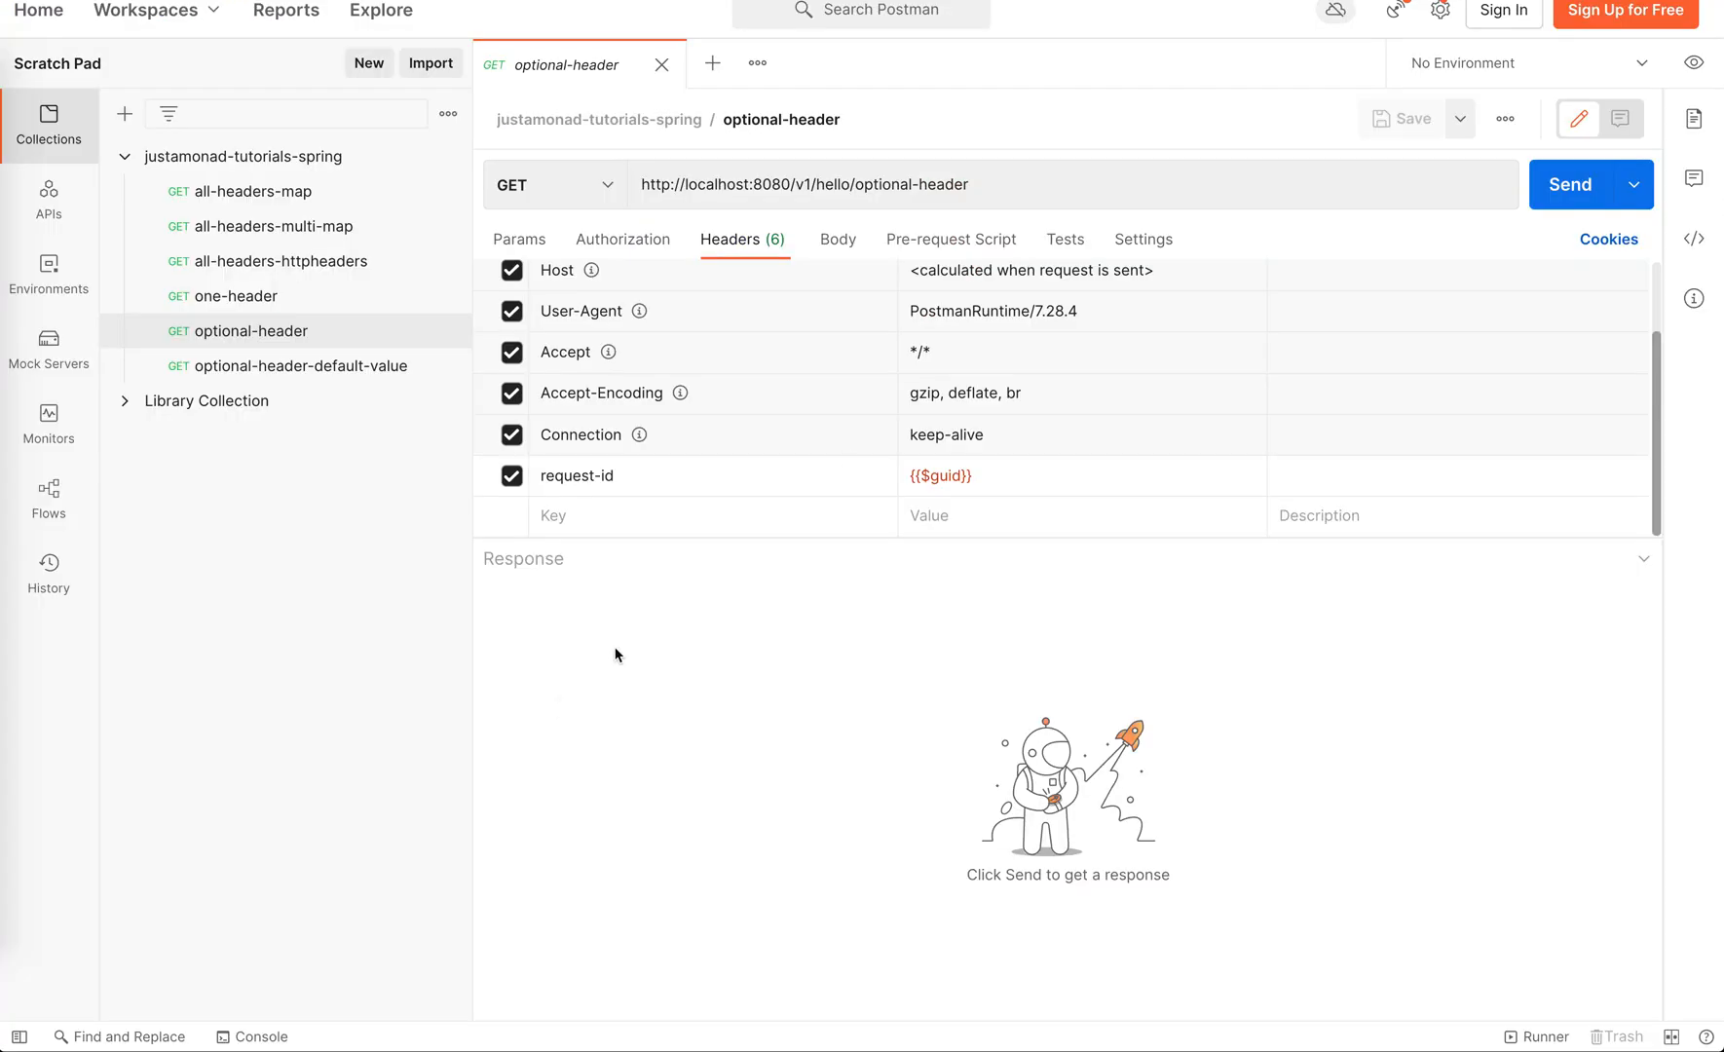
click(1569, 183)
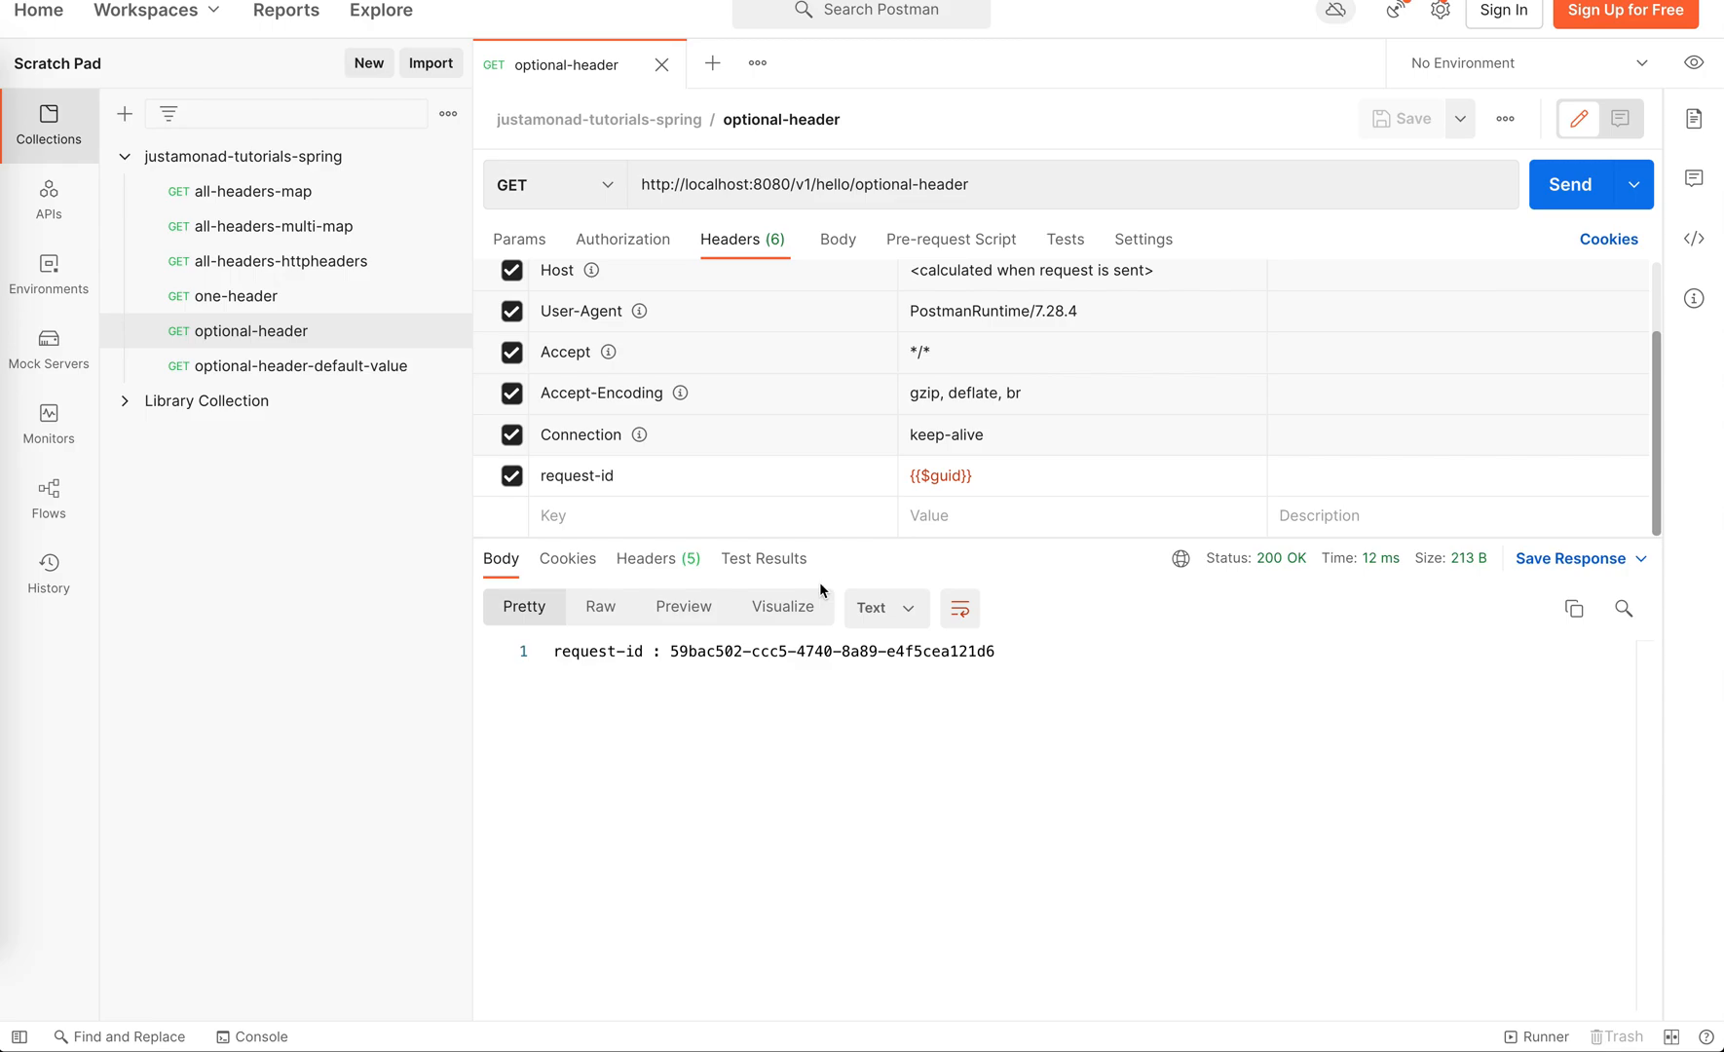
drag(781, 649, 908, 649)
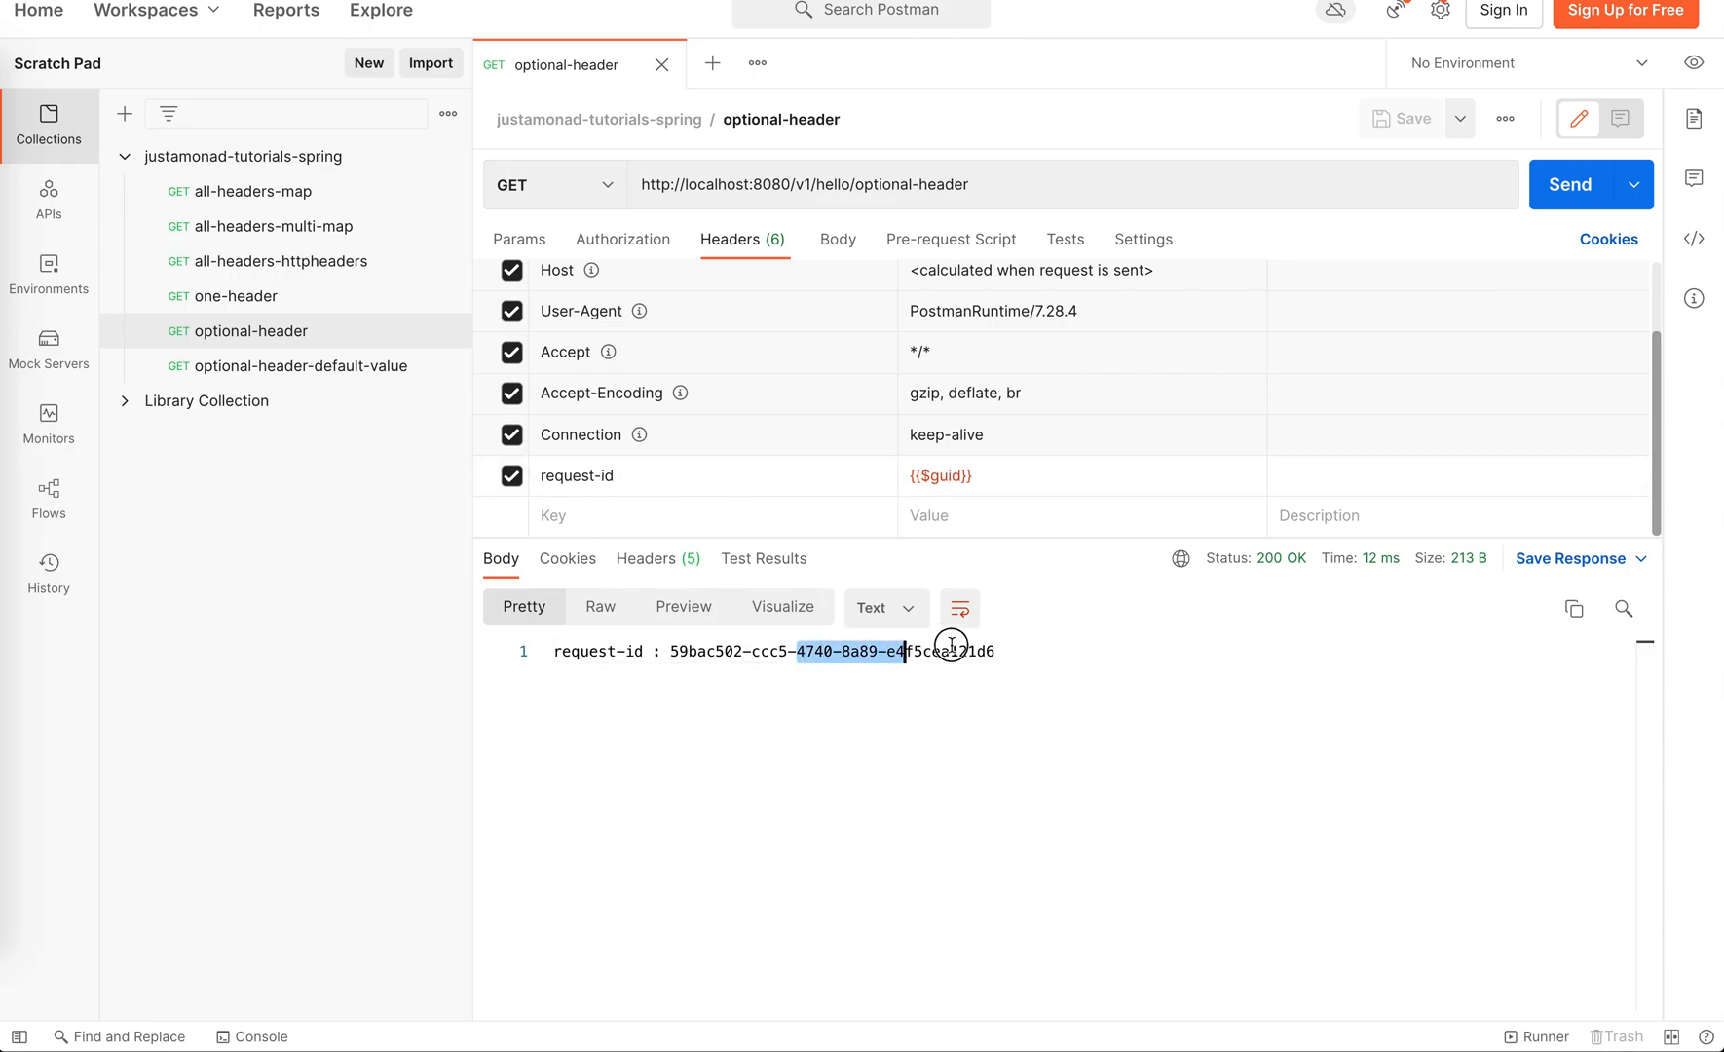
Disable request-id, resend optional-header to get request-id null, then re-enable the header.
click(510, 475)
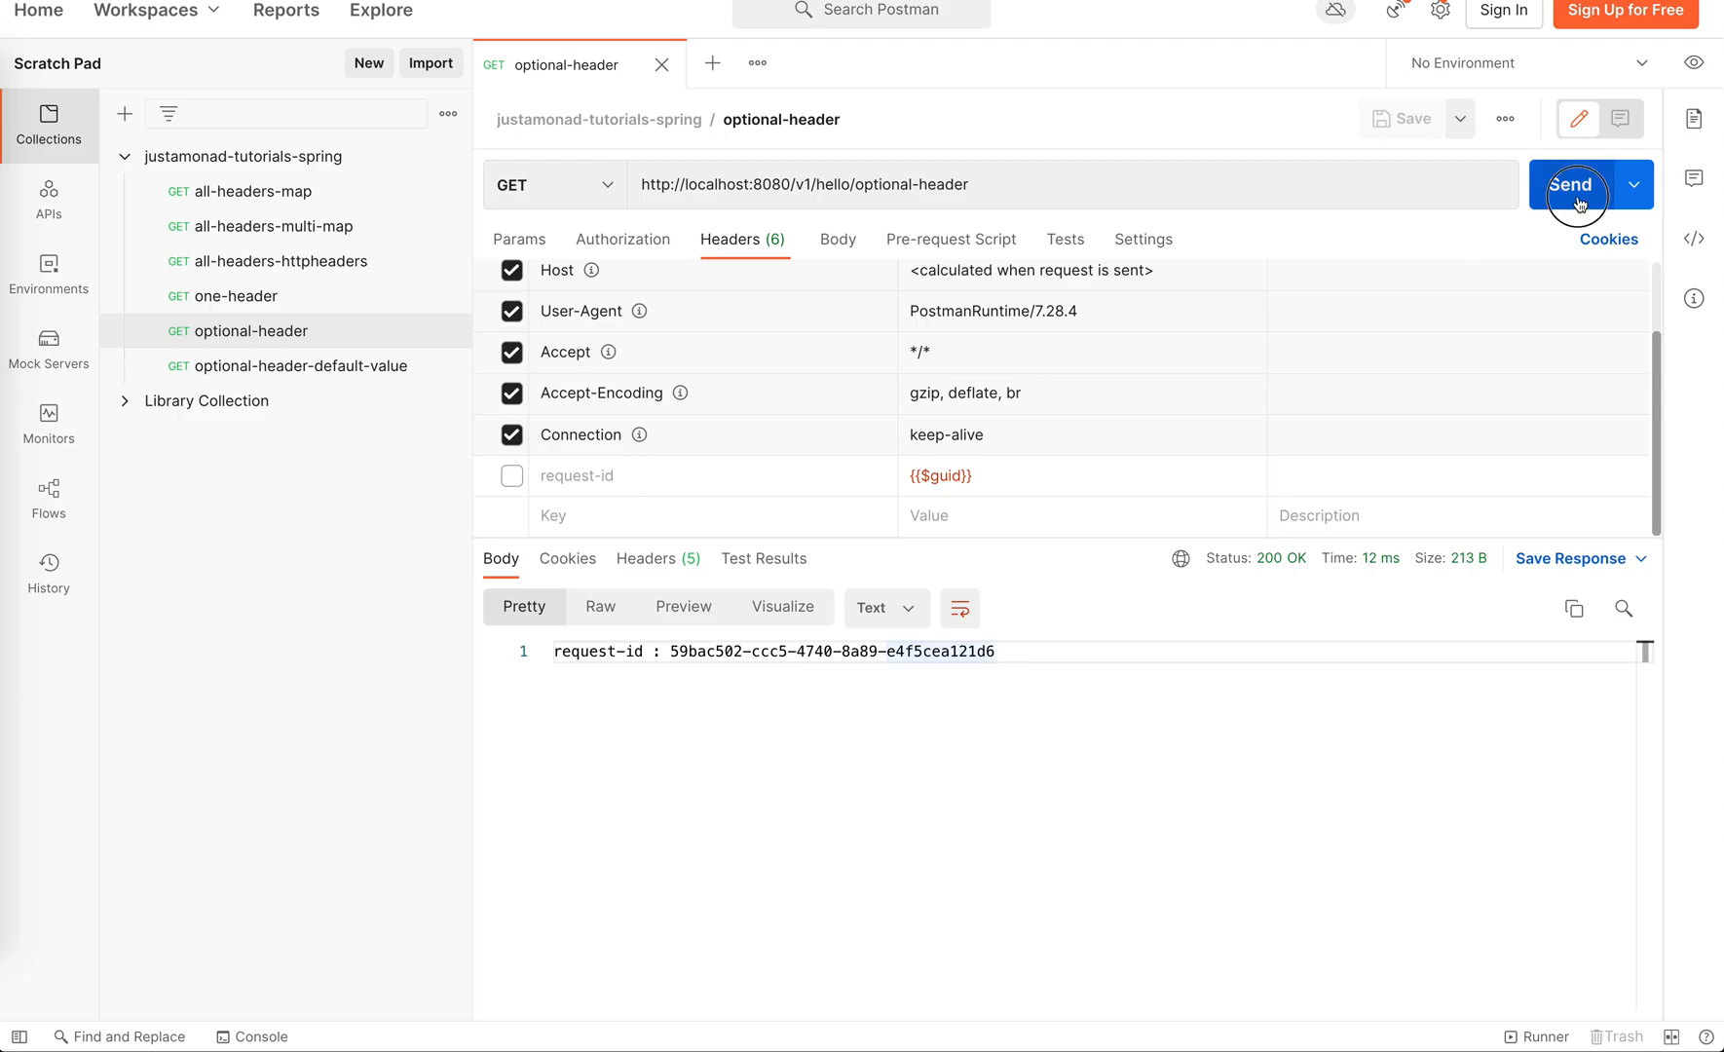
click(1571, 183)
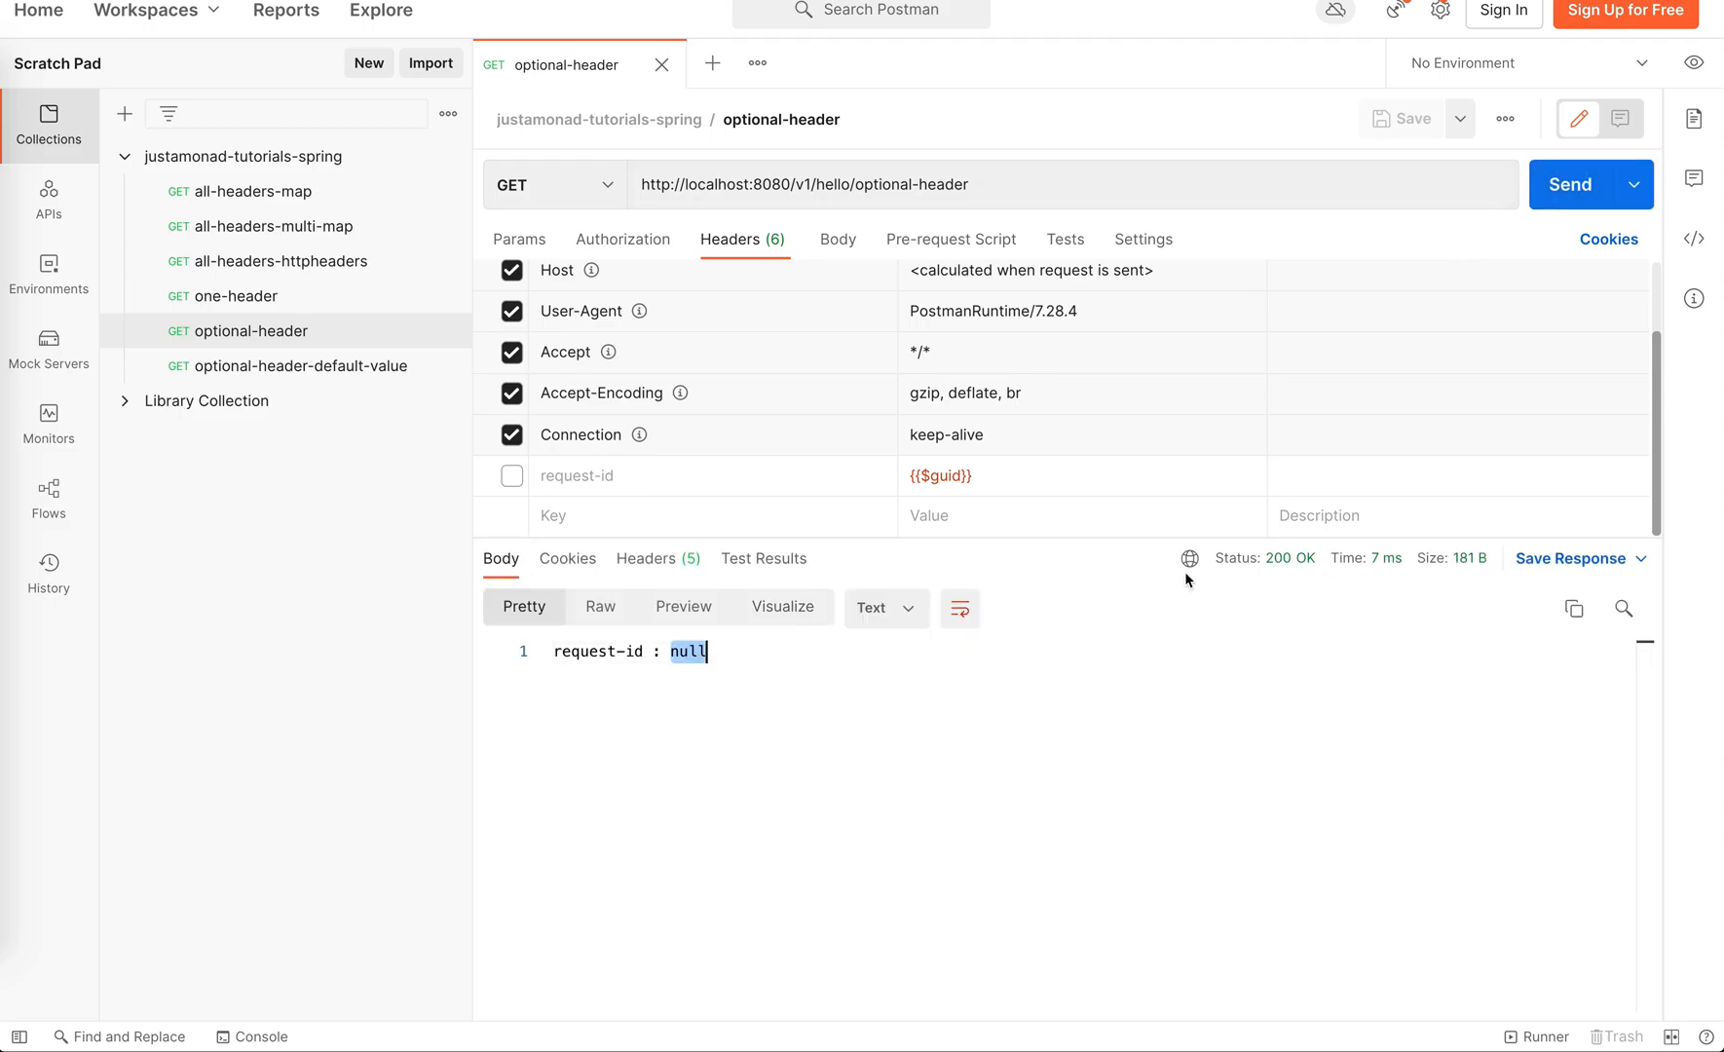
mouse_move(1282, 557)
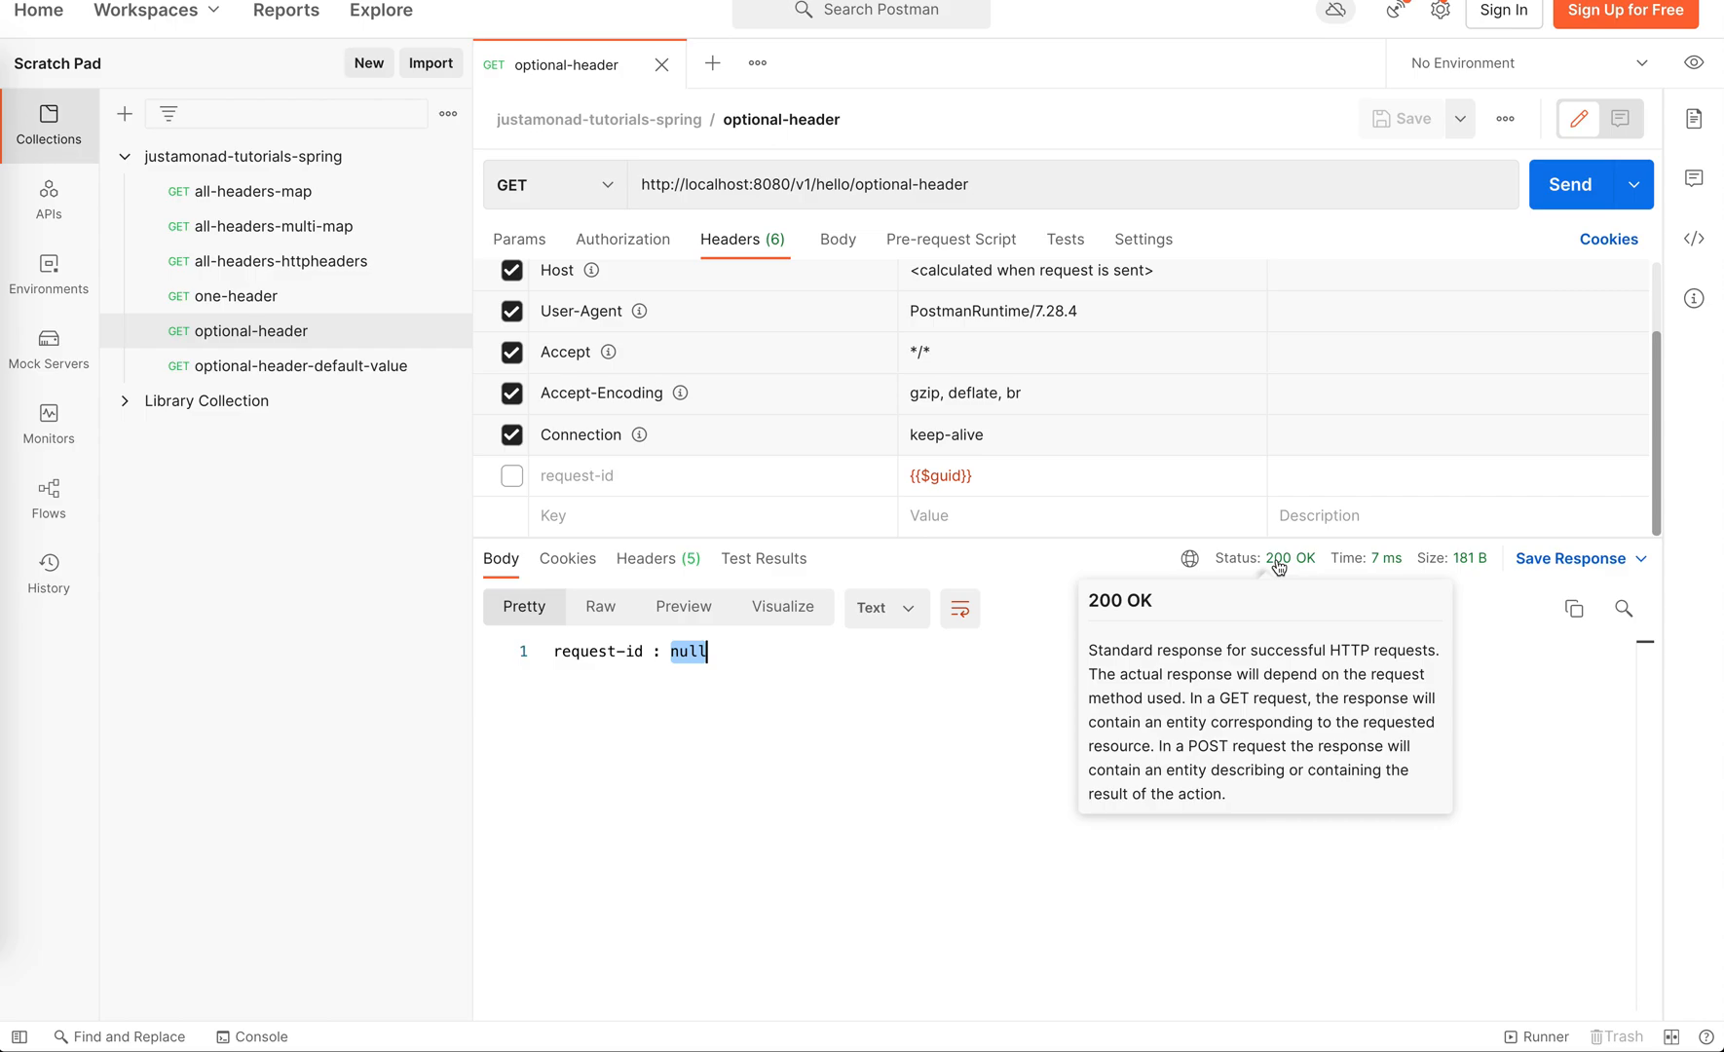
click(510, 475)
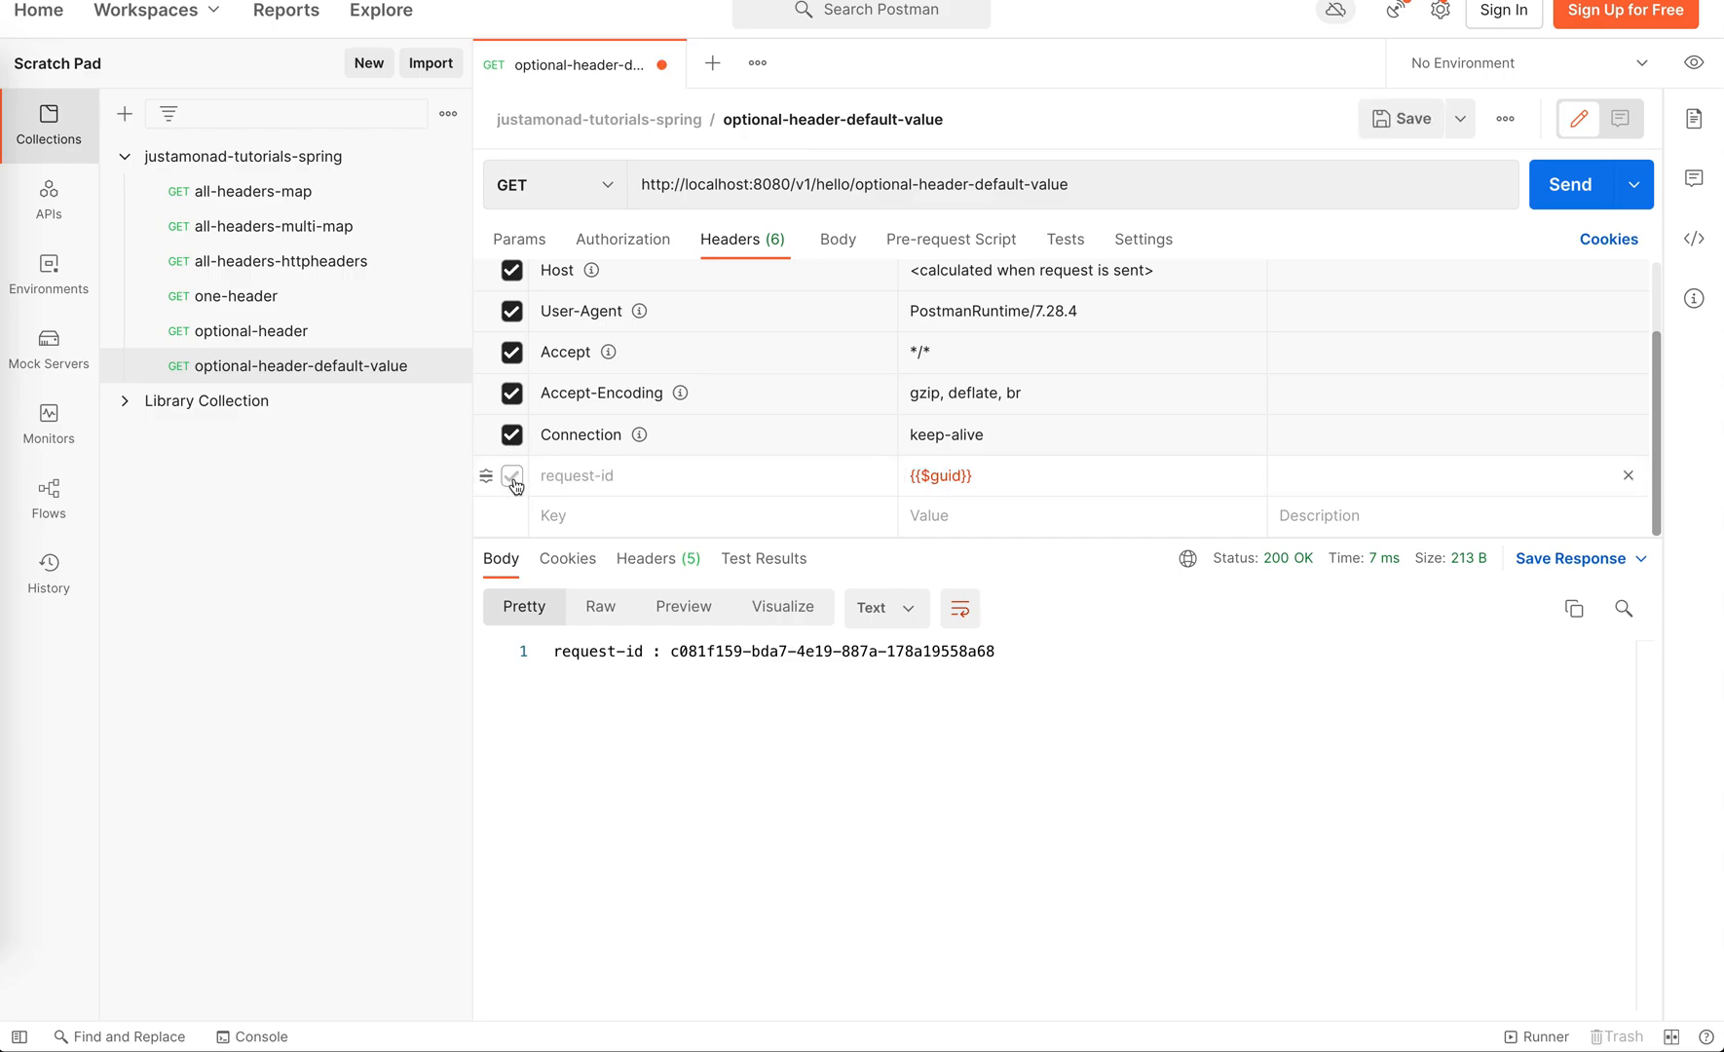
Disable the request-id header and resend, receiving 200 OK with request-id 'default-value'.
click(510, 475)
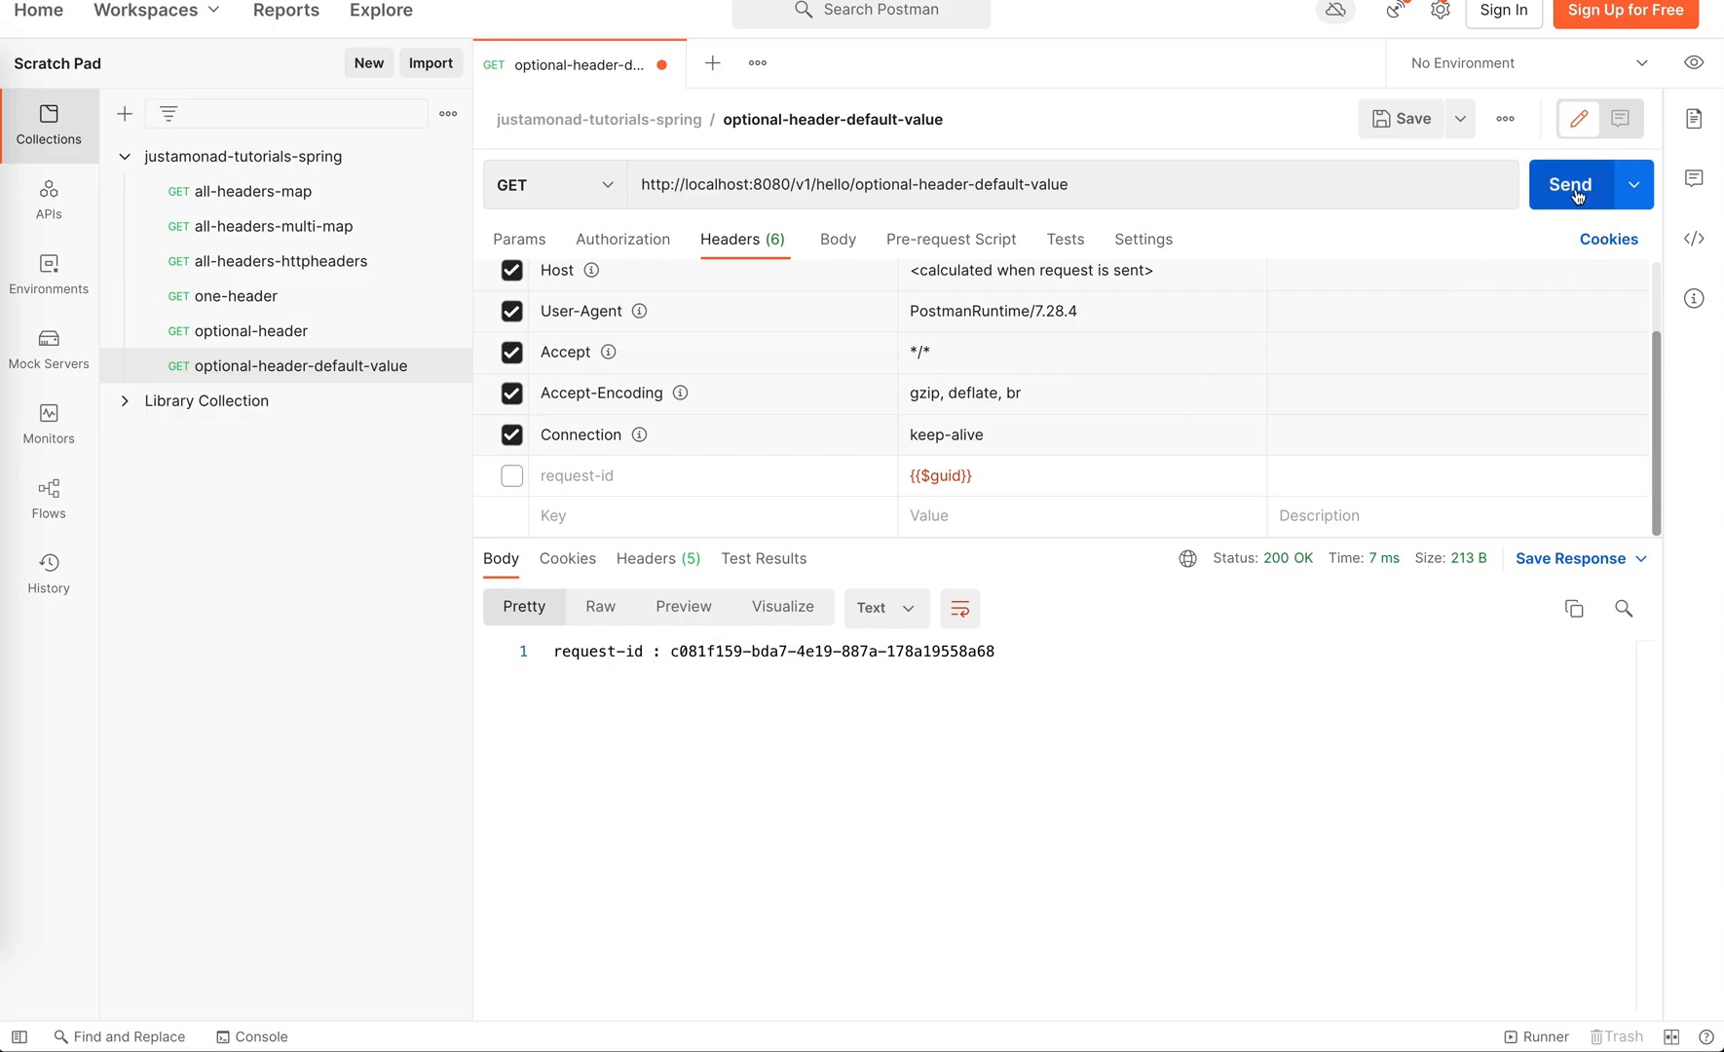
click(1568, 183)
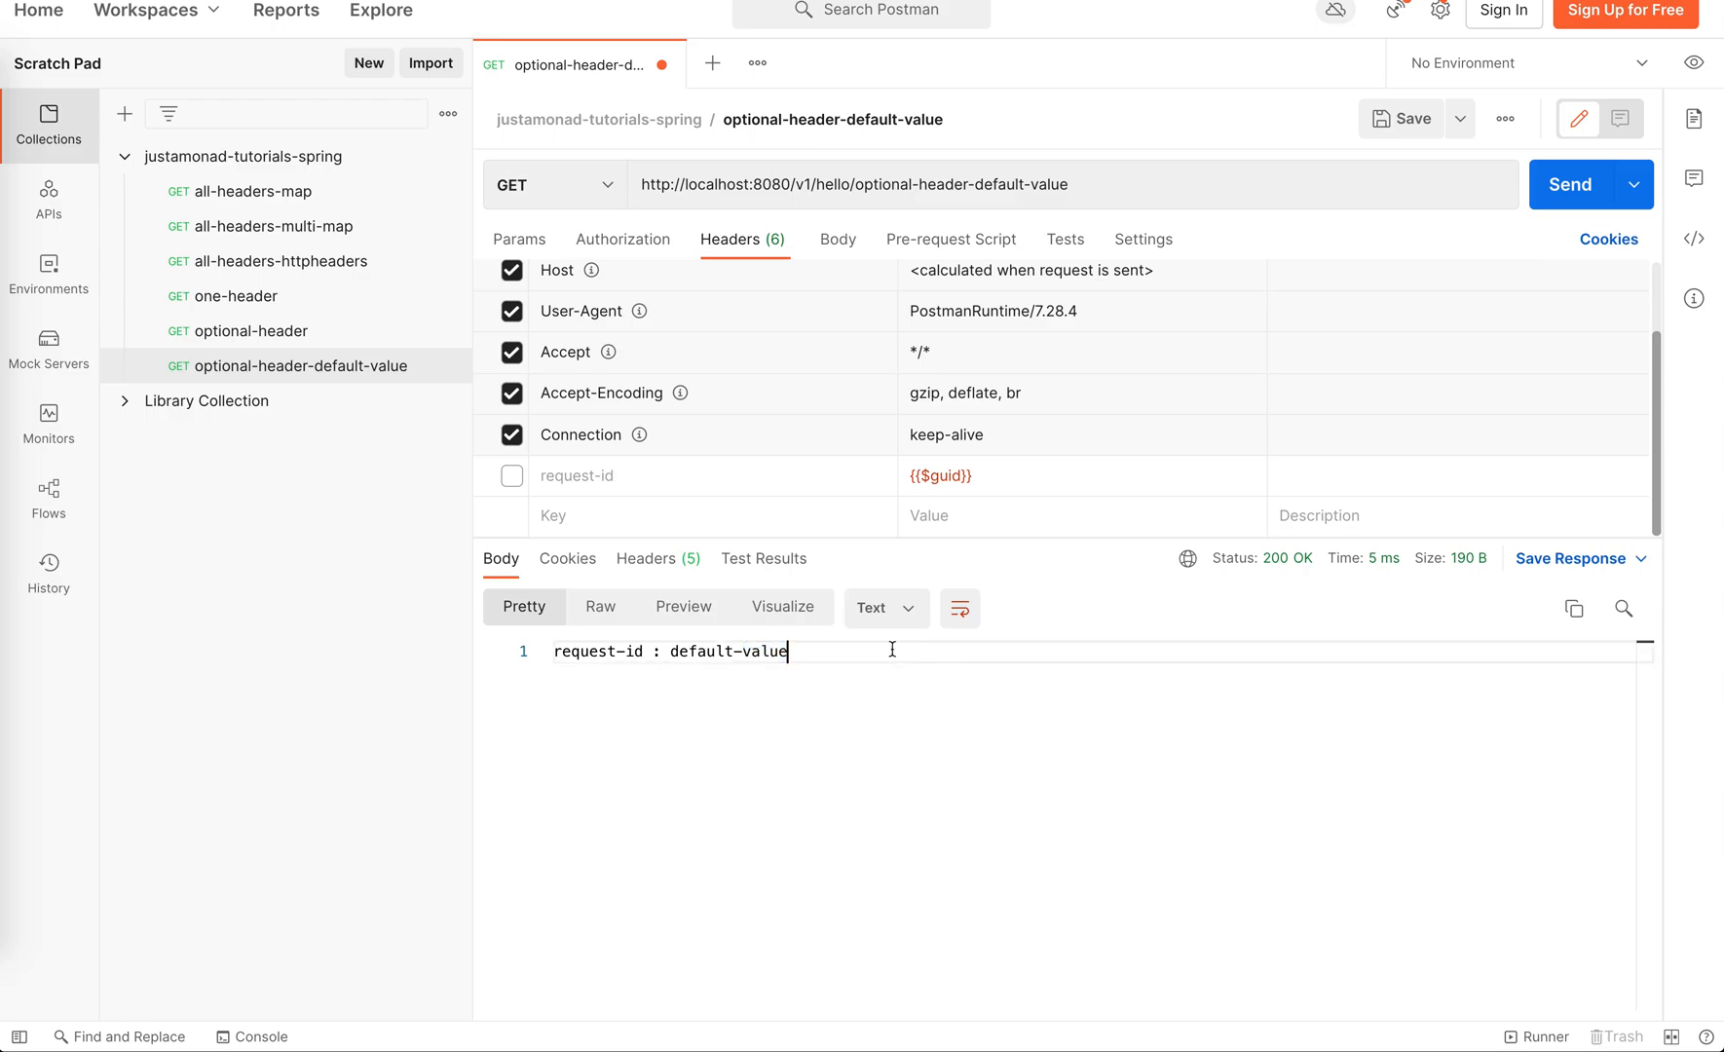